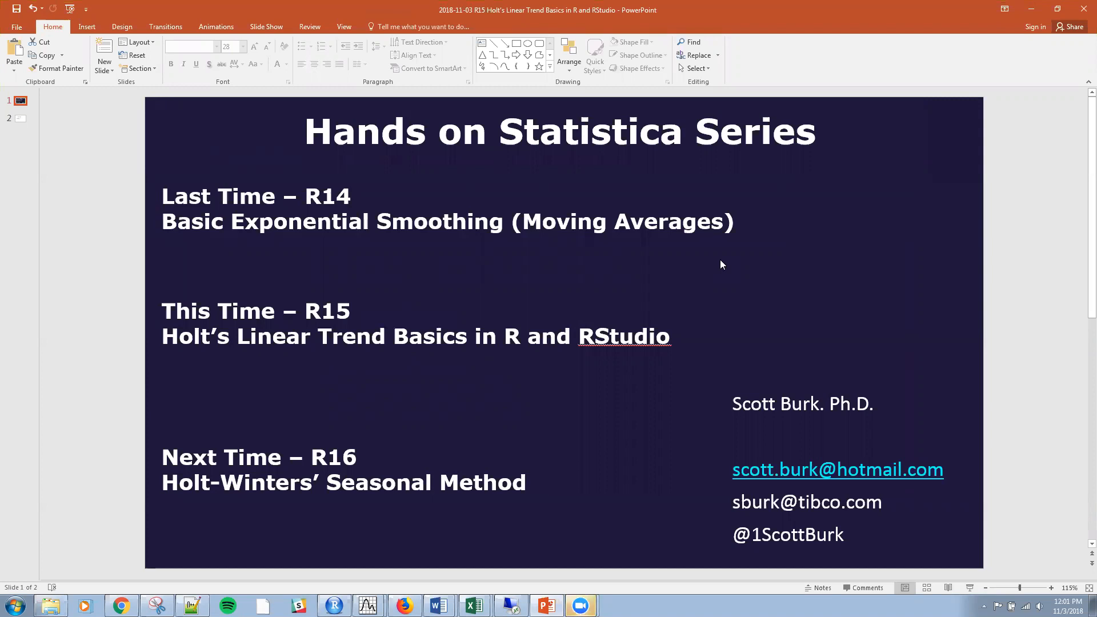
mouse_move(567, 261)
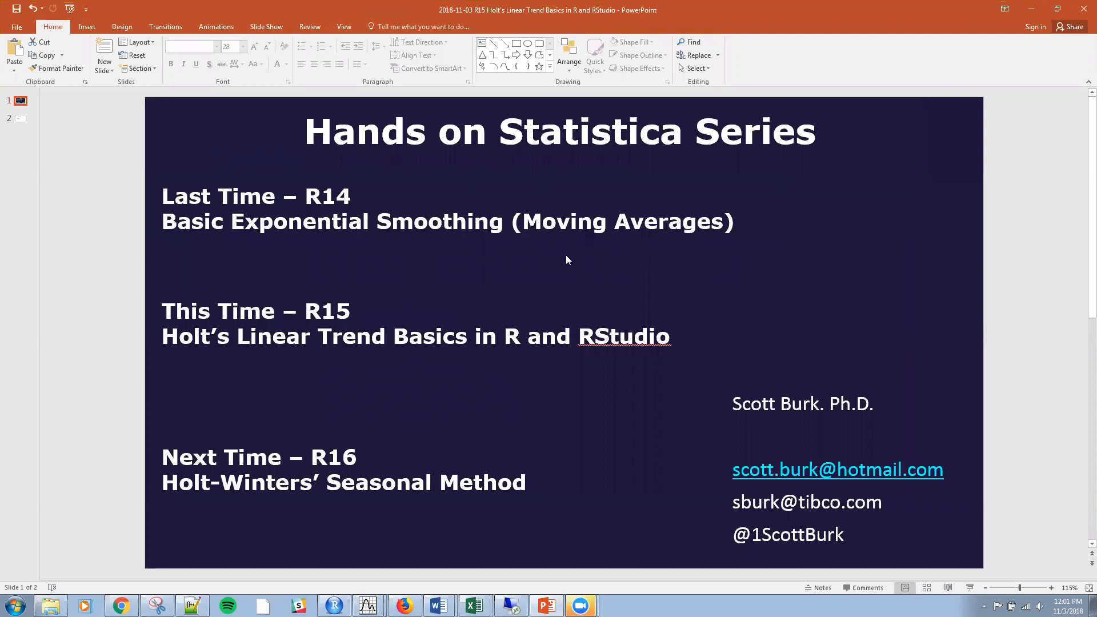
mouse_move(594, 260)
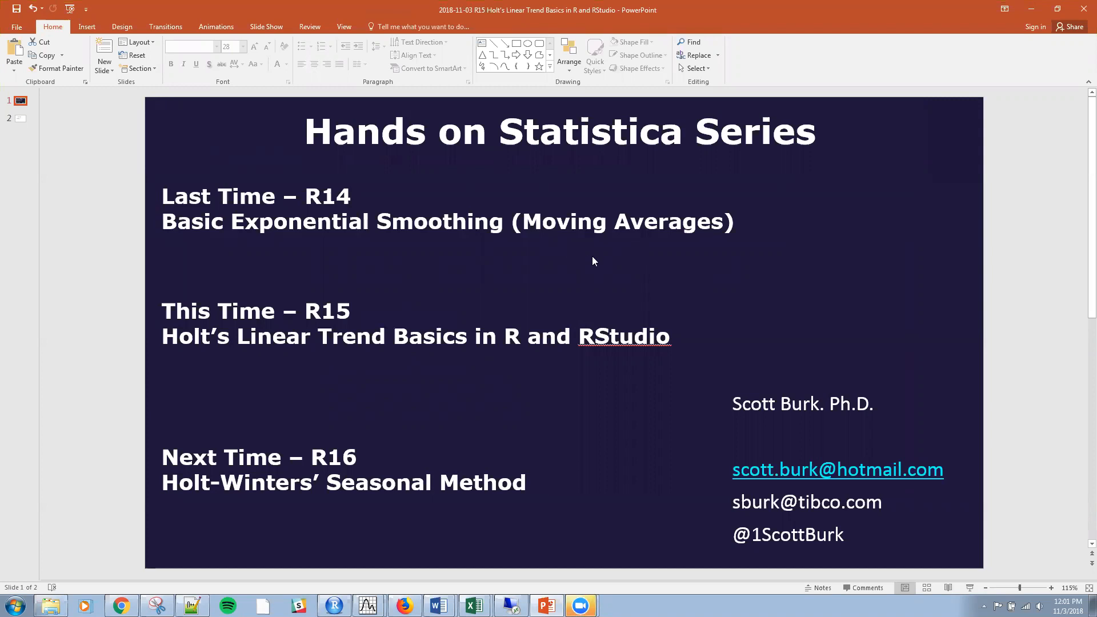
mouse_move(587, 271)
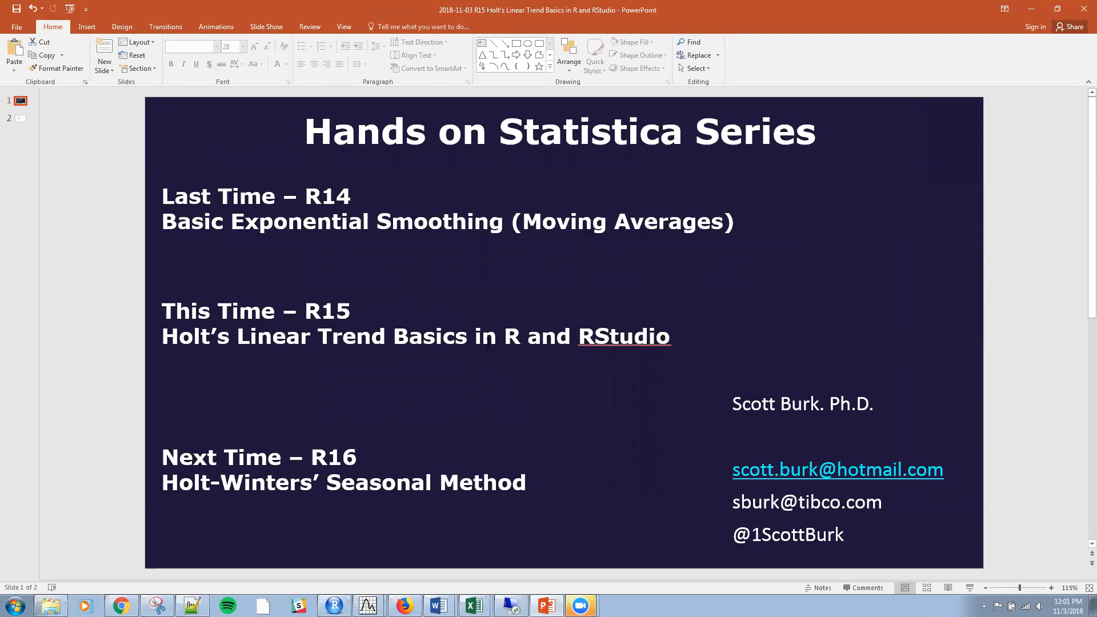
mouse_move(538, 366)
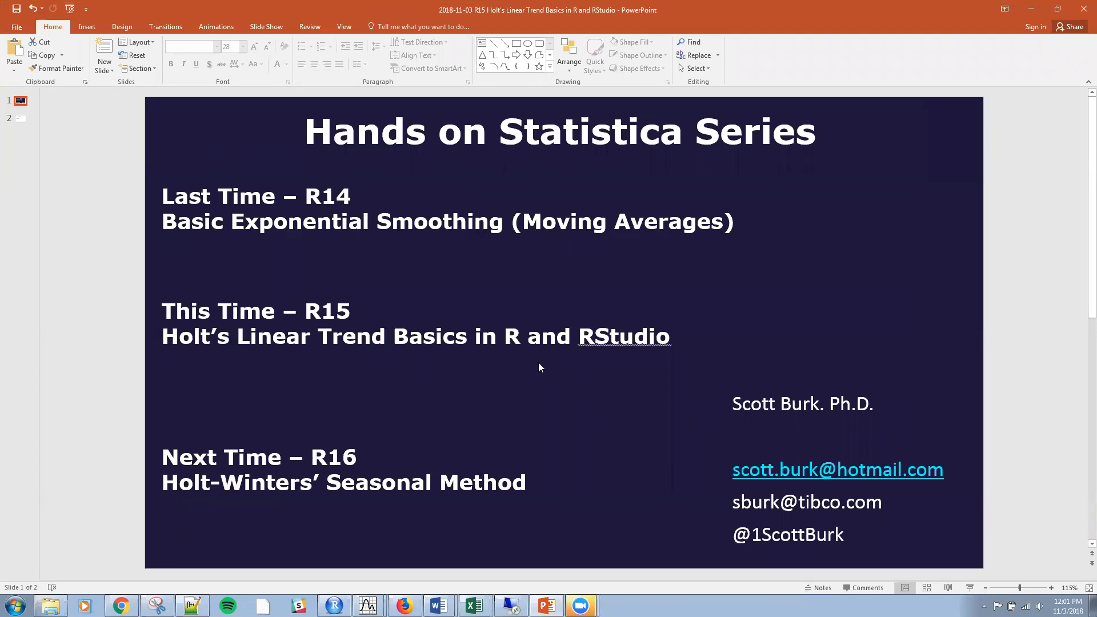
mouse_move(546, 362)
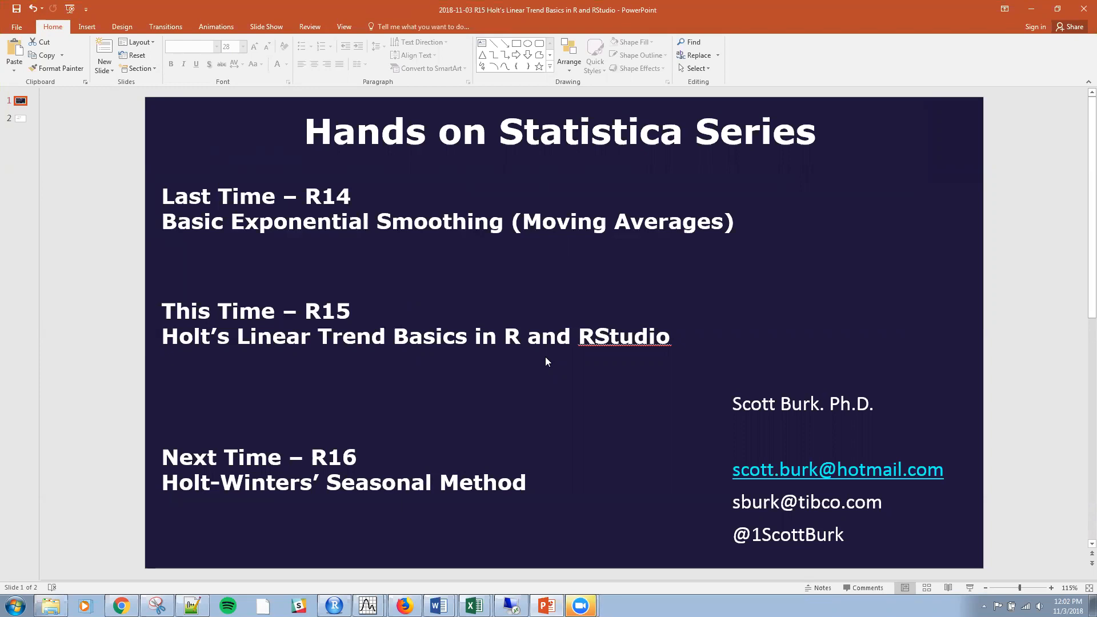
mouse_move(1017, 95)
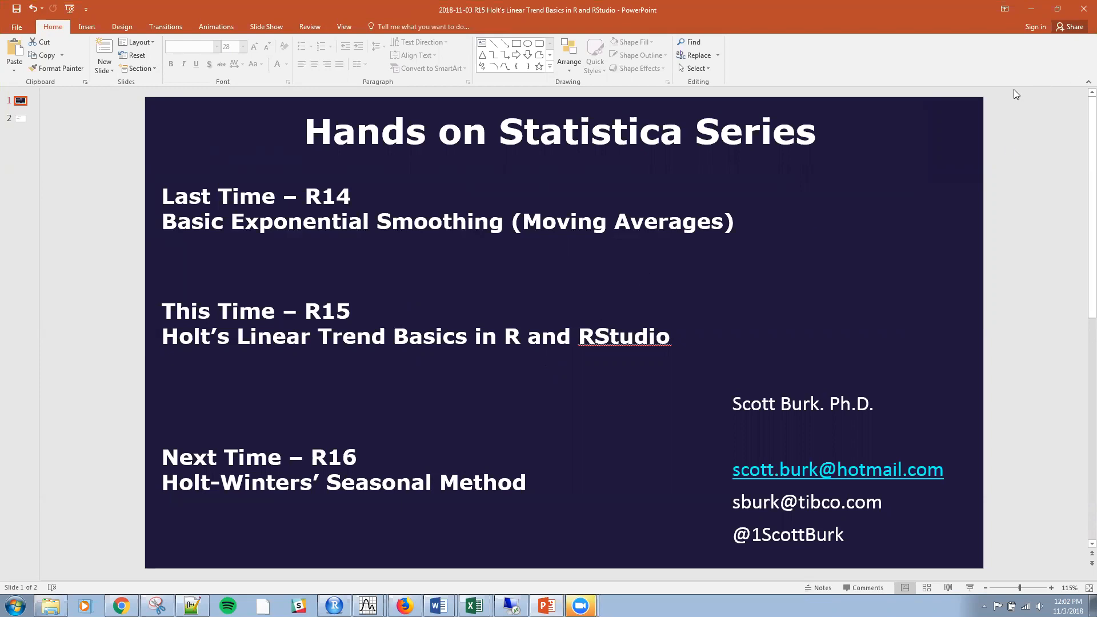
mouse_move(20, 124)
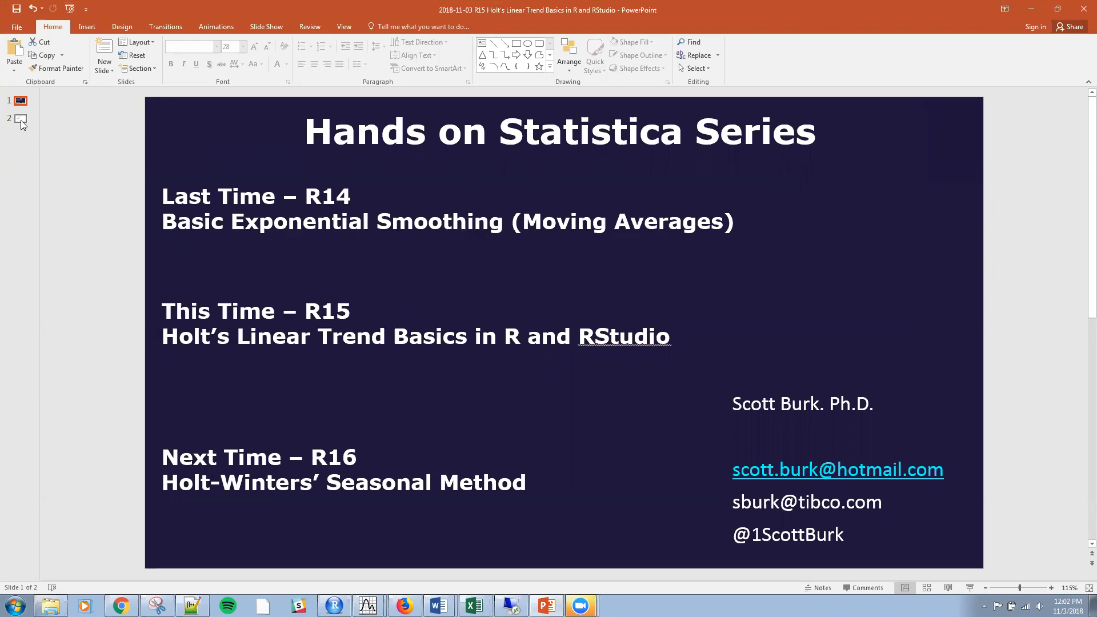
Step: Show the Holt's Linear Trend Method slide with its forecast, level and trend equations
click(19, 119)
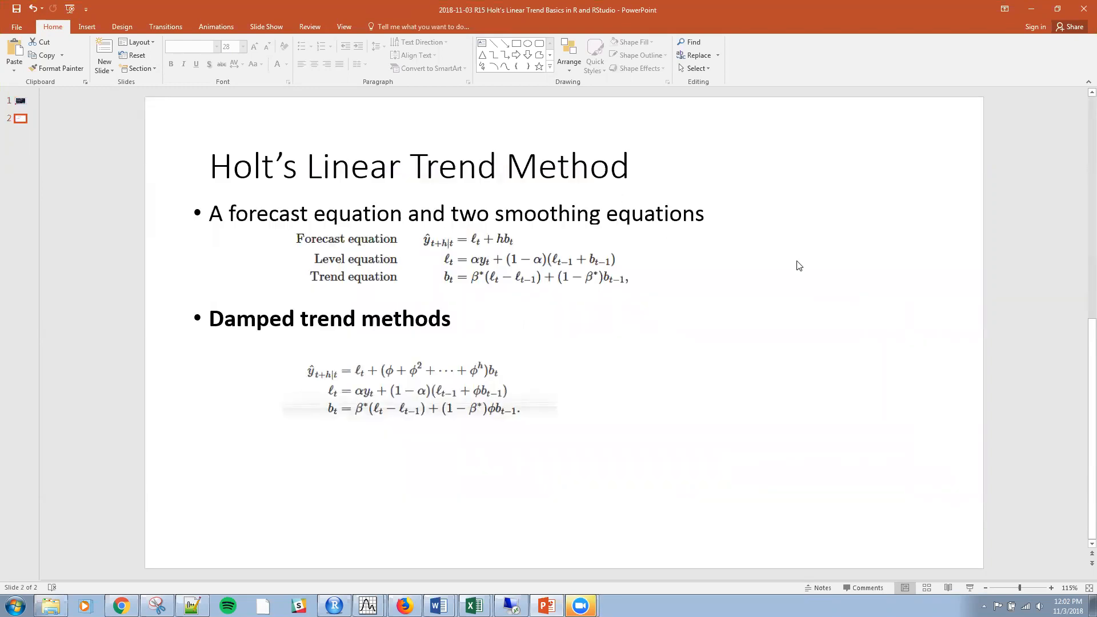
mouse_move(1001, 79)
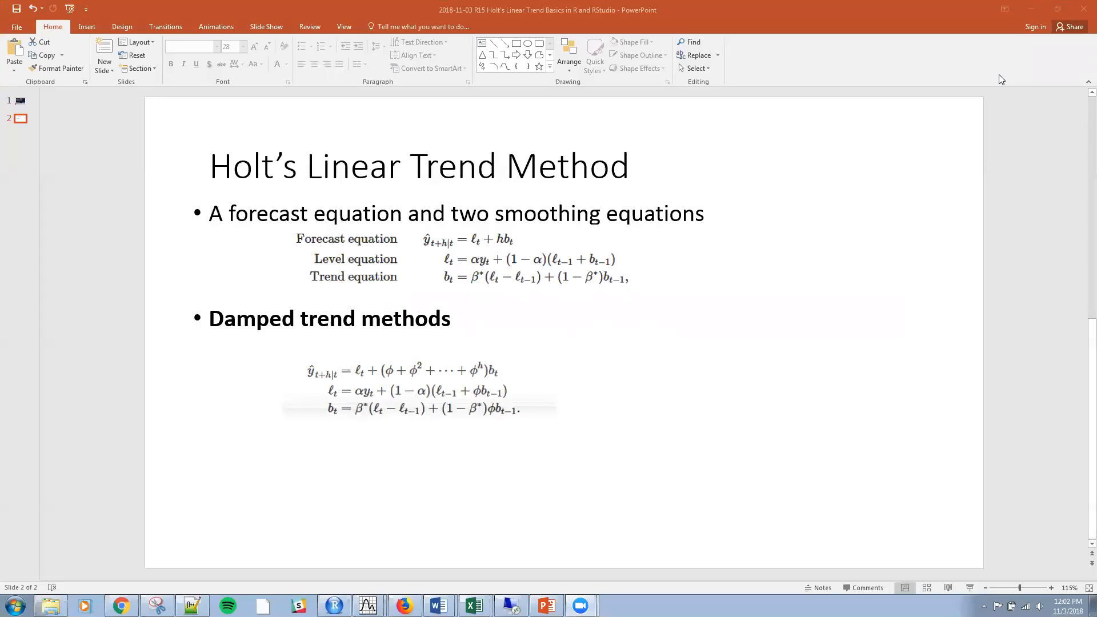
mouse_move(478, 230)
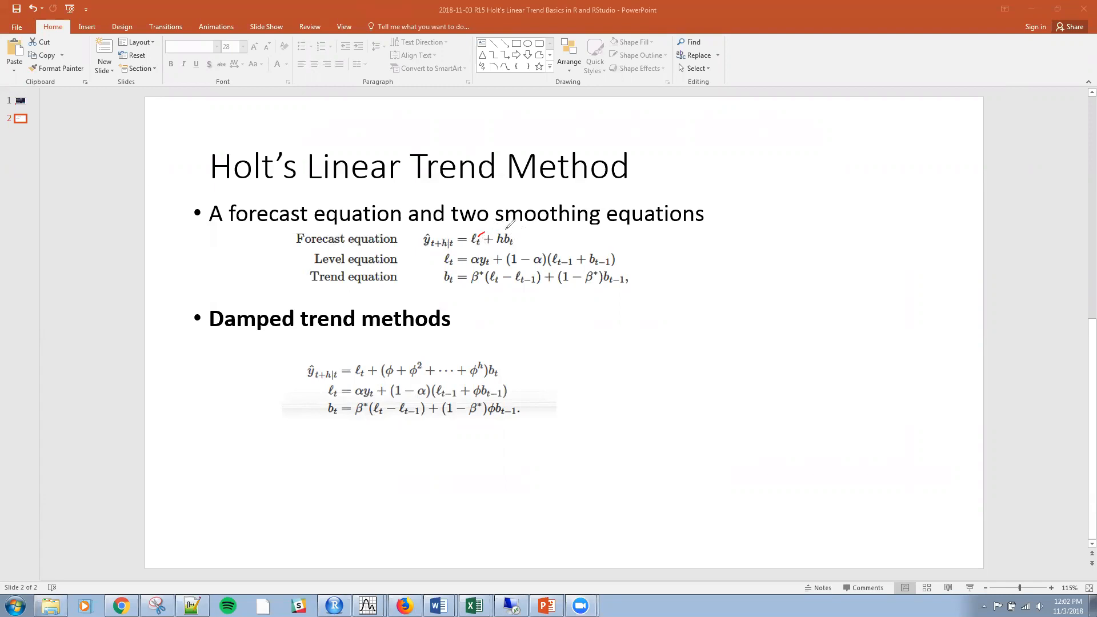
mouse_move(544, 218)
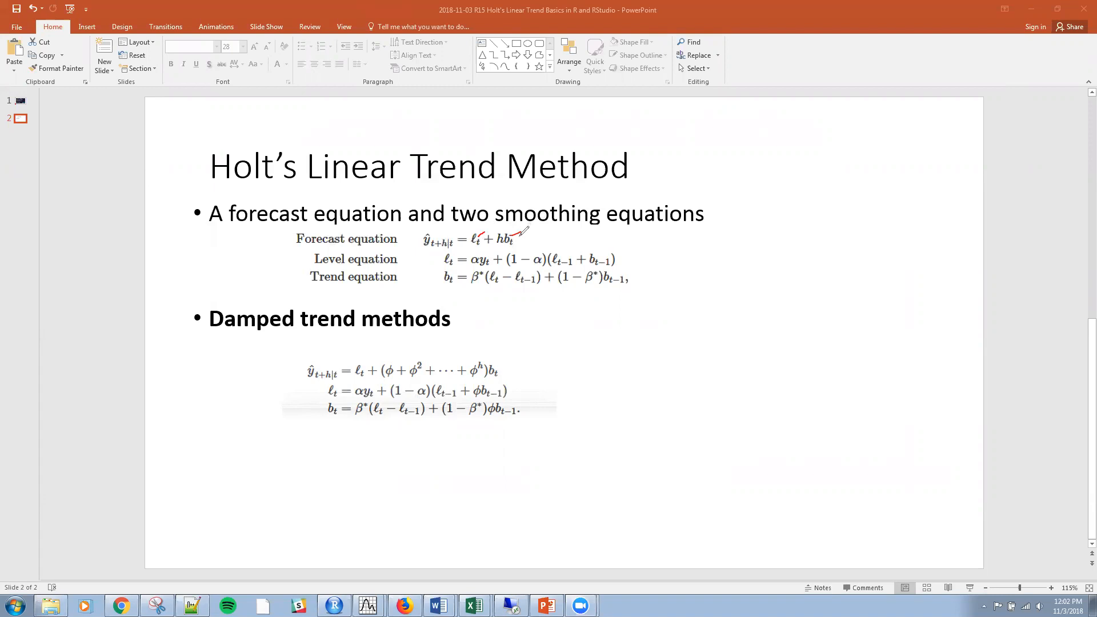
mouse_move(518, 237)
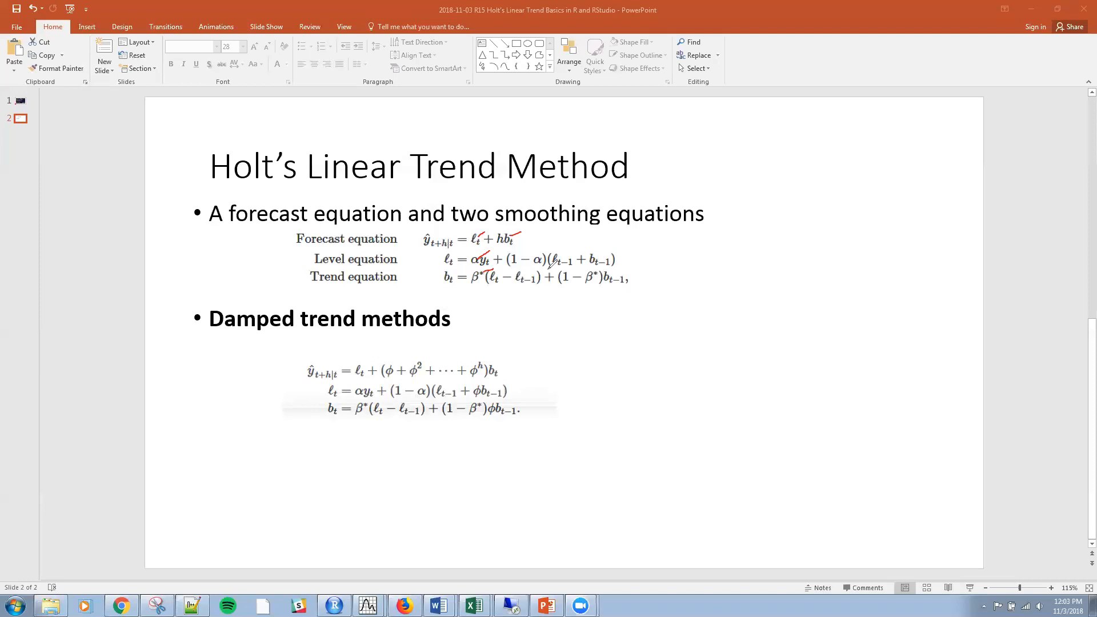
mouse_move(902, 74)
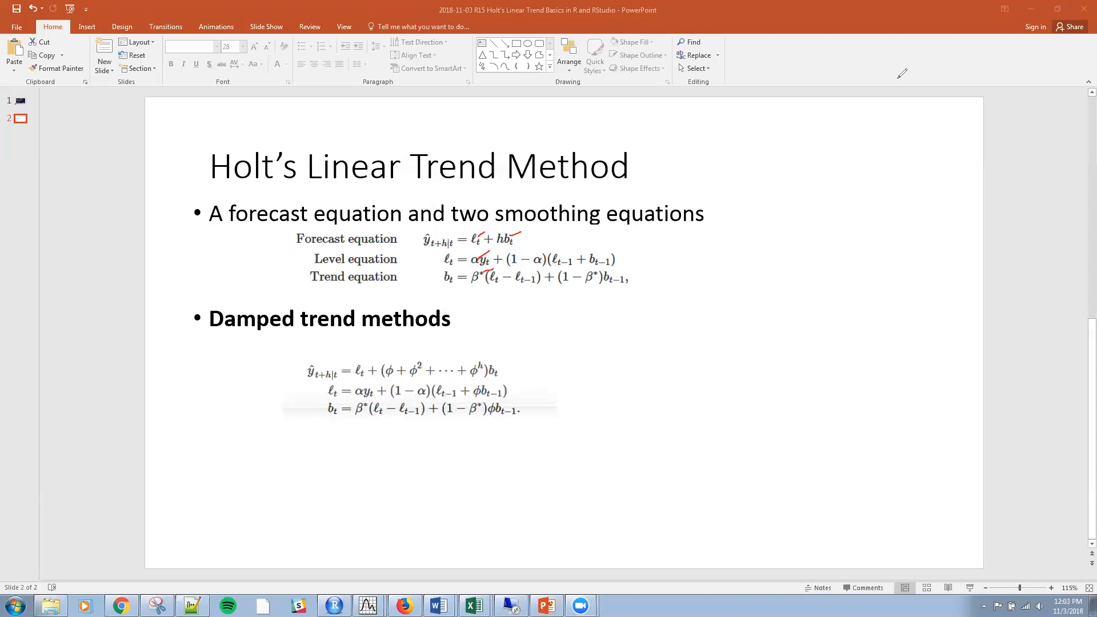
mouse_move(642, 567)
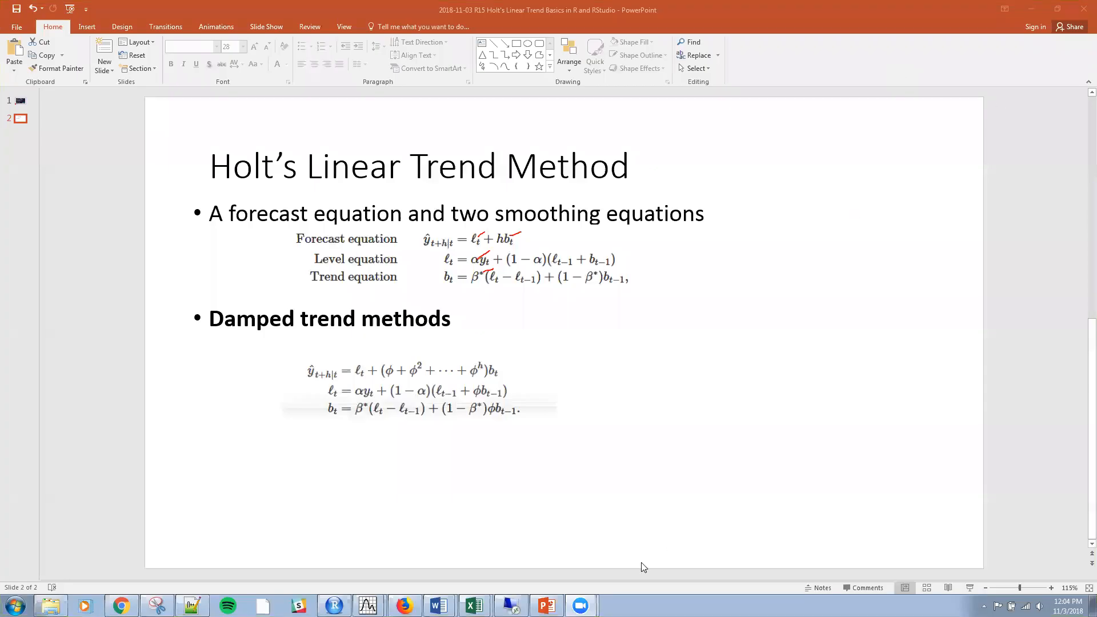
Step: Begin the script with library(fpp2) and ausair on separate lines
click(334, 605)
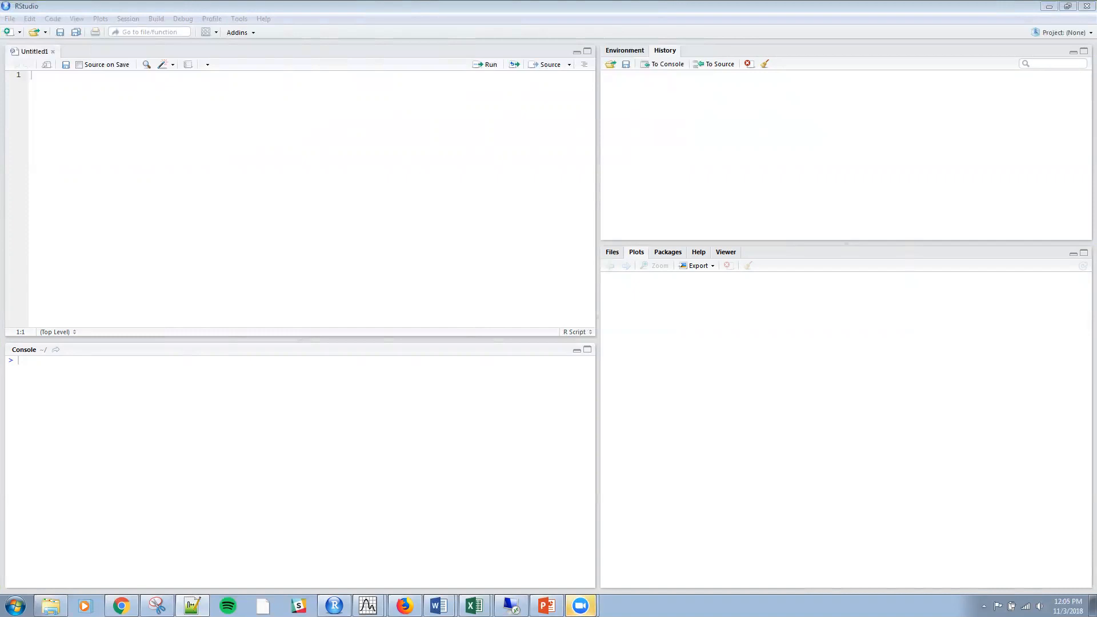
mouse_move(846, 79)
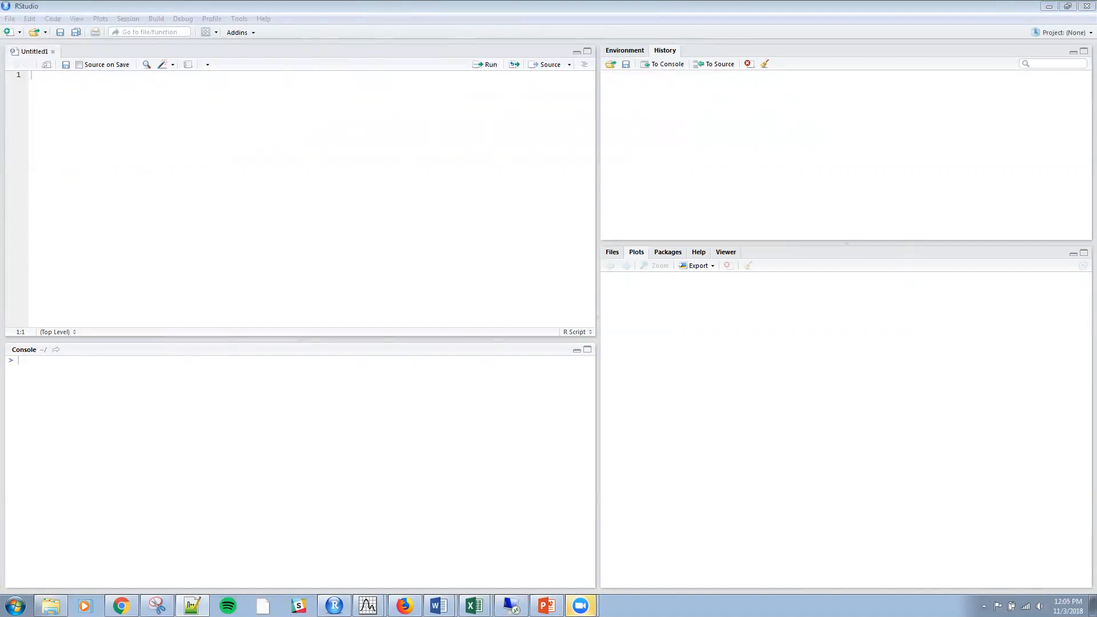
text(library(fpp2))
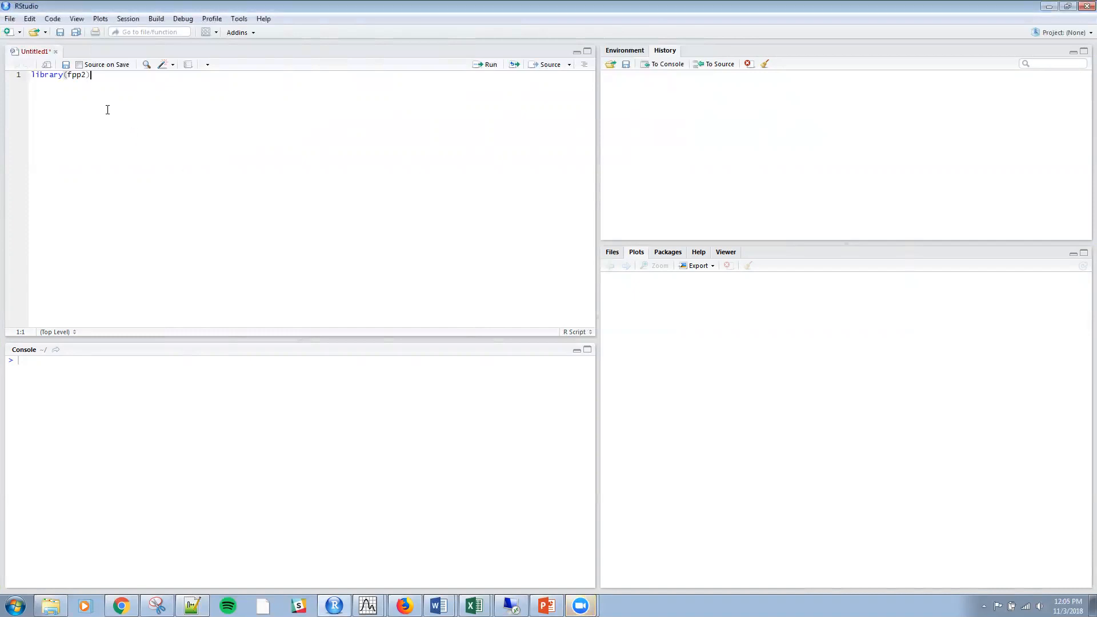
key(Return)
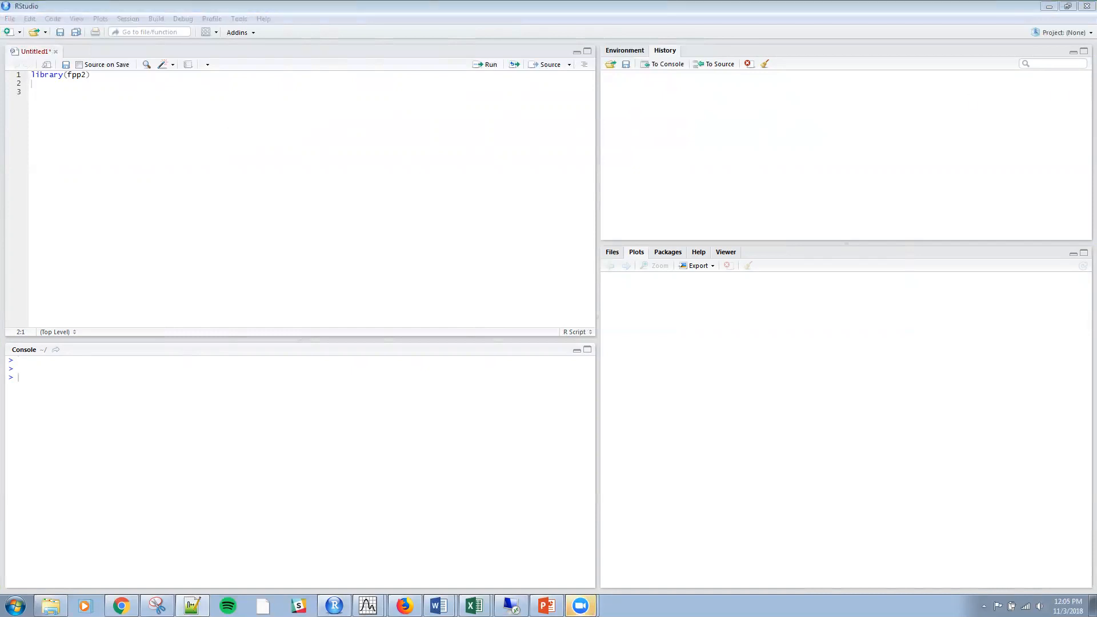
text(ausair)
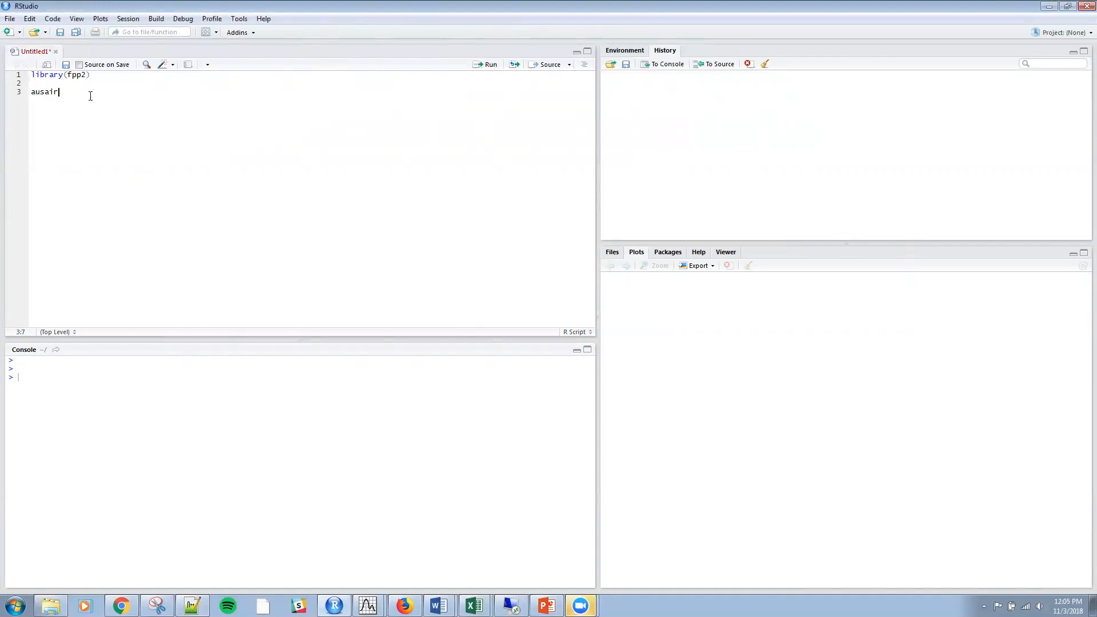
key(Return)
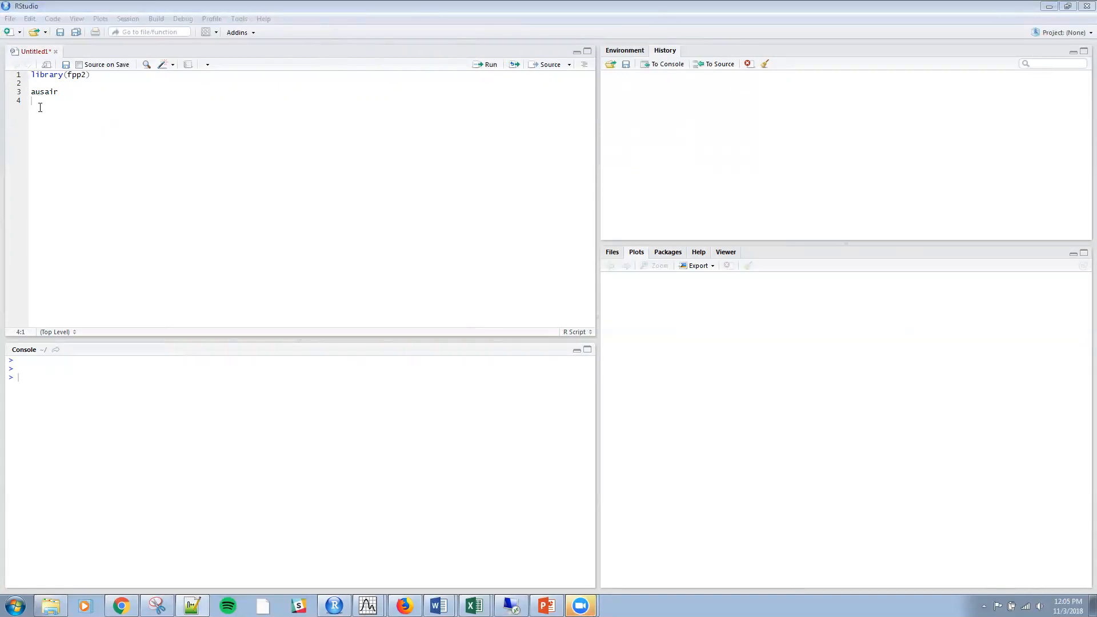
Step: Add air <- window(ausair, start=1990) and the holt h=5 fit, then run the script
text(air <- window(ausair, start=1990))
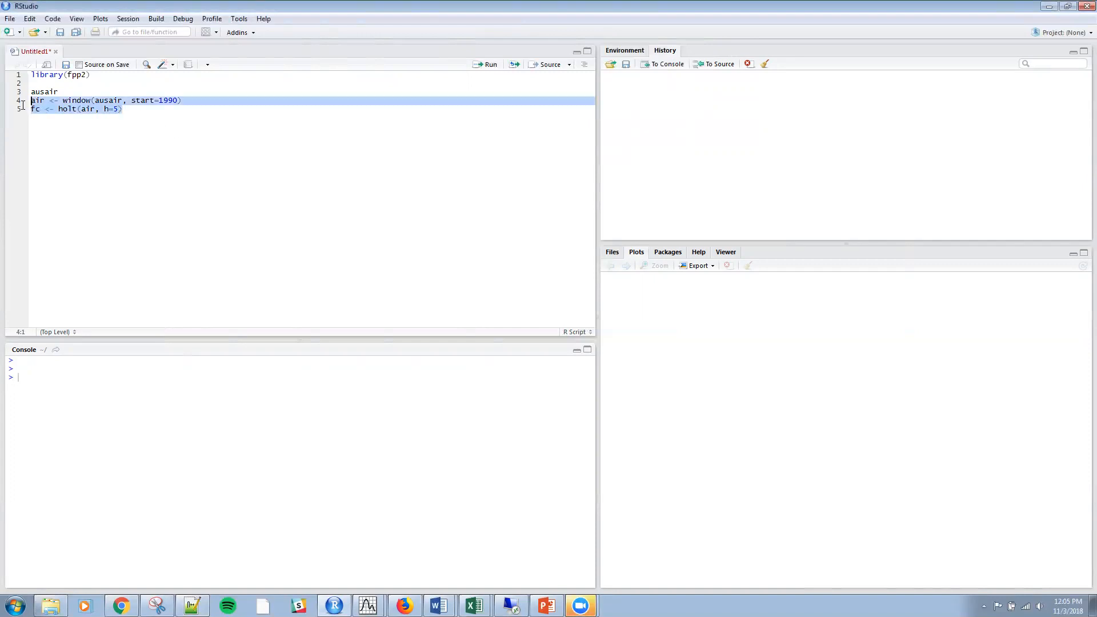
click(490, 64)
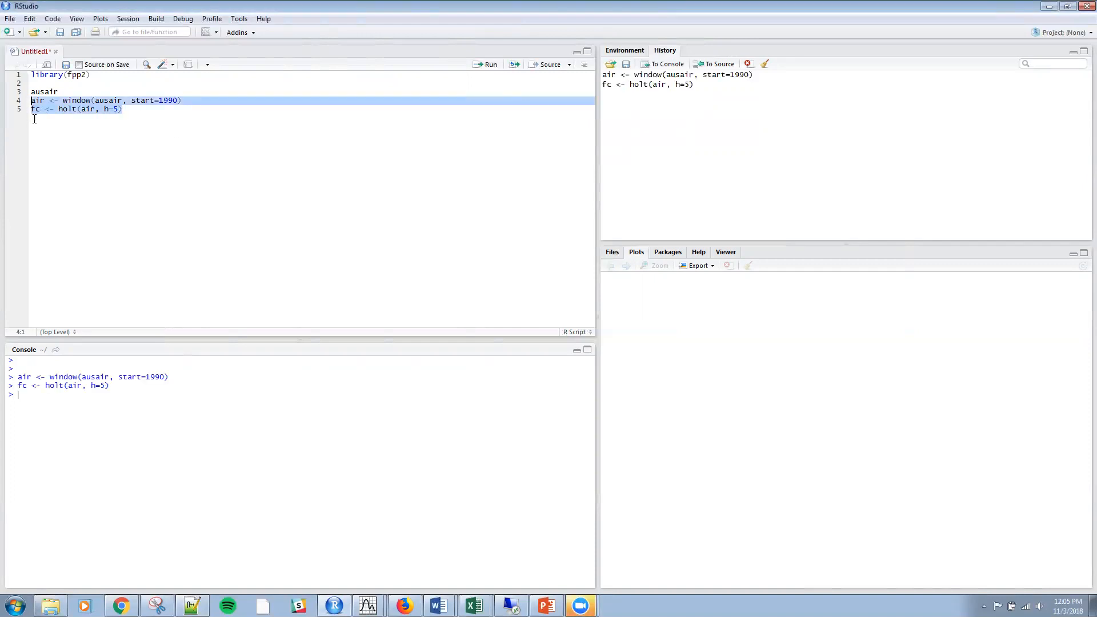
mouse_move(907, 26)
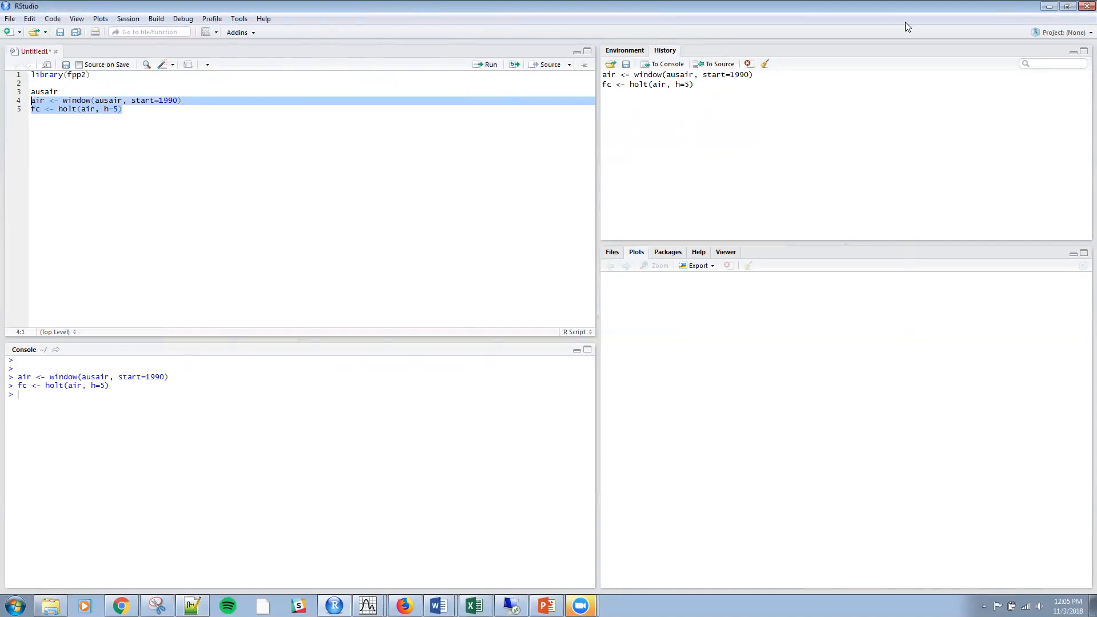
click(490, 64)
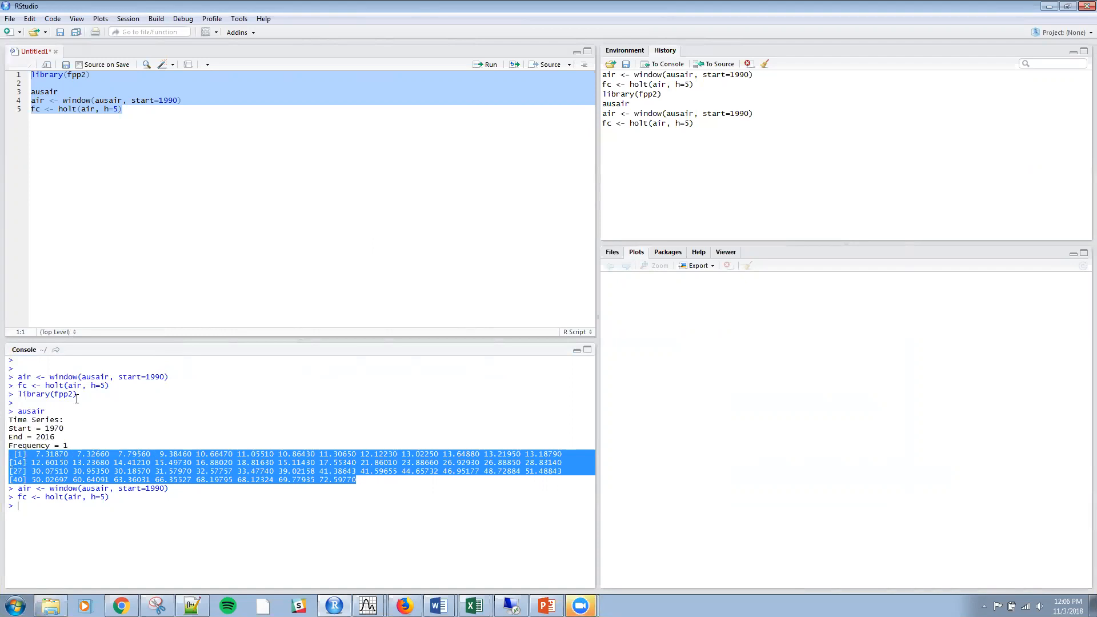
mouse_move(115, 443)
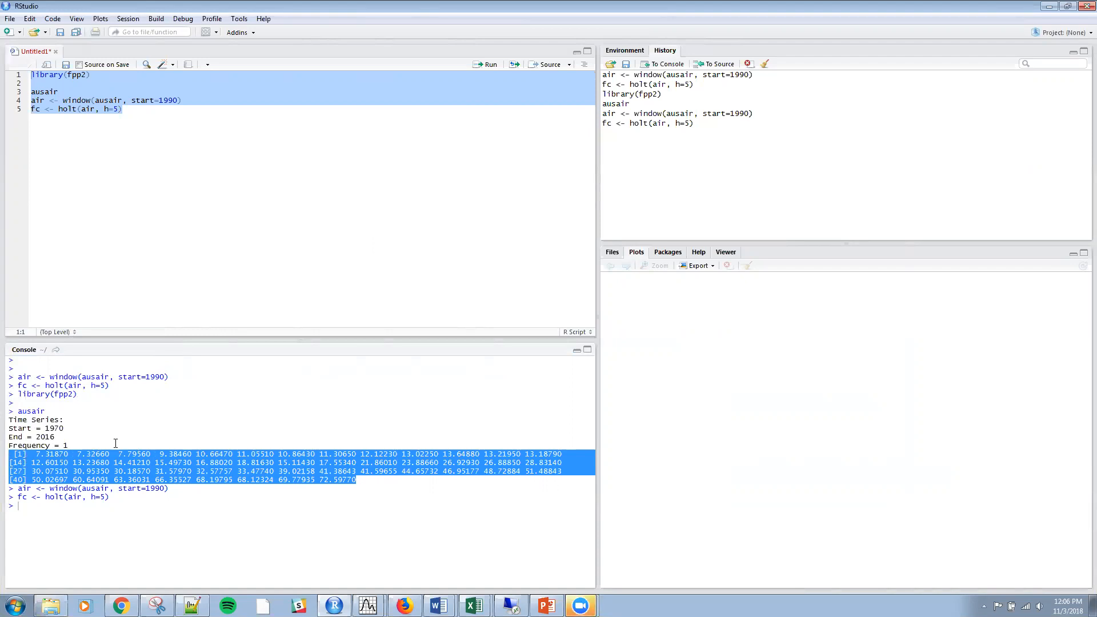
mouse_move(95, 378)
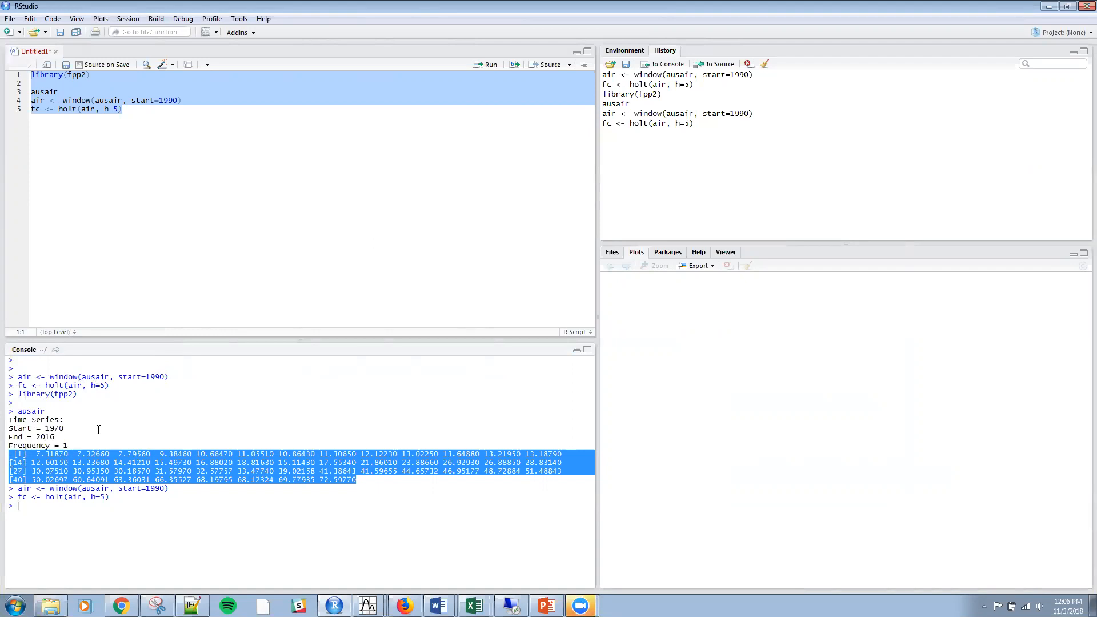
mouse_move(127, 499)
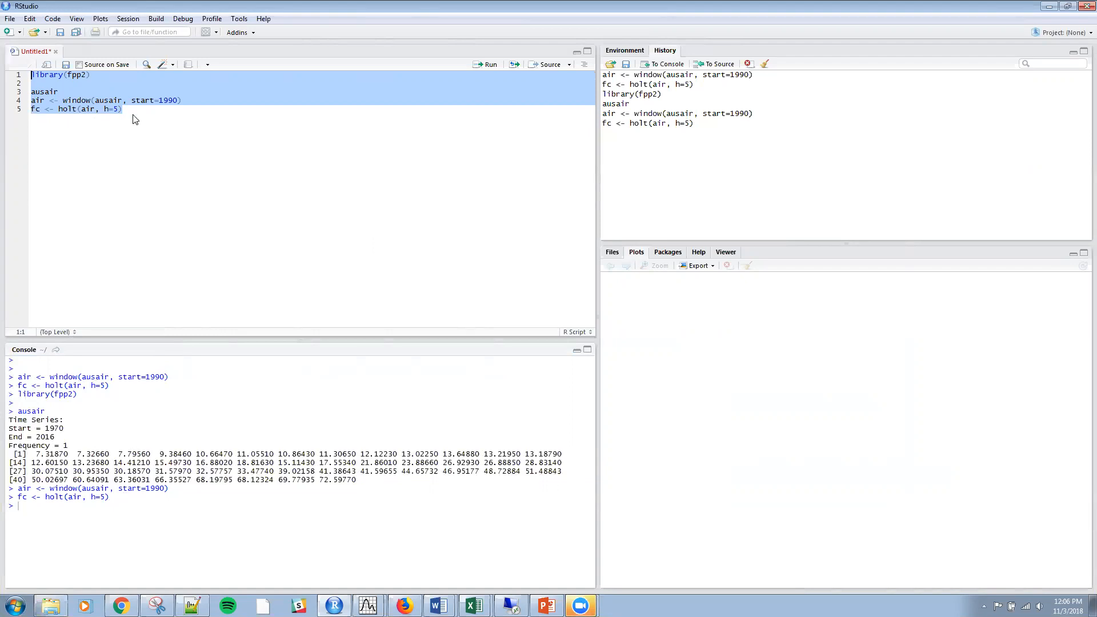
Step: Add a summary(fc) line below the forecast code
click(133, 116)
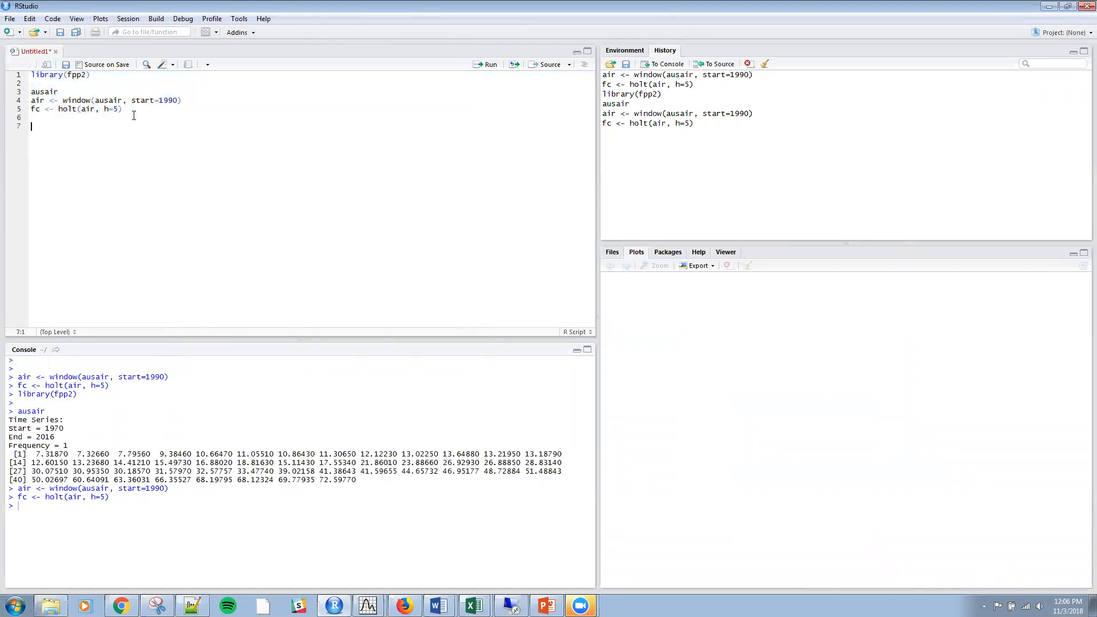
text(fc)
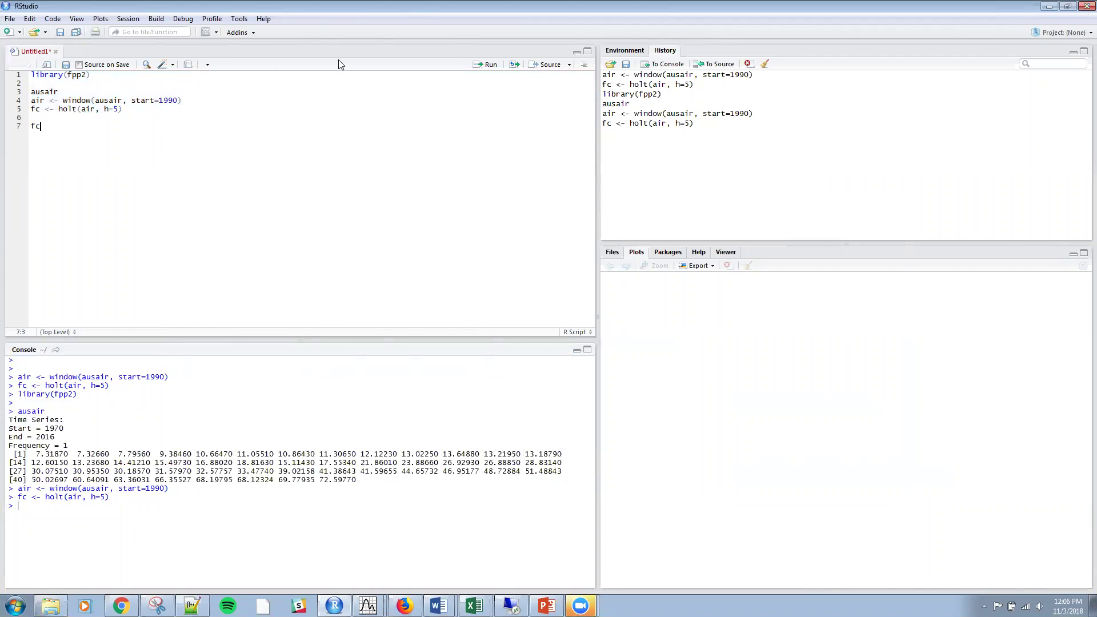
mouse_move(11, 30)
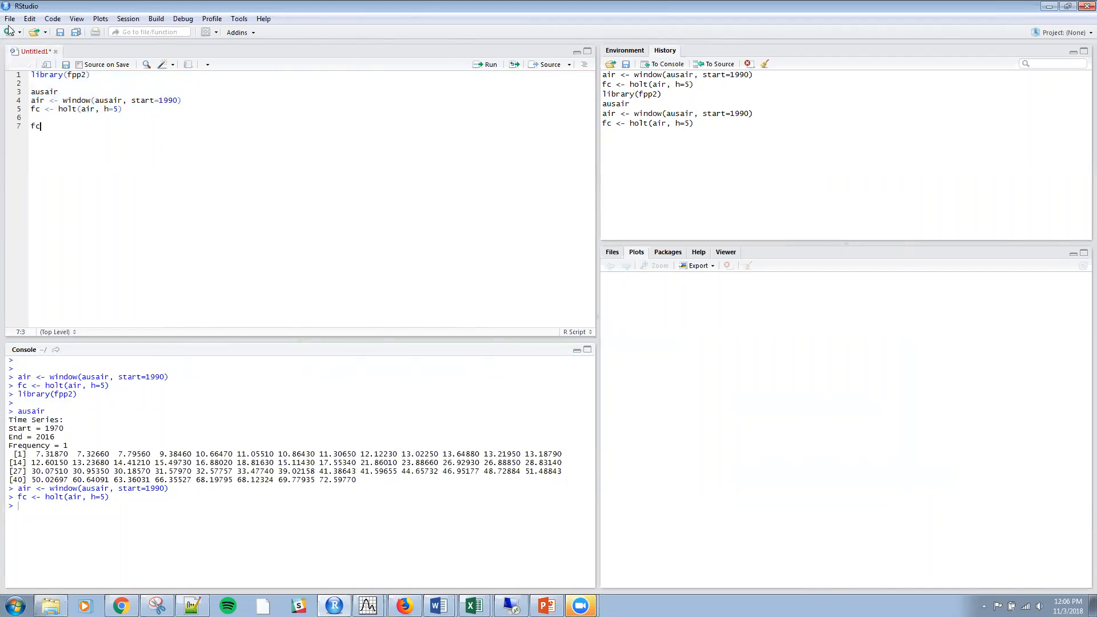
mouse_move(646, 180)
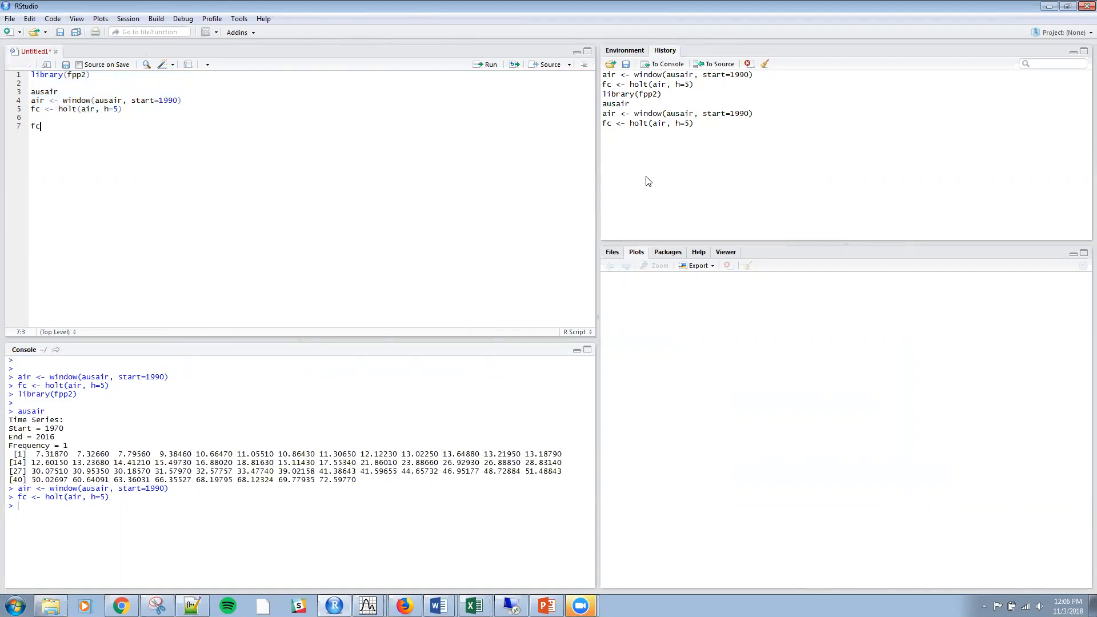
key(Backspace)
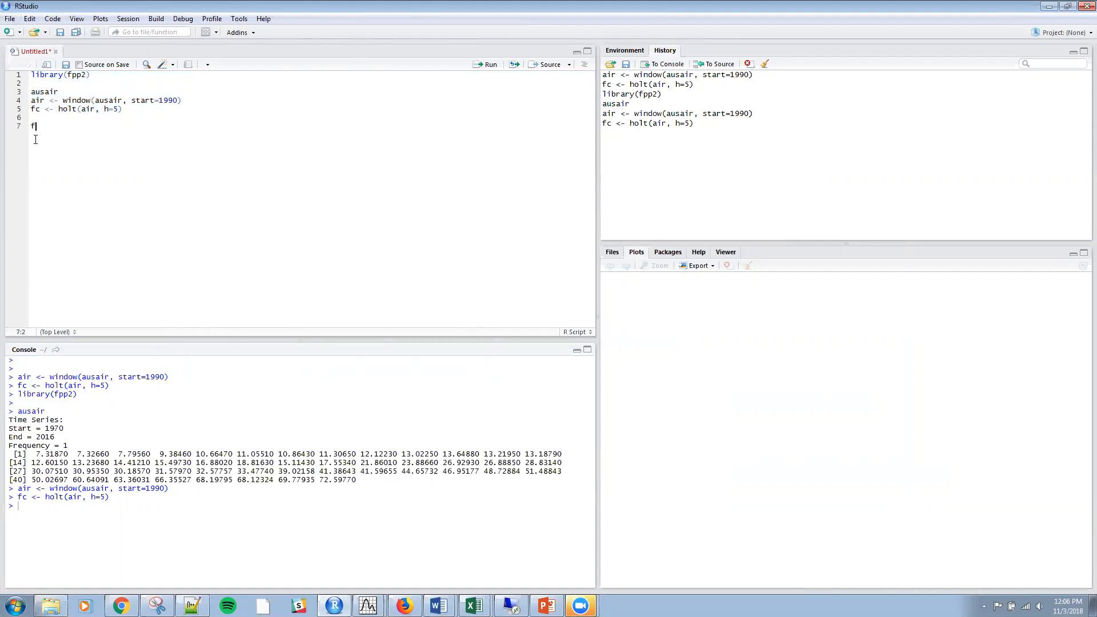
text(summa)
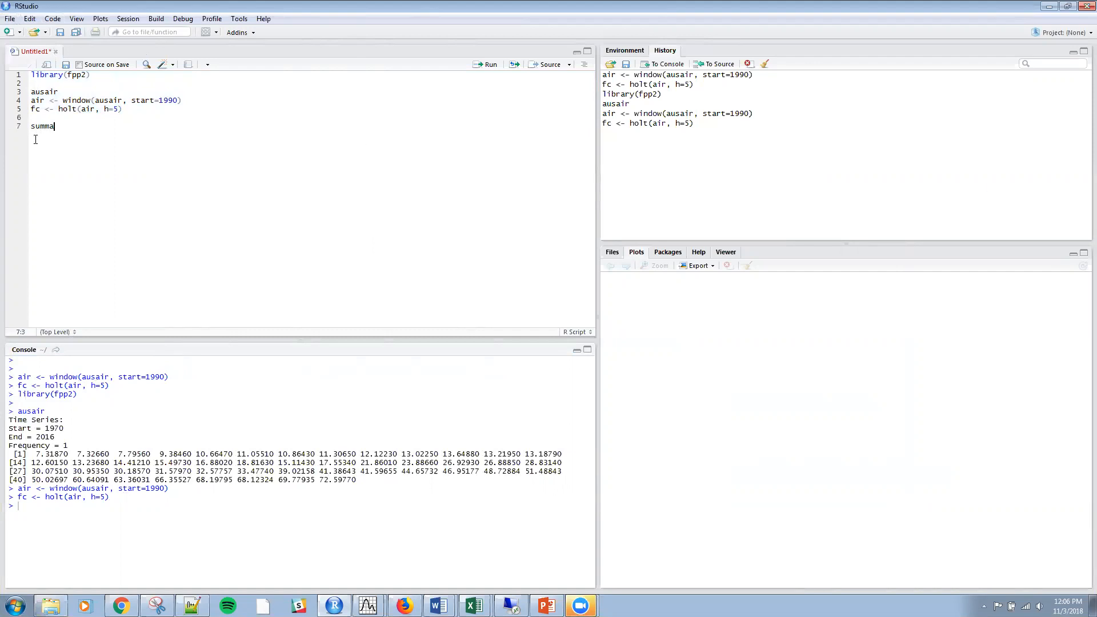
text(ry(fc))
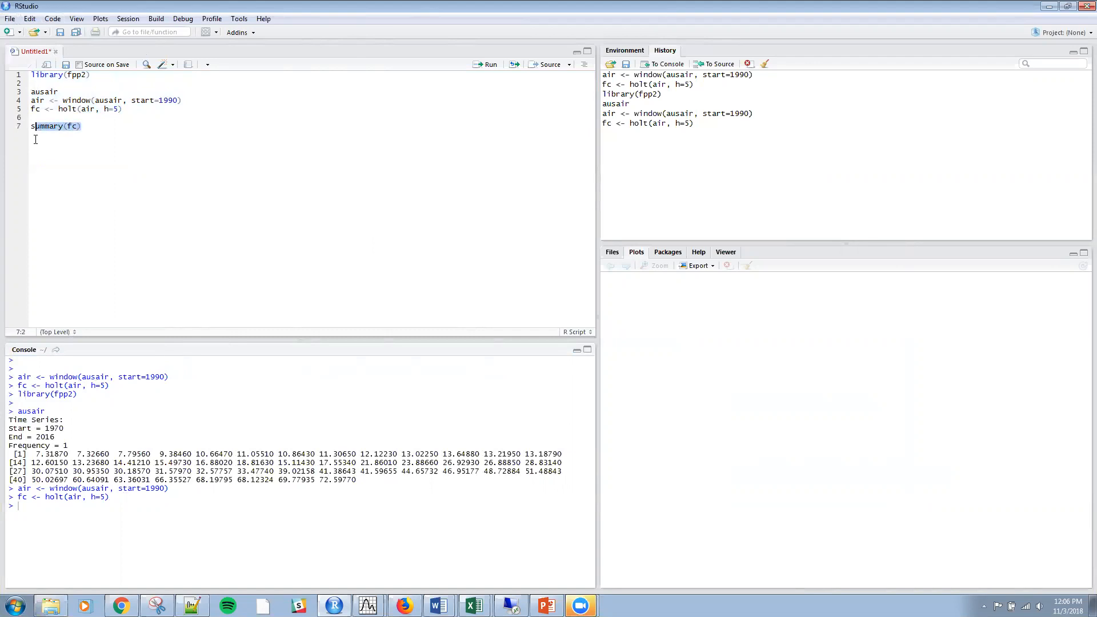
Step: Run summary(fc) to show smoothing parameters, error measures and 2017–2021 forecasts
click(490, 64)
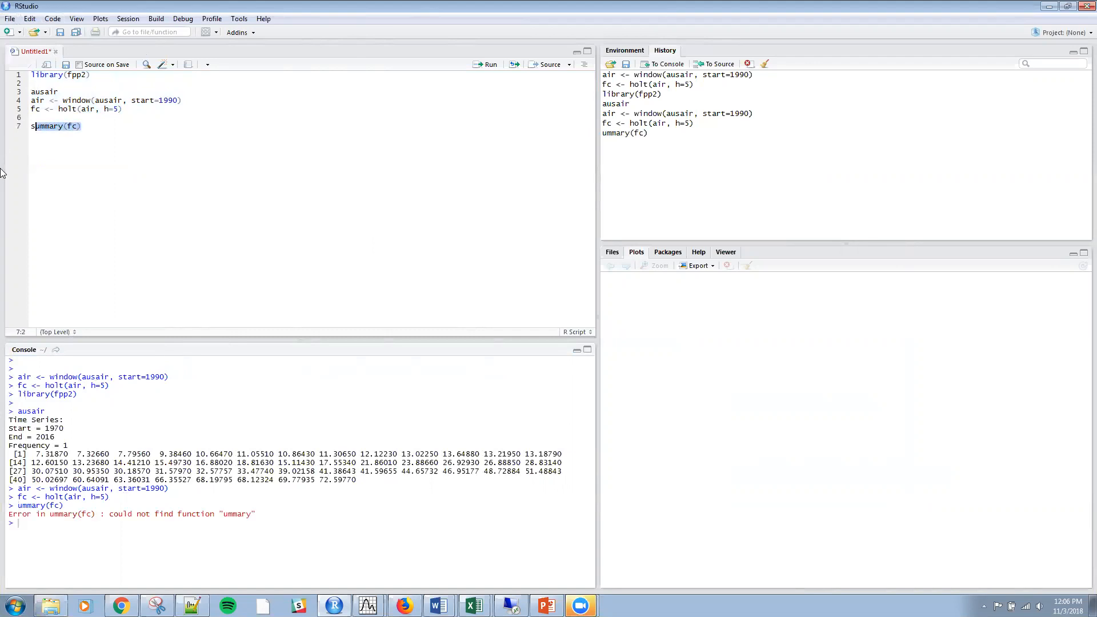
click(79, 126)
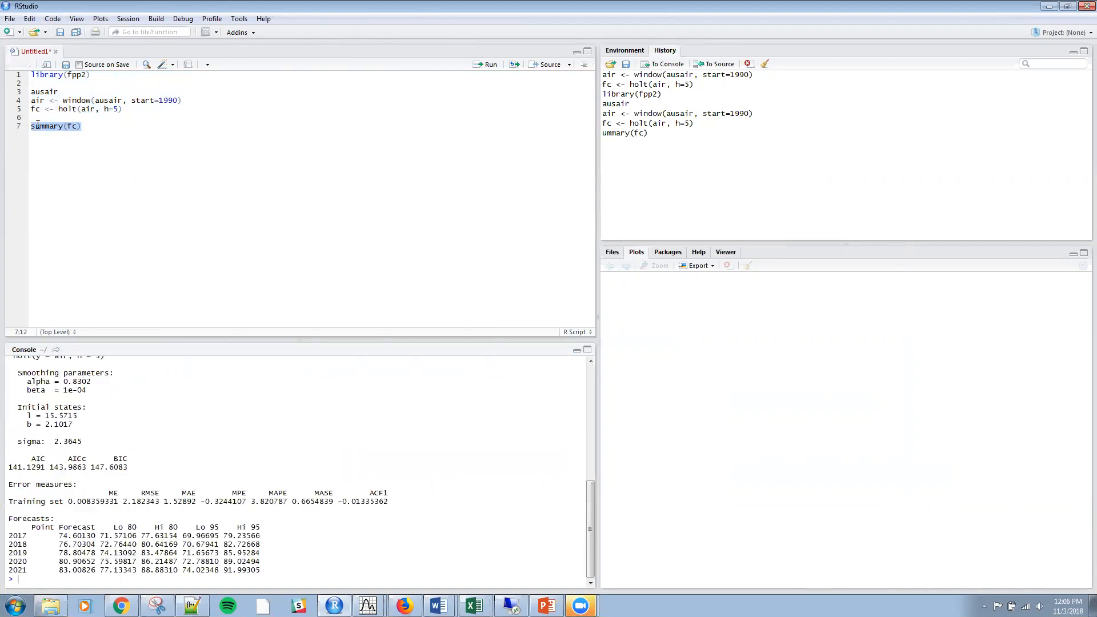
click(484, 64)
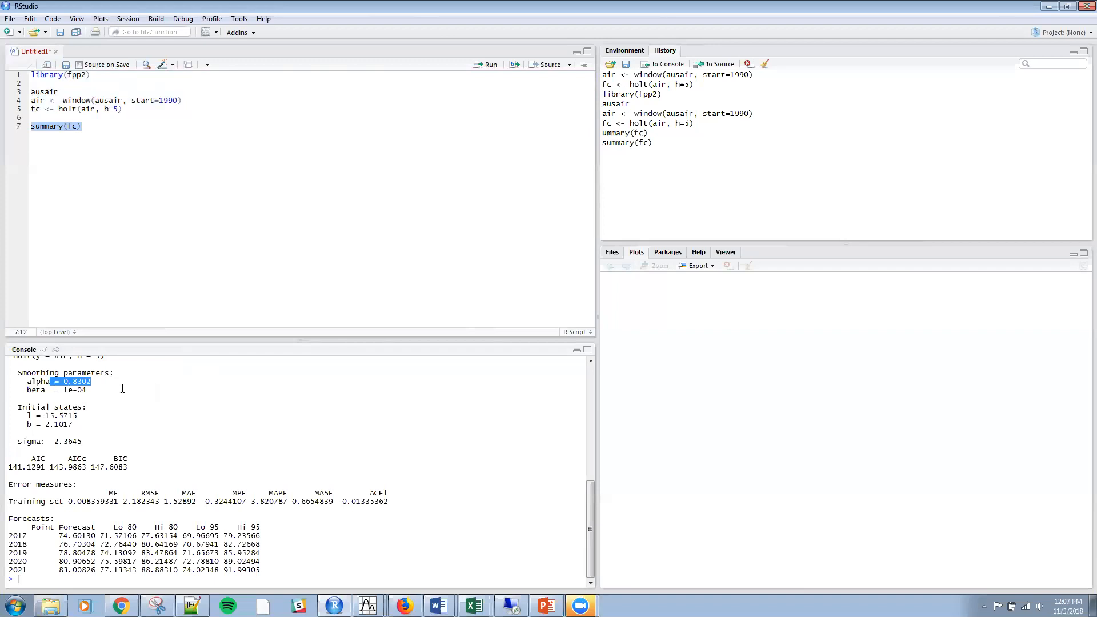
click(98, 390)
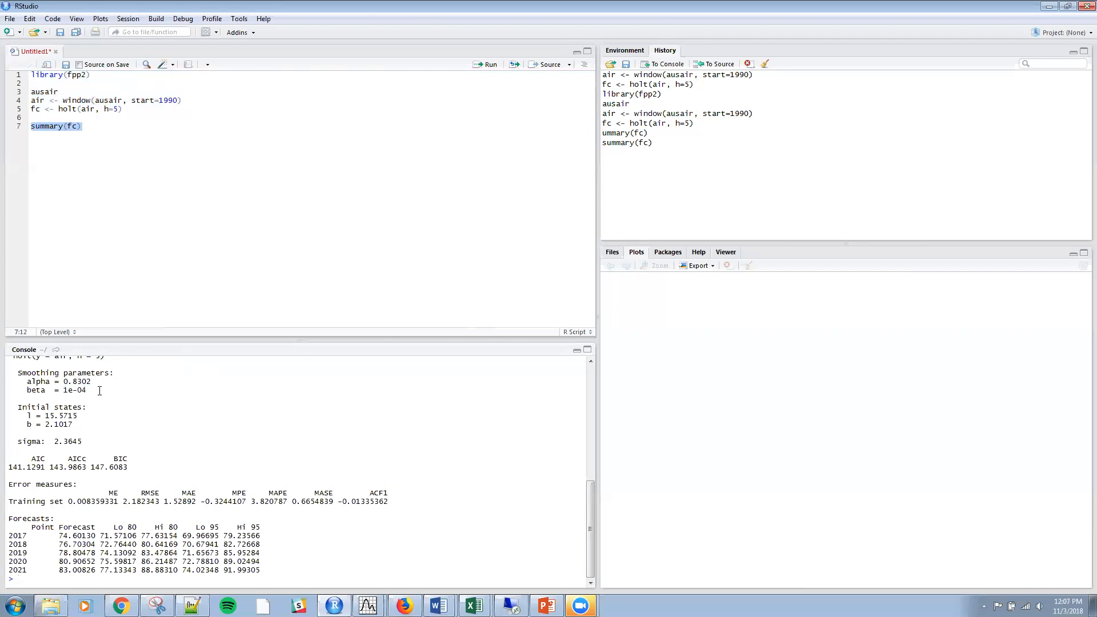
mouse_move(1039, 41)
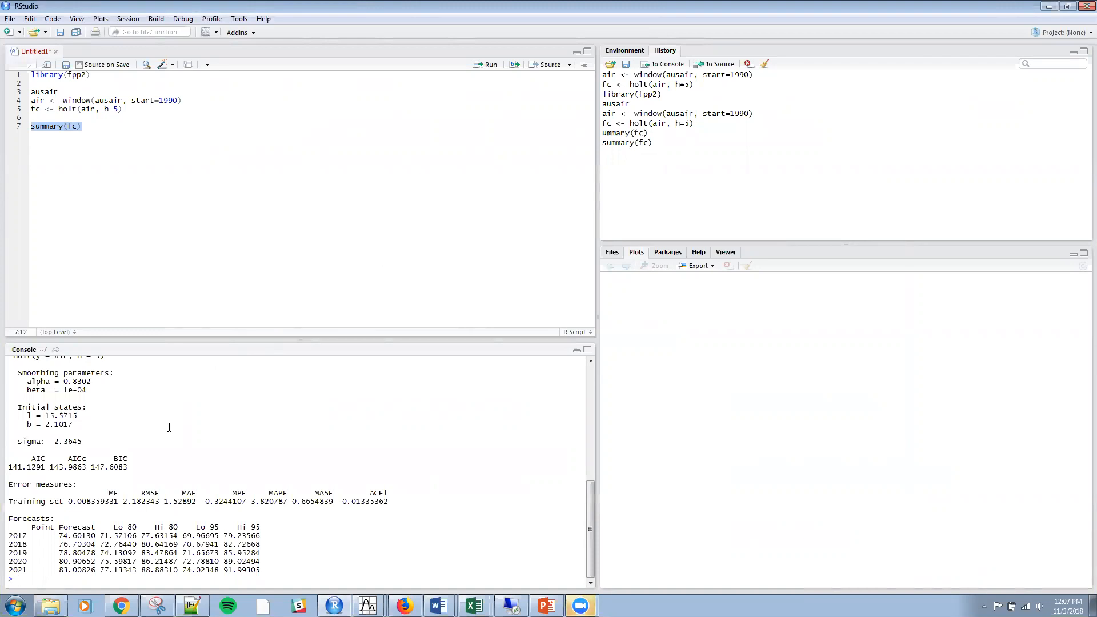
mouse_move(158, 432)
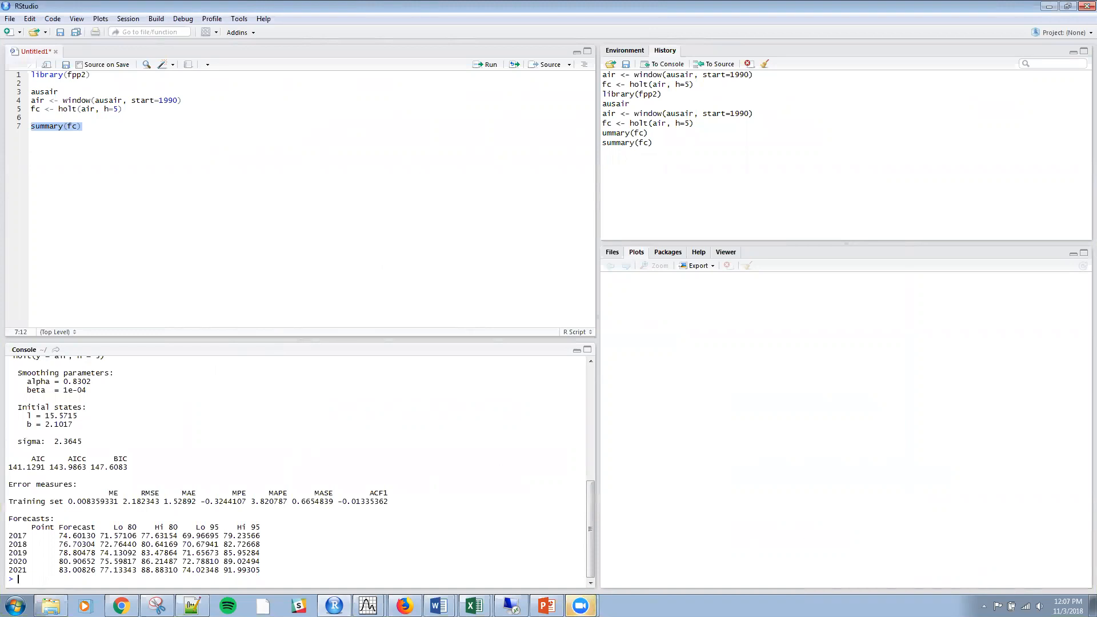
Step: Review the damped trend equations on the slide, then return to the R script
click(546, 605)
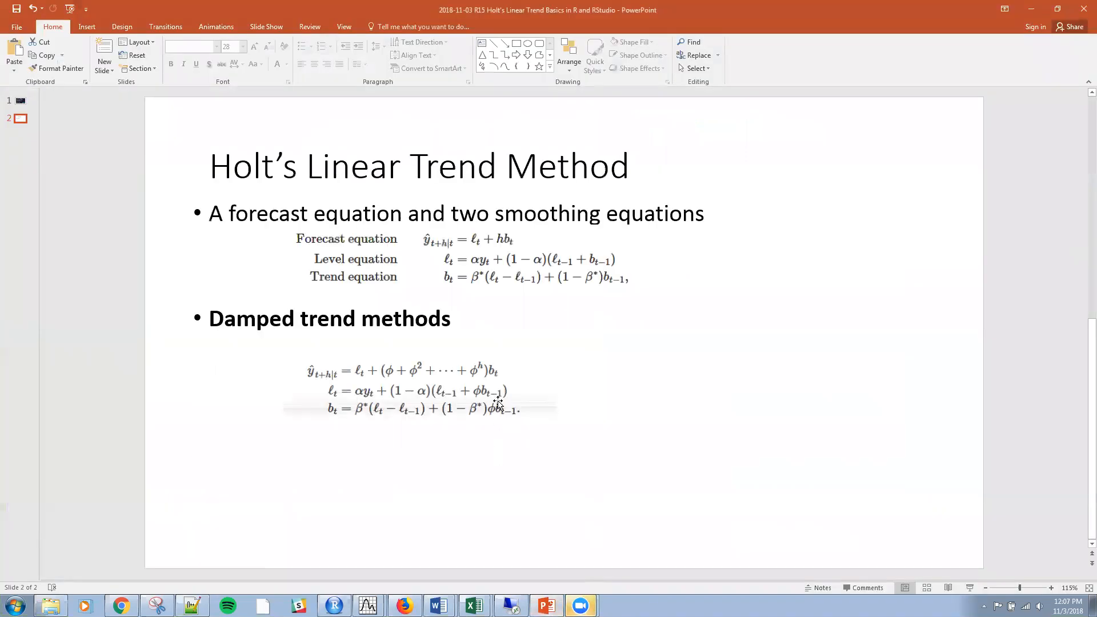
click(482, 399)
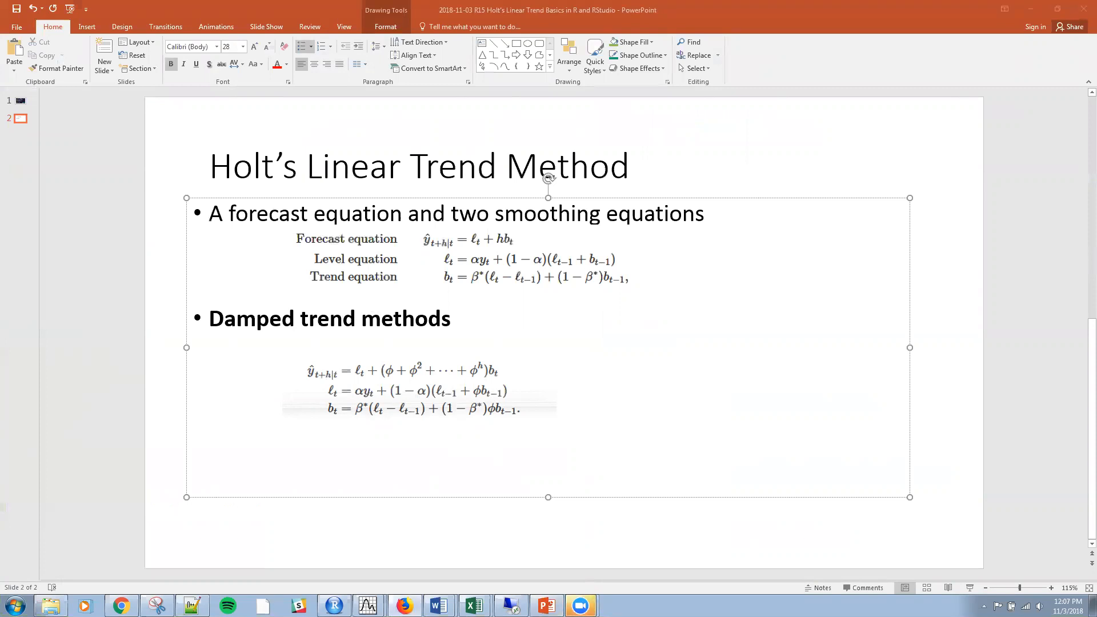
mouse_move(492, 315)
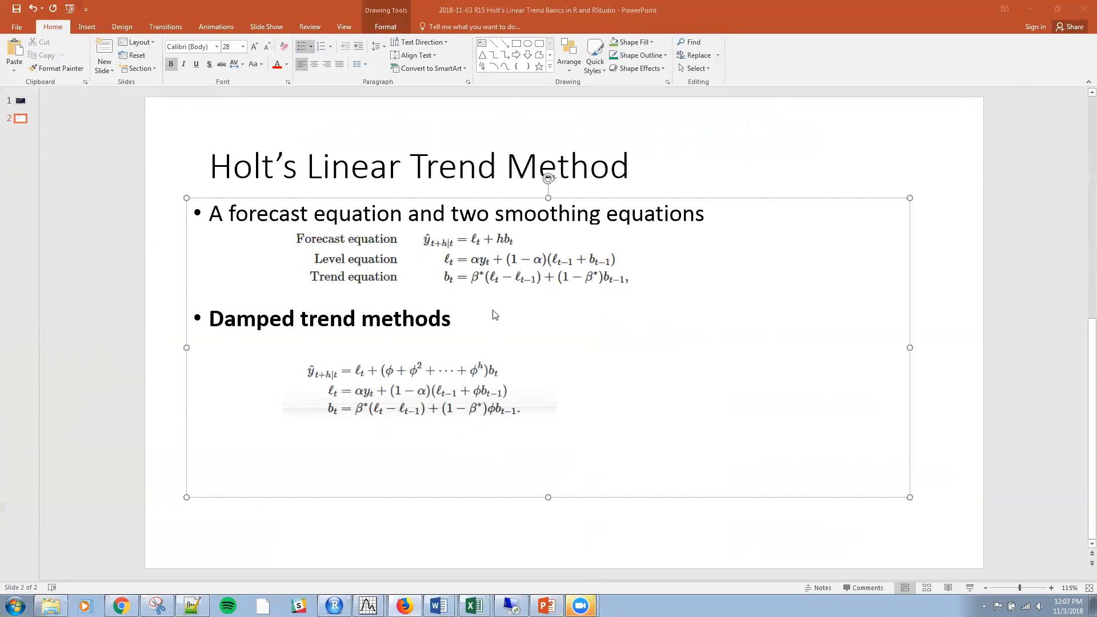
mouse_move(119, 373)
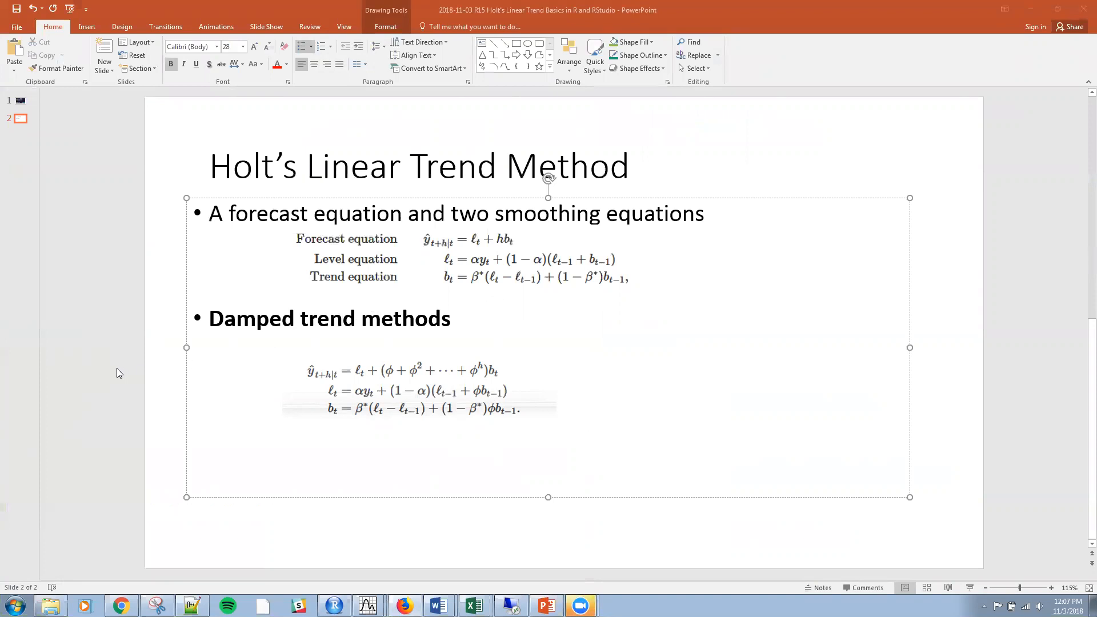
mouse_move(431, 378)
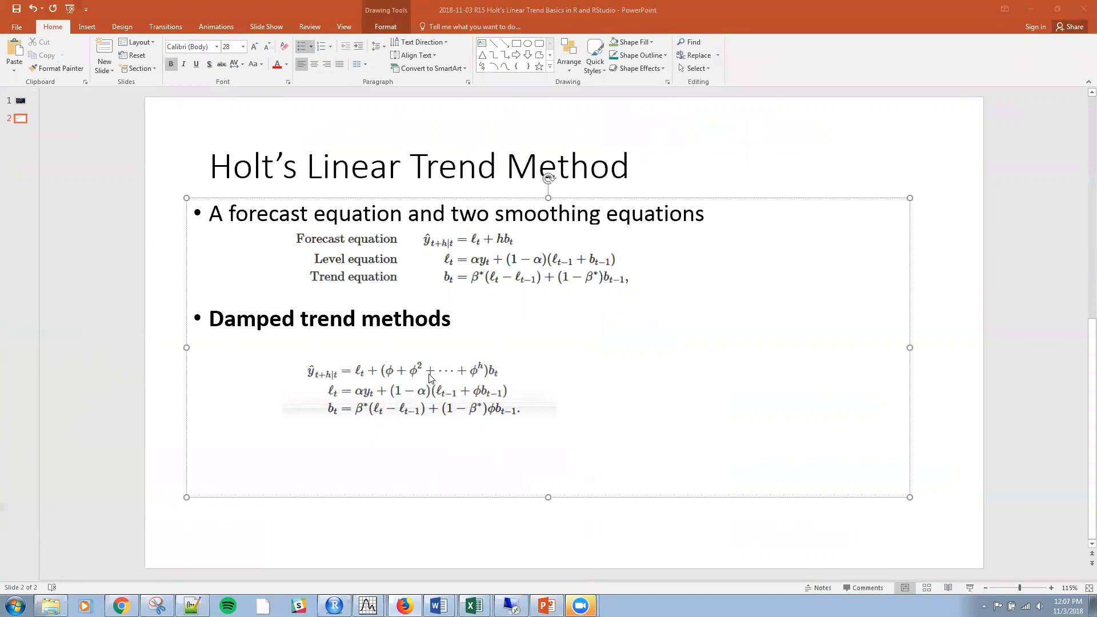
mouse_move(441, 383)
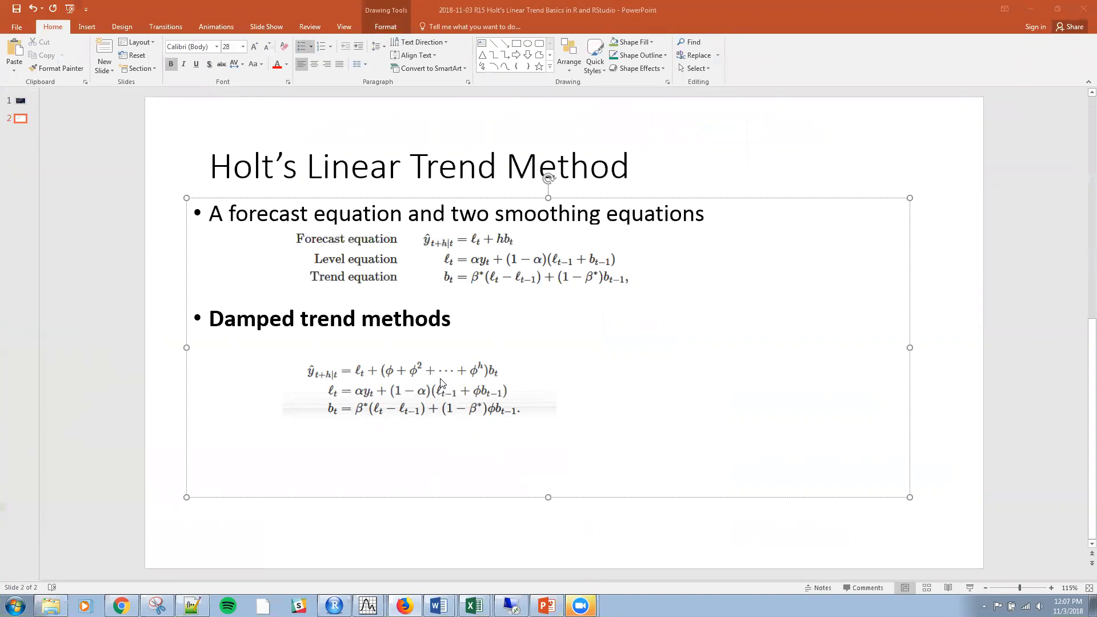
mouse_move(455, 383)
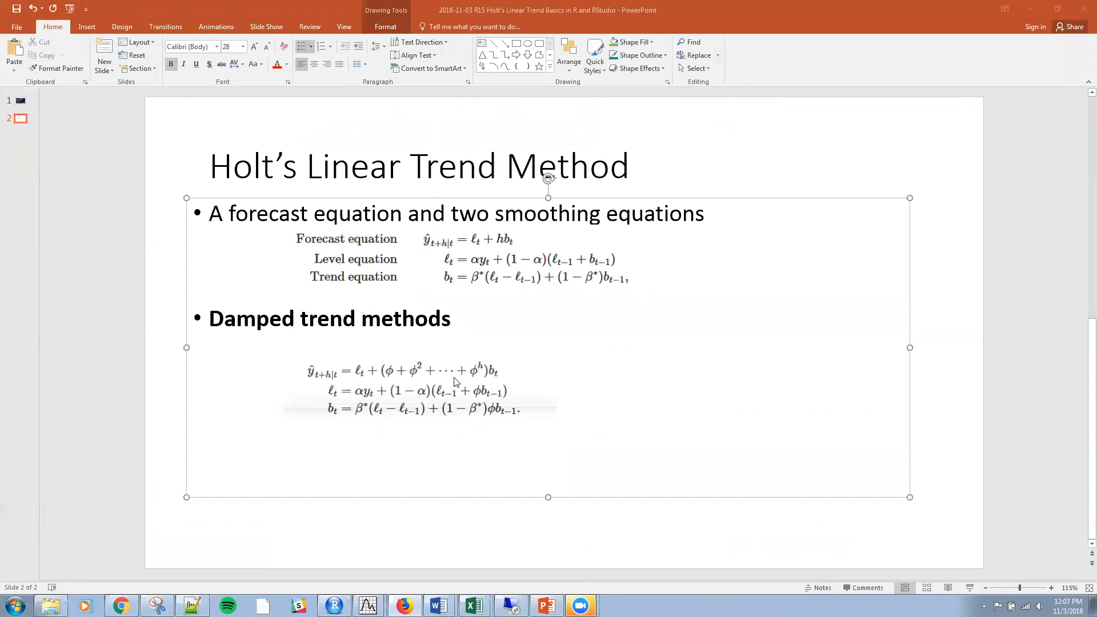
mouse_move(921, 187)
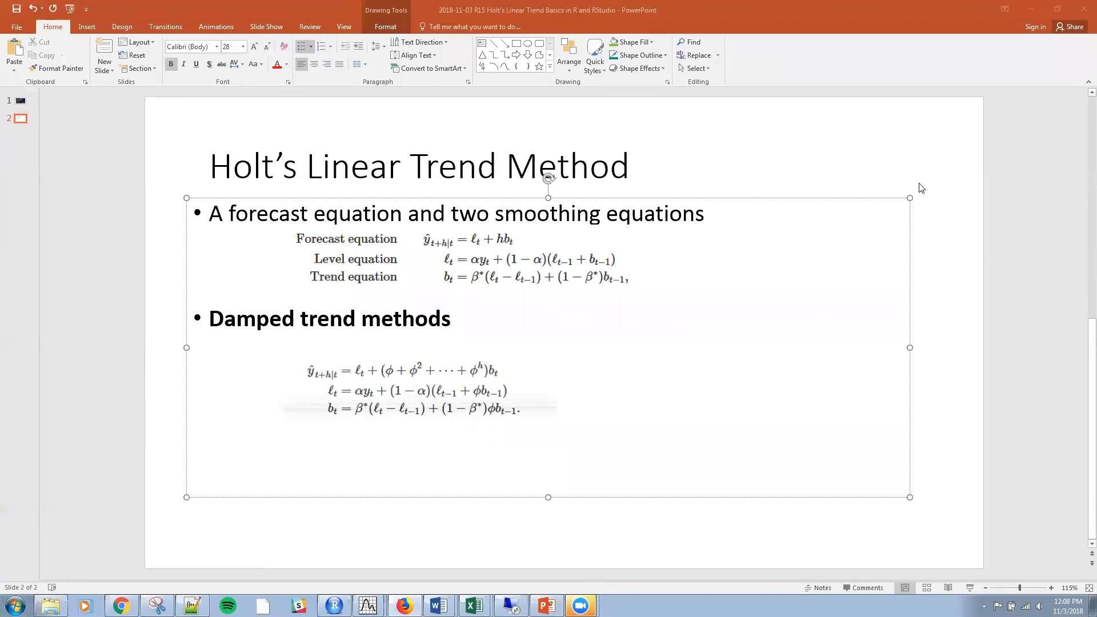
mouse_move(480, 392)
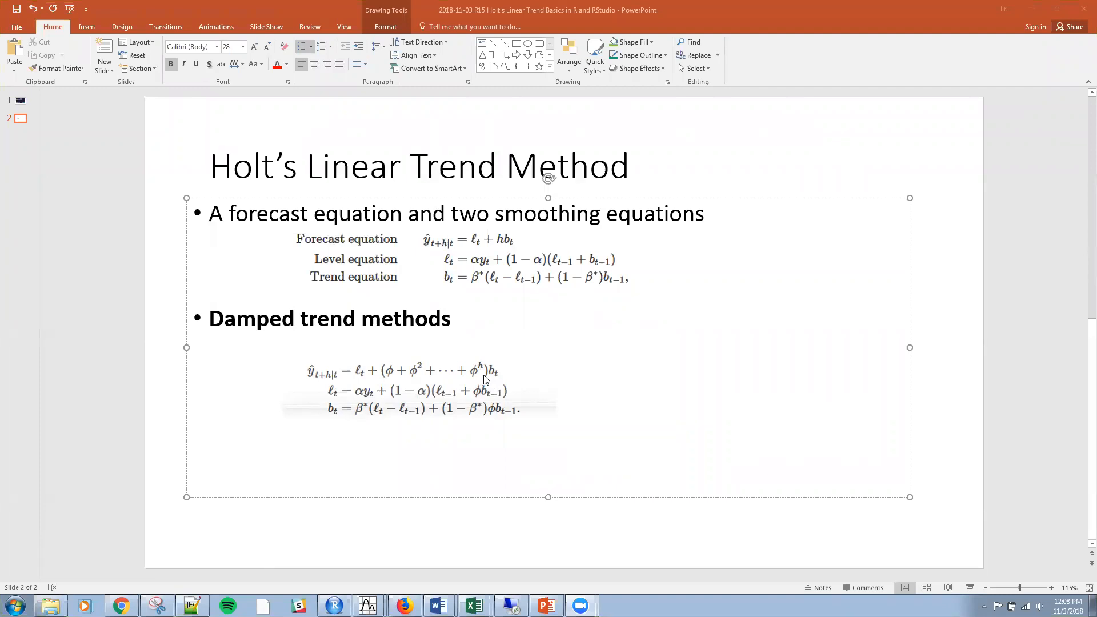
mouse_move(513, 379)
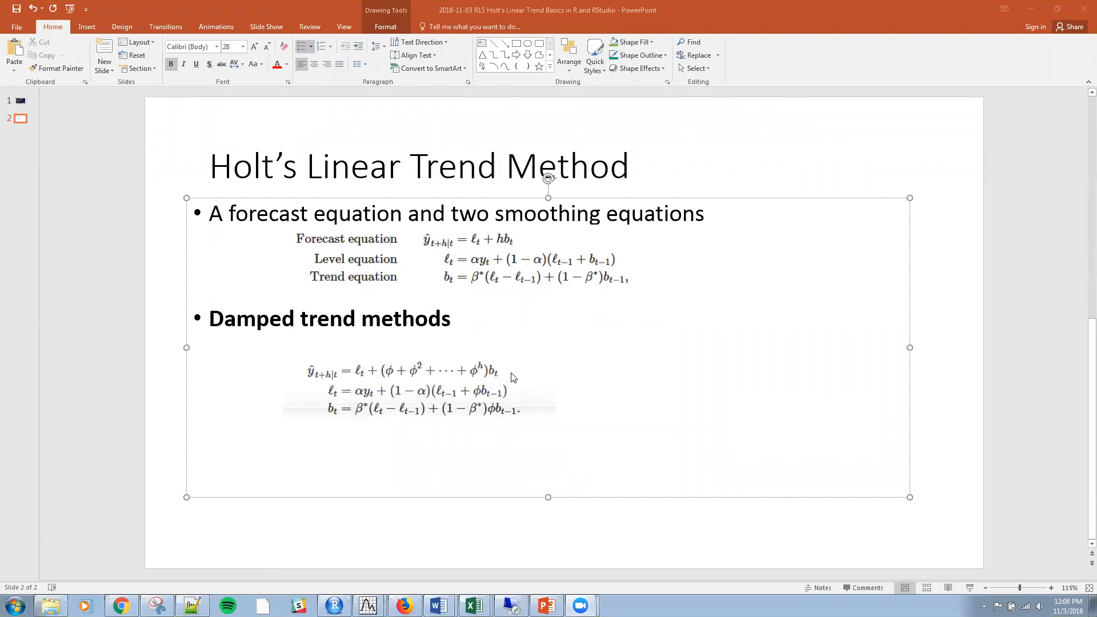
mouse_move(516, 377)
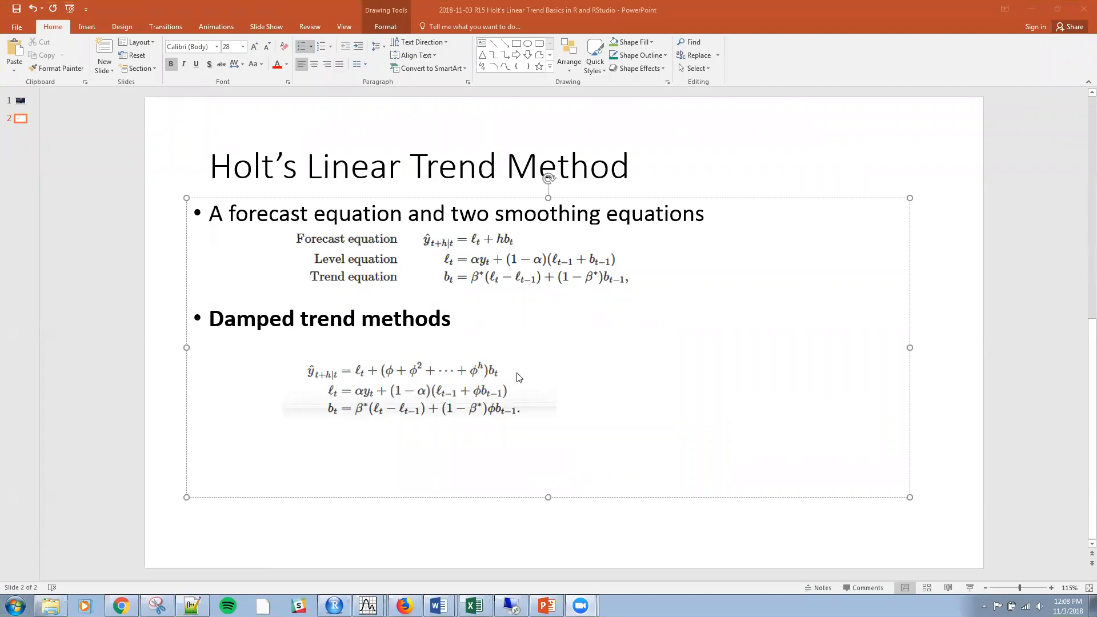
mouse_move(509, 376)
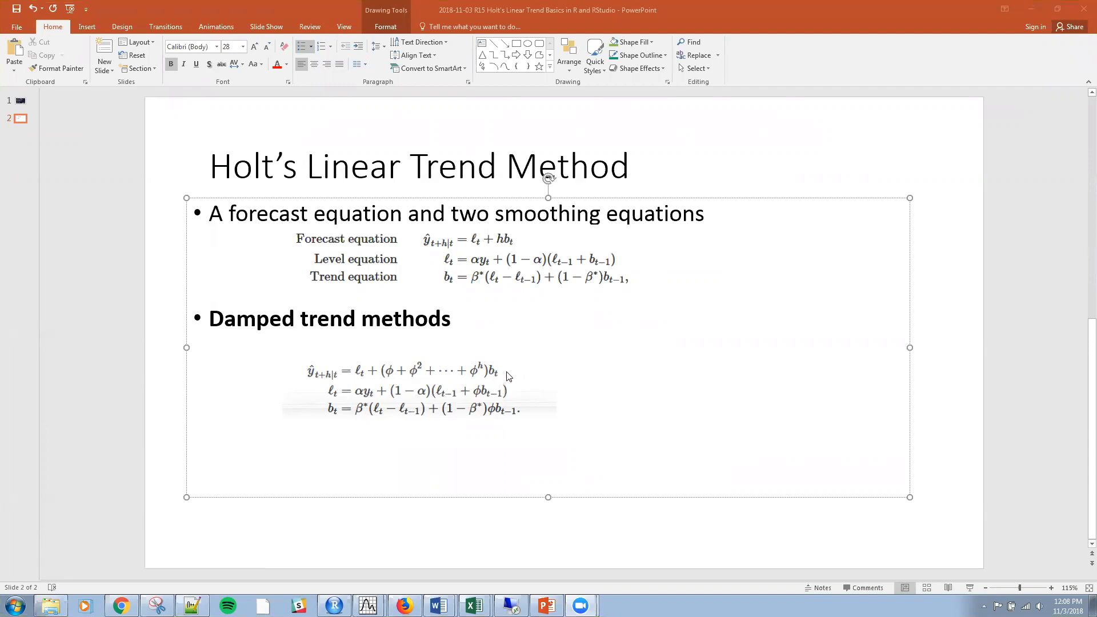
mouse_move(472, 287)
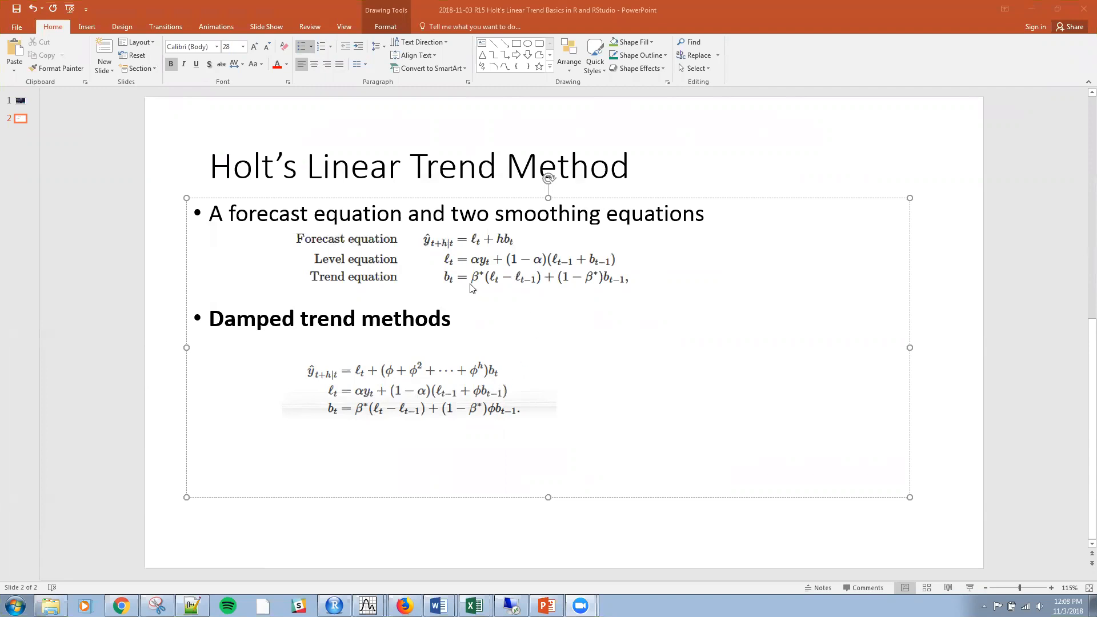
mouse_move(531, 418)
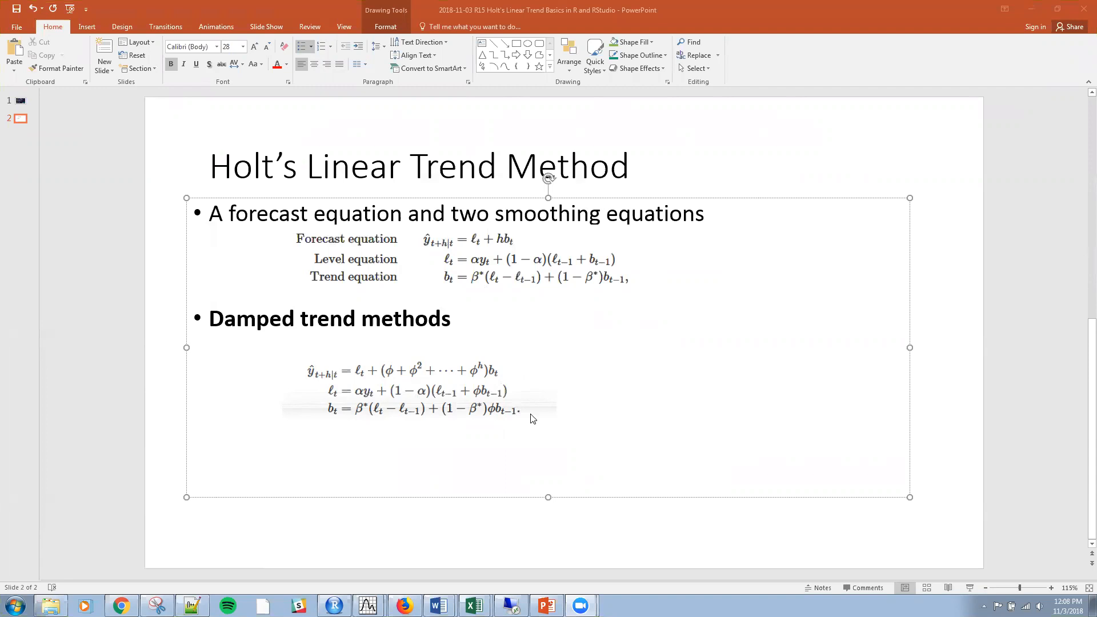
mouse_move(563, 420)
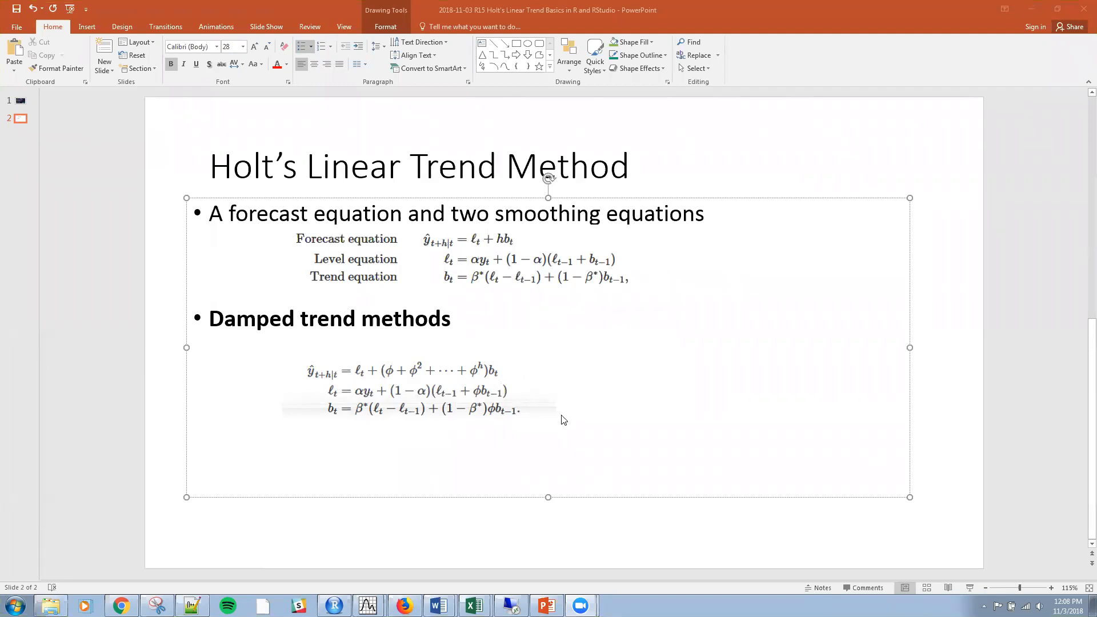
mouse_move(624, 354)
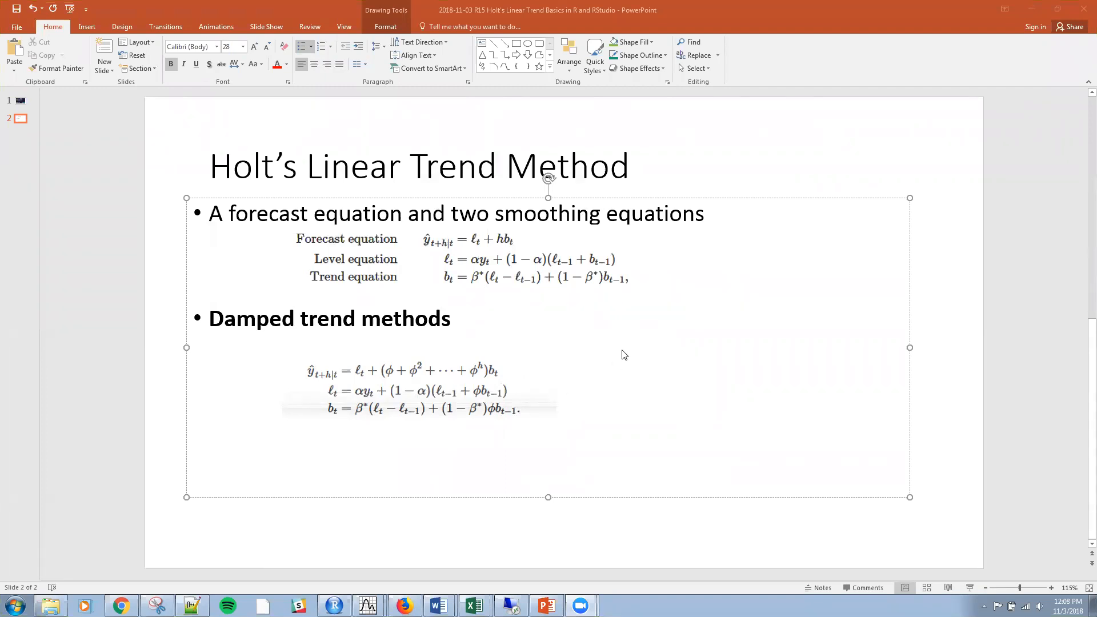
mouse_move(548, 378)
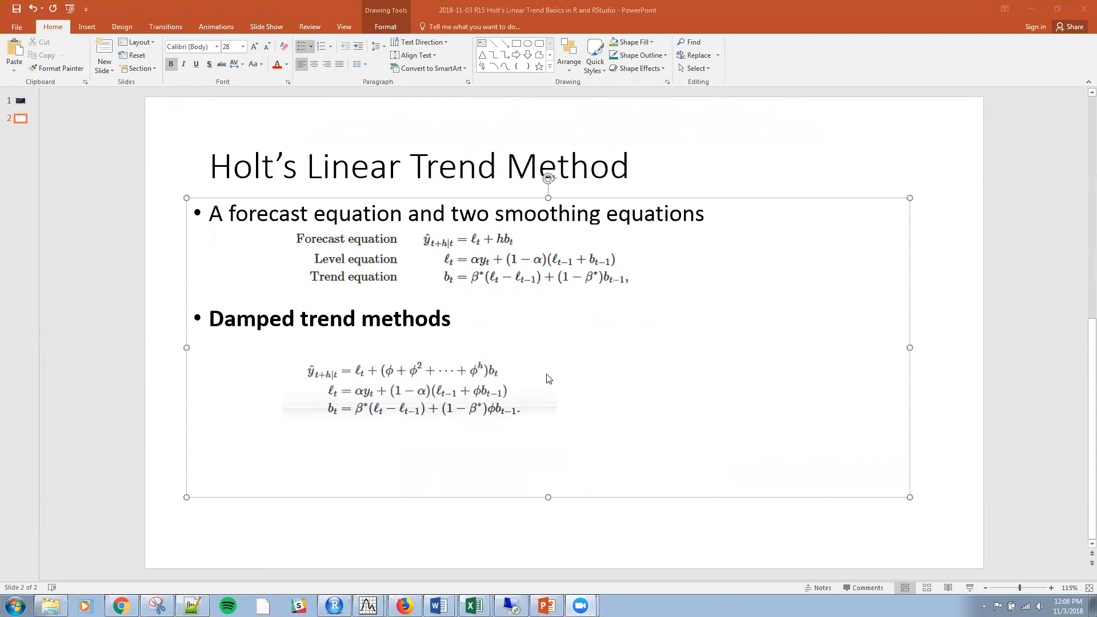
mouse_move(587, 353)
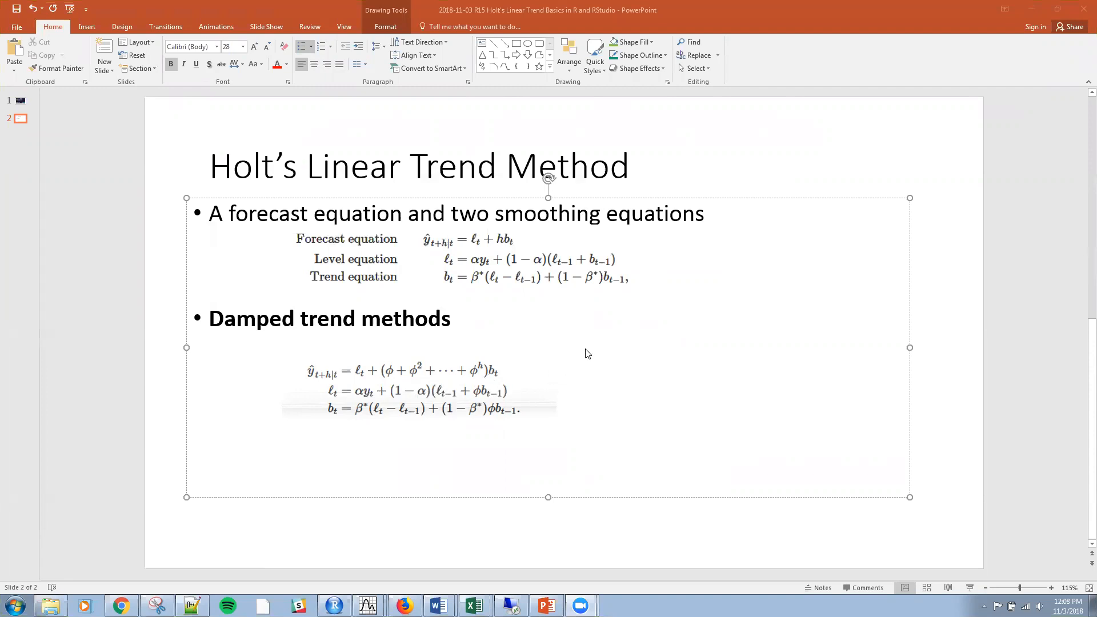
mouse_move(987, 142)
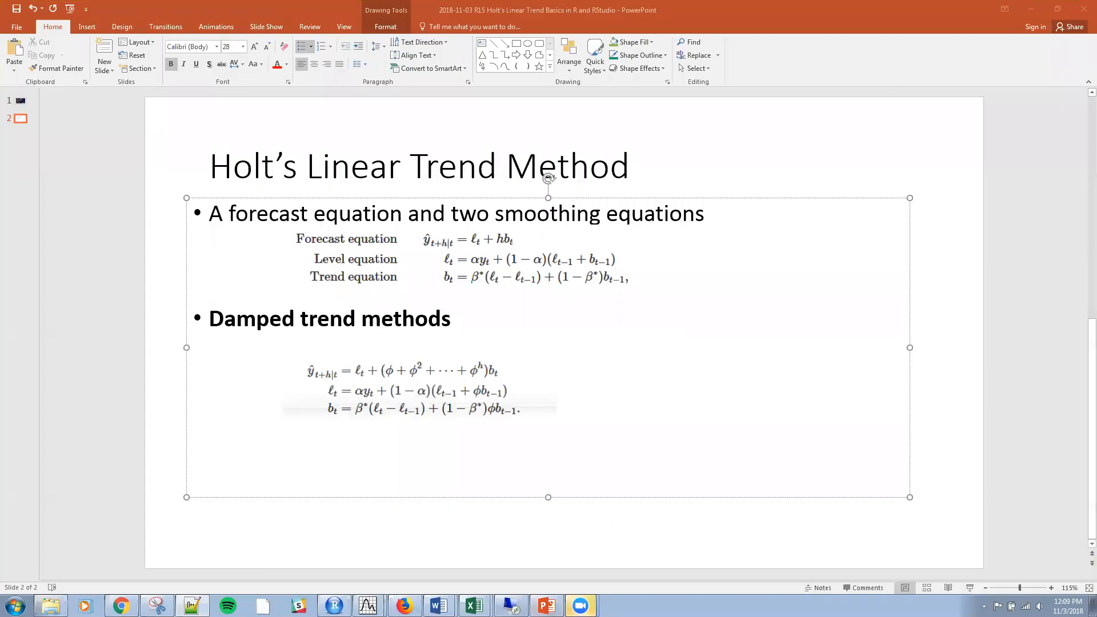
click(332, 605)
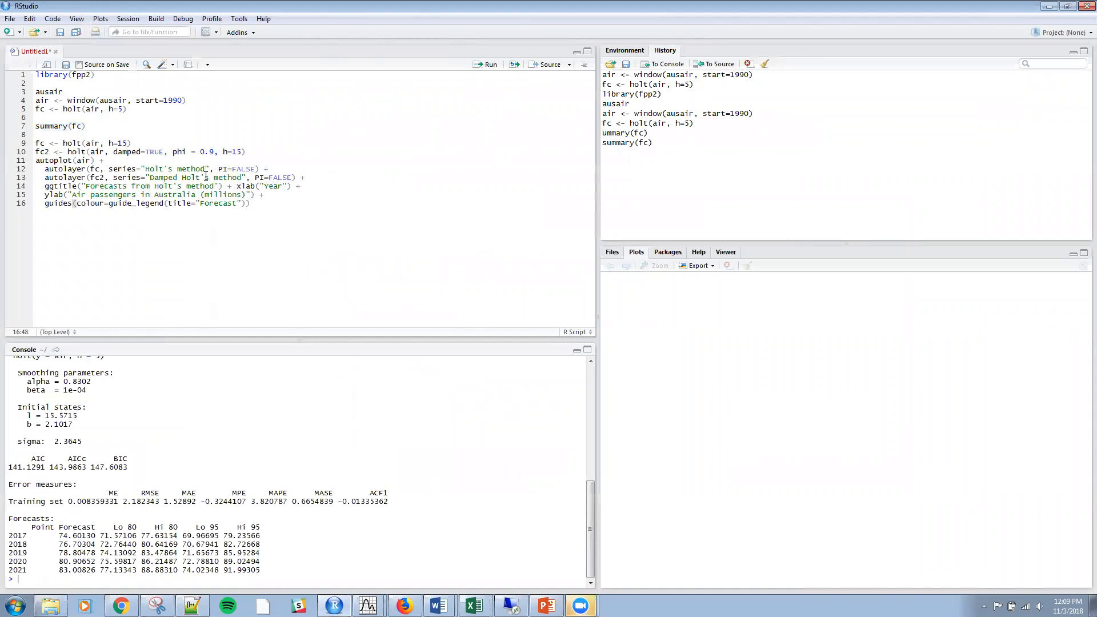
double_click(128, 151)
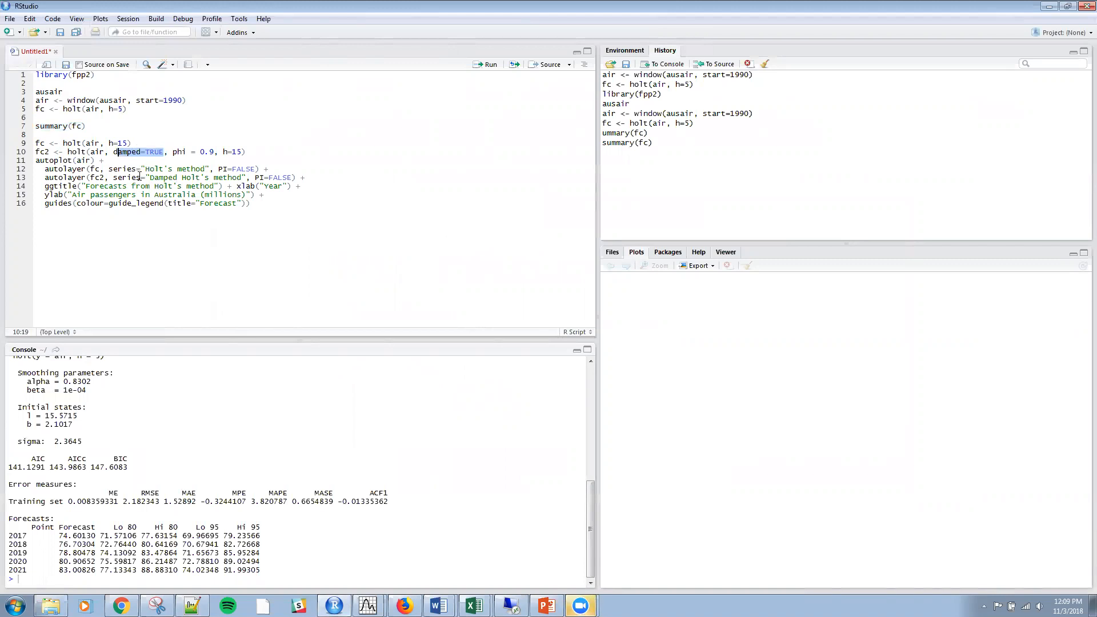
mouse_move(147, 169)
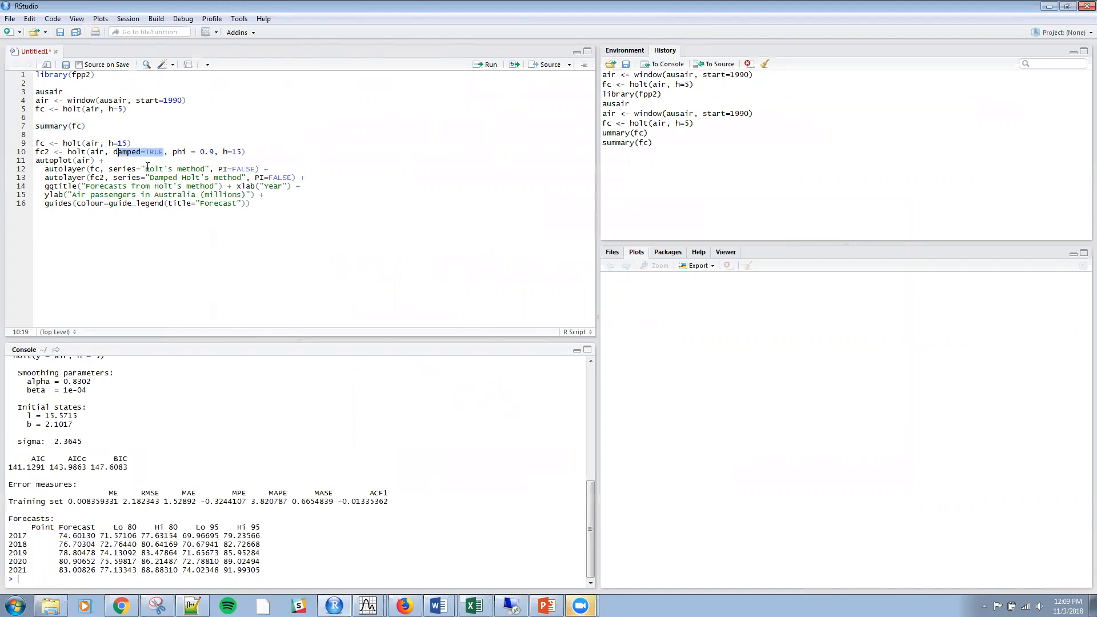
click(75, 152)
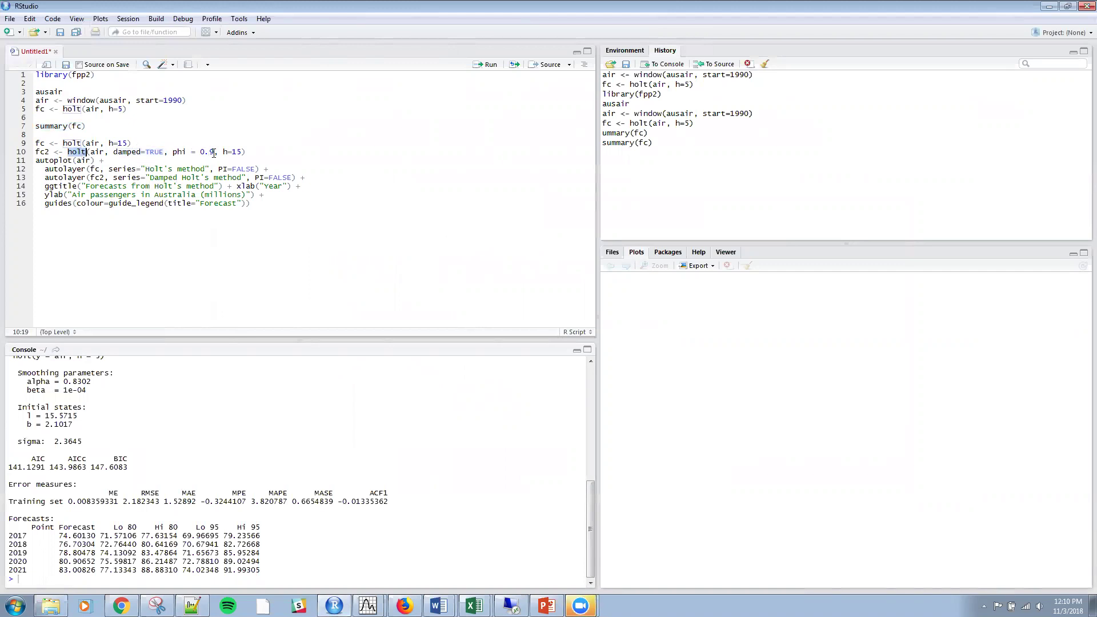
click(208, 152)
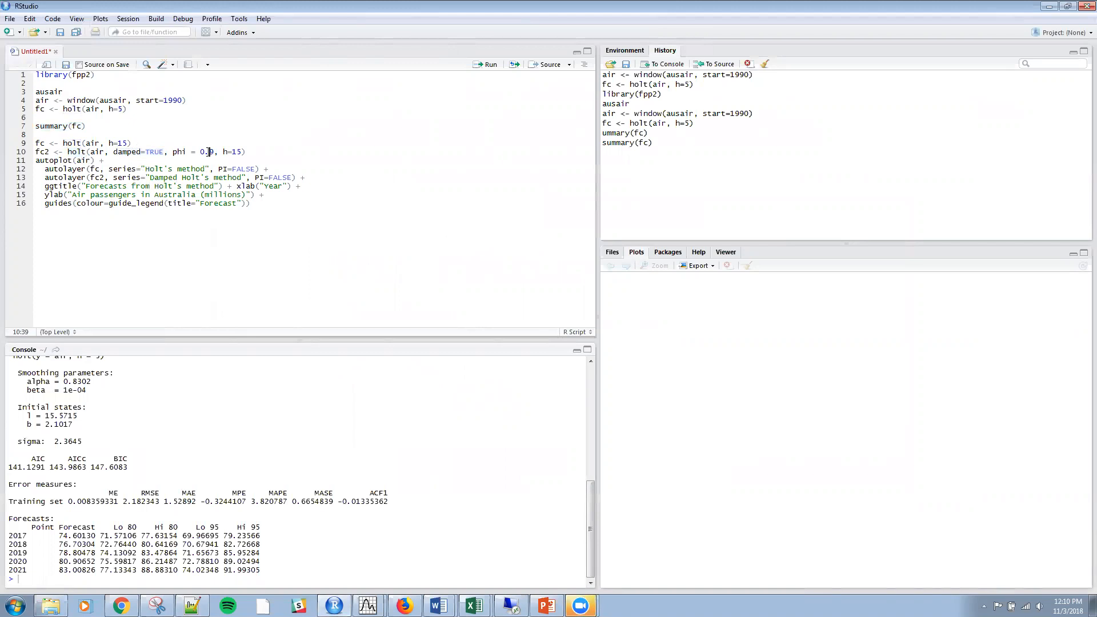
text(9)
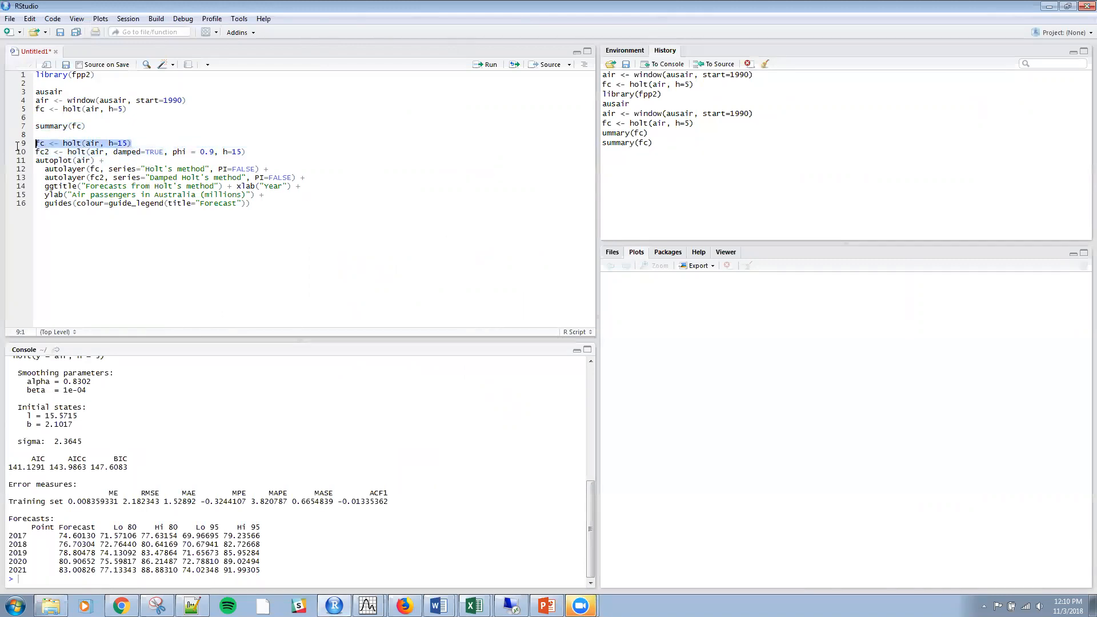
drag(36, 143, 250, 203)
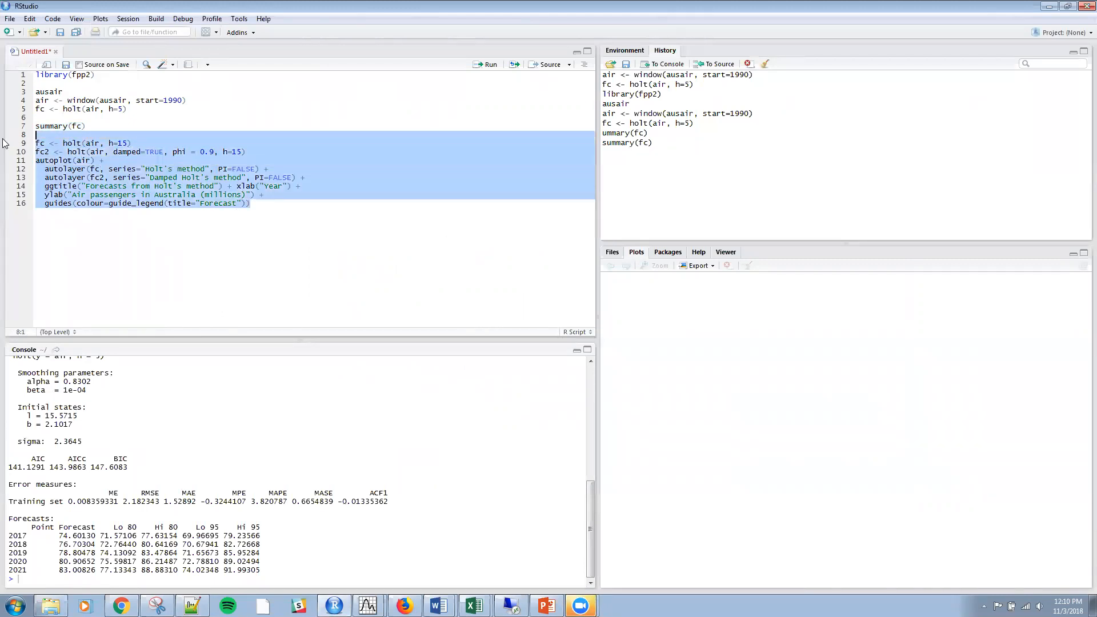
Step: Run the Holt and damped Holt code to plot both forecasts, then begin autoplot(livestock)
click(488, 64)
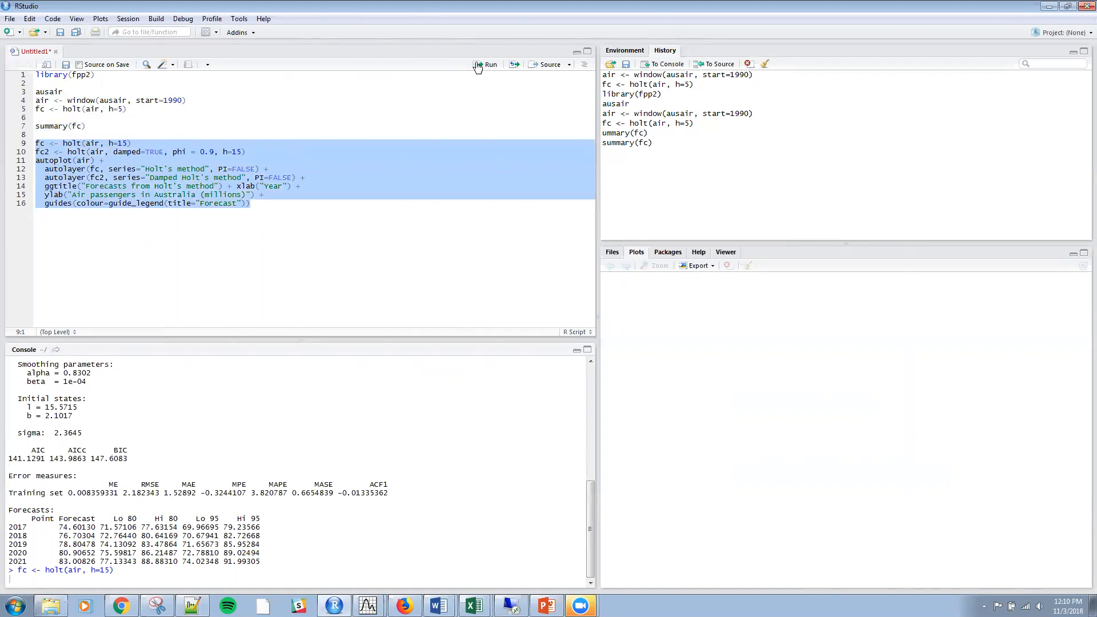
click(488, 64)
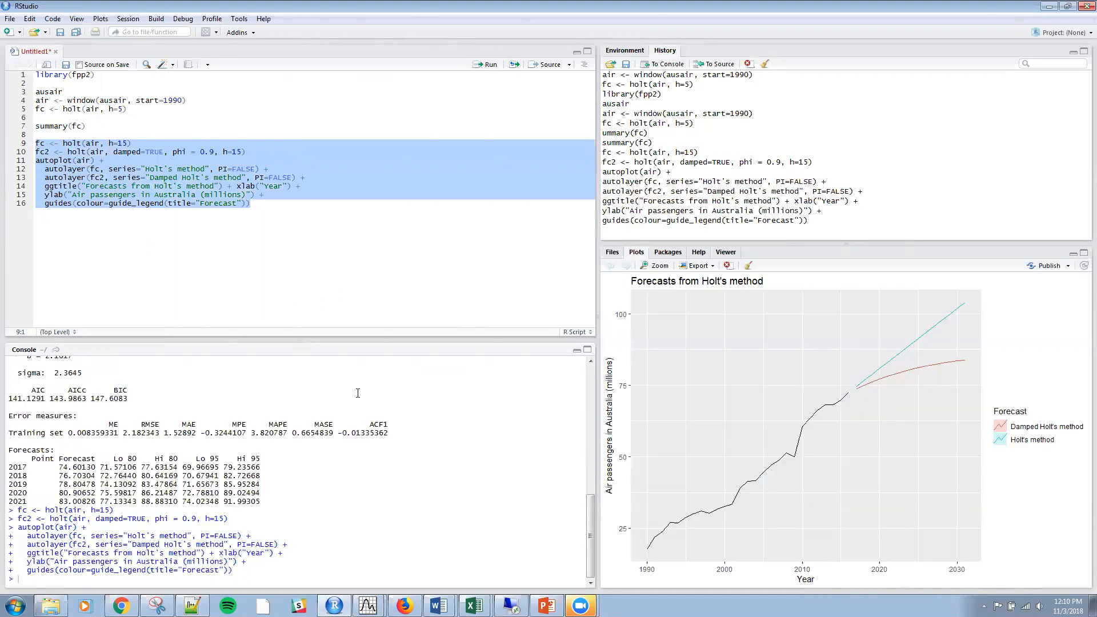
mouse_move(578, 405)
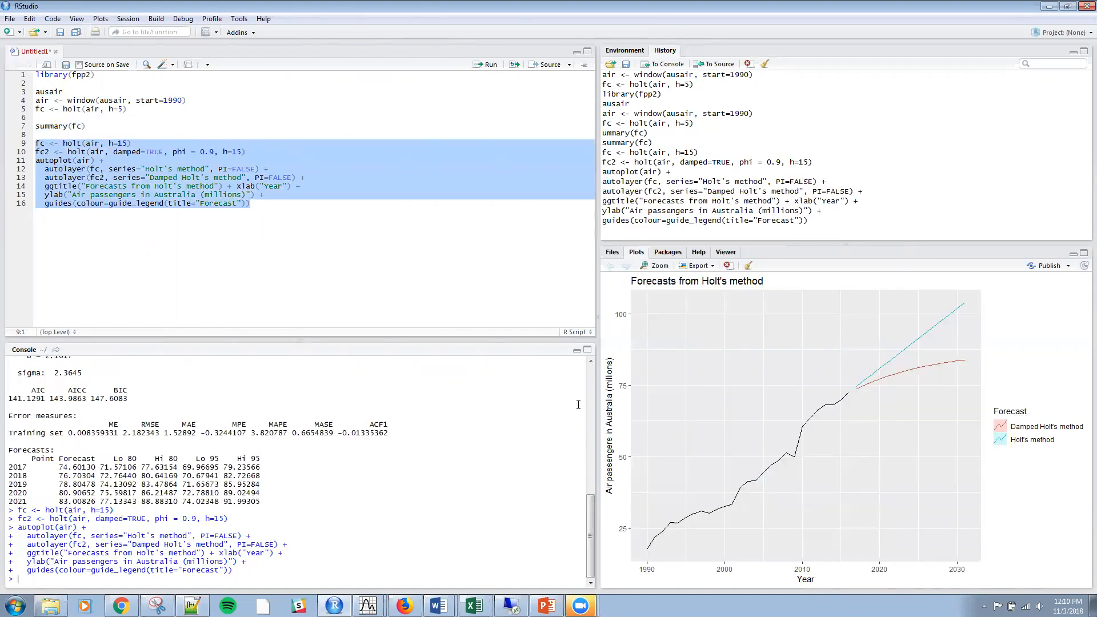
mouse_move(850, 458)
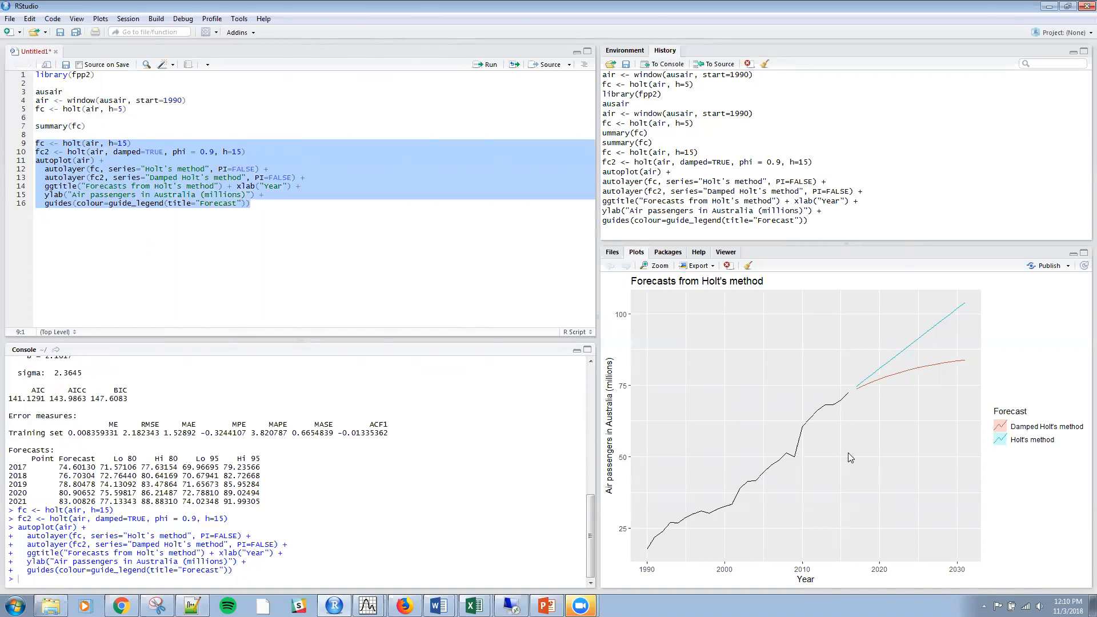
mouse_move(95, 160)
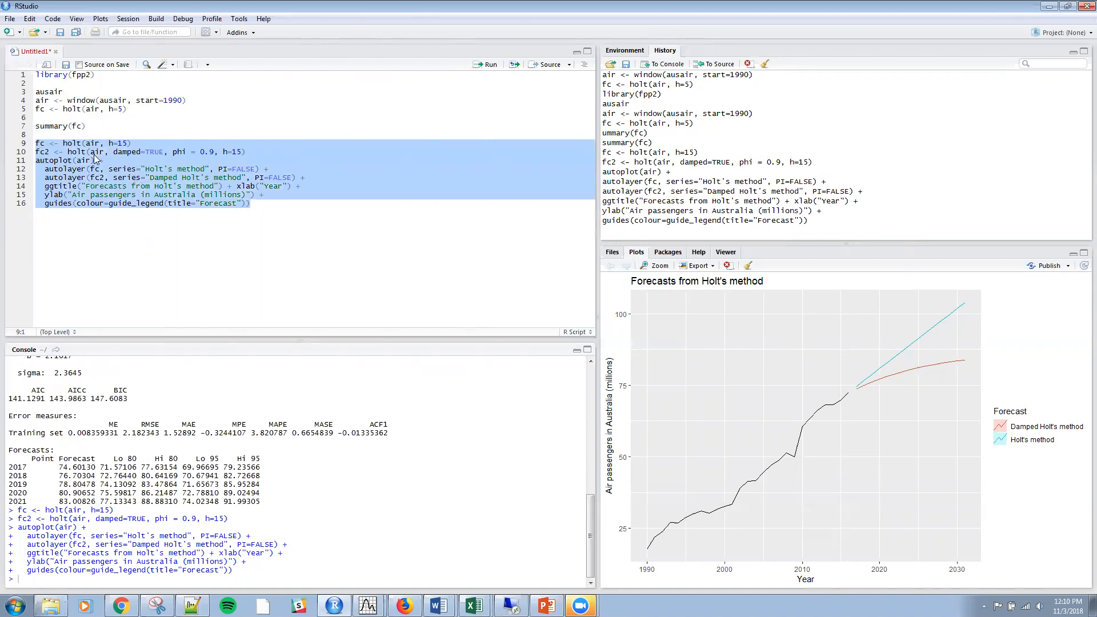
click(130, 143)
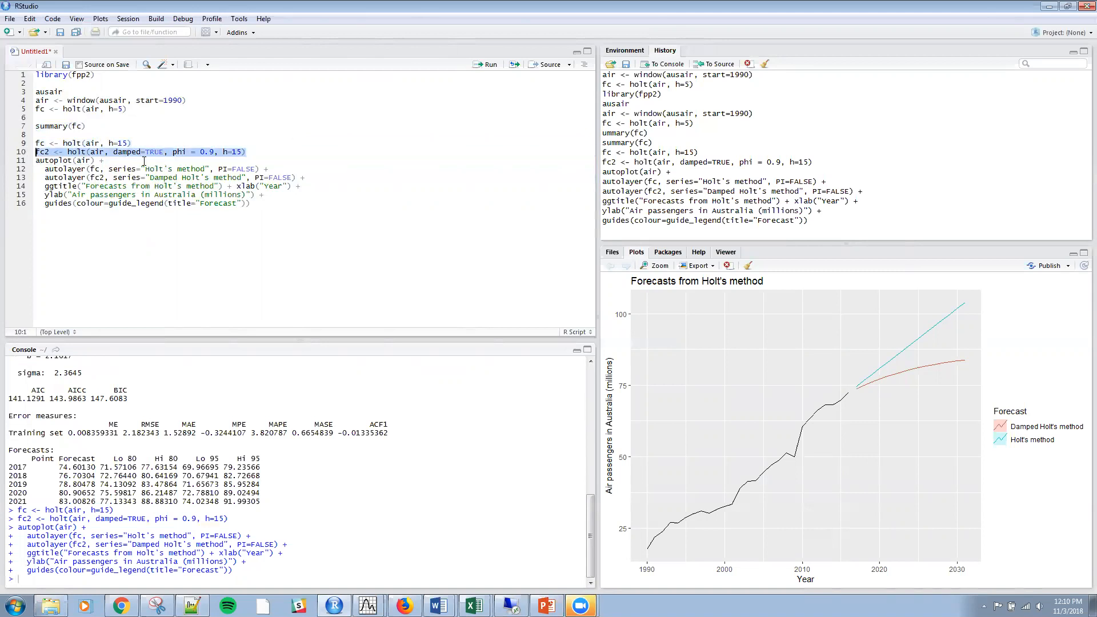
mouse_move(155, 155)
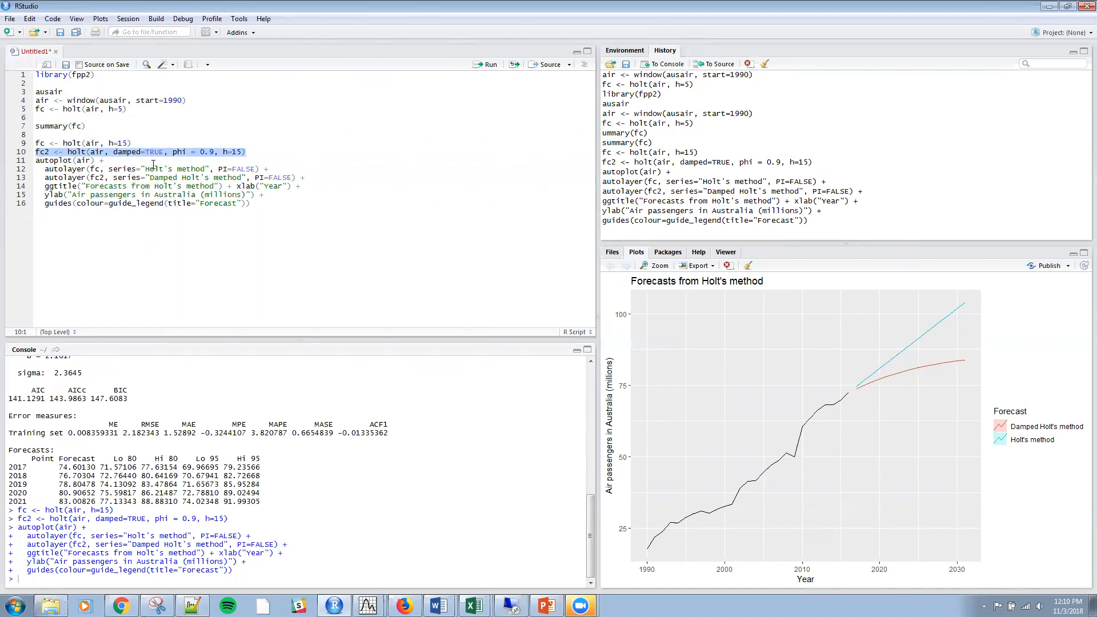
mouse_move(805, 432)
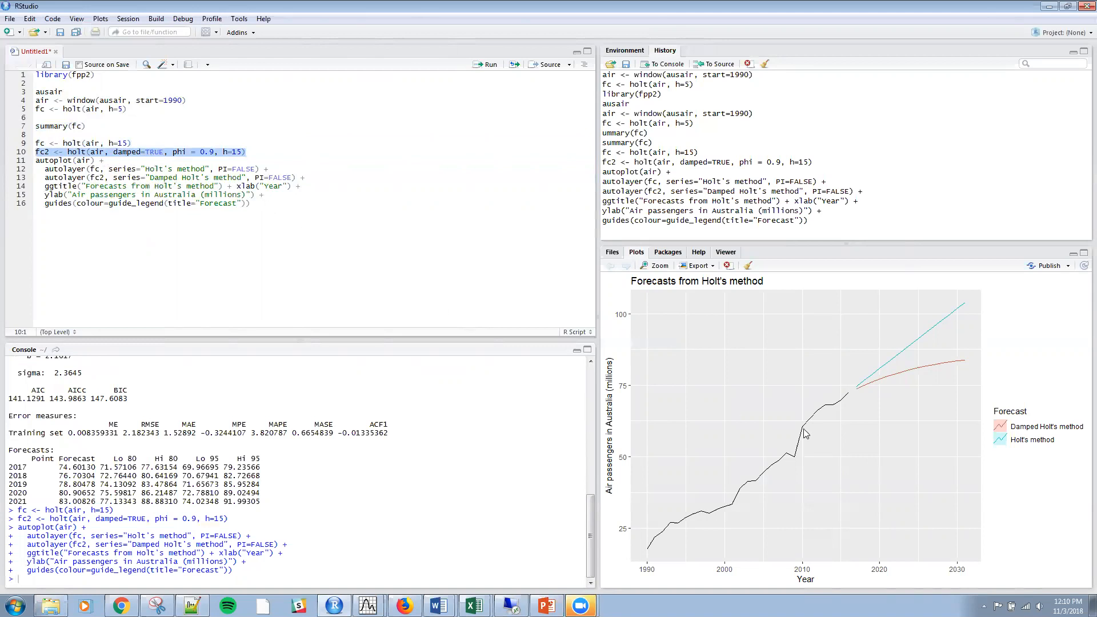
mouse_move(929, 333)
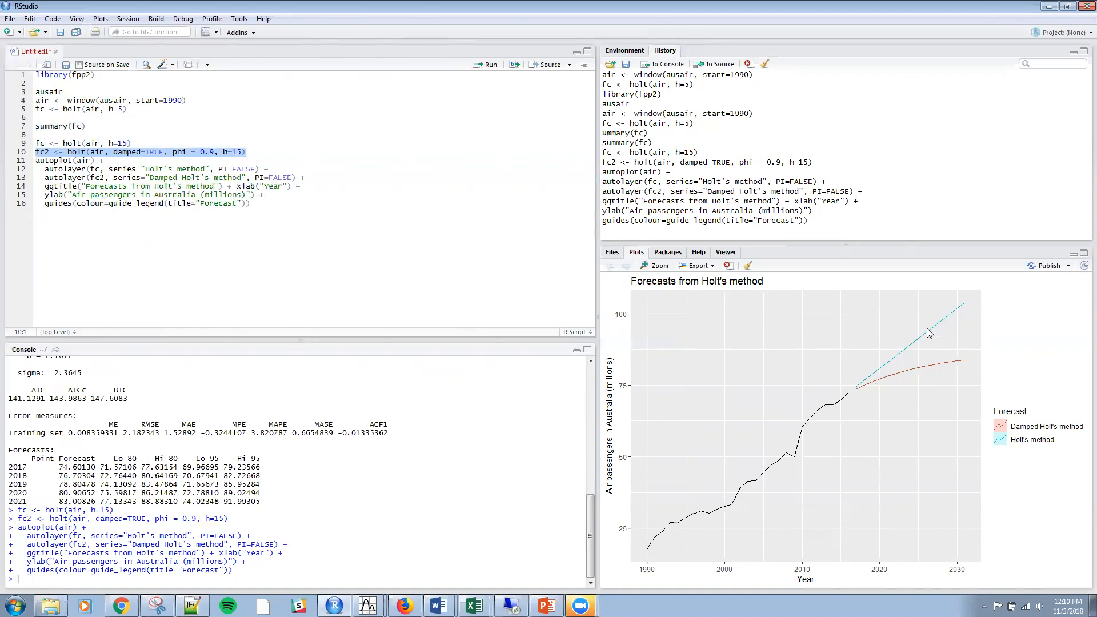
mouse_move(987, 313)
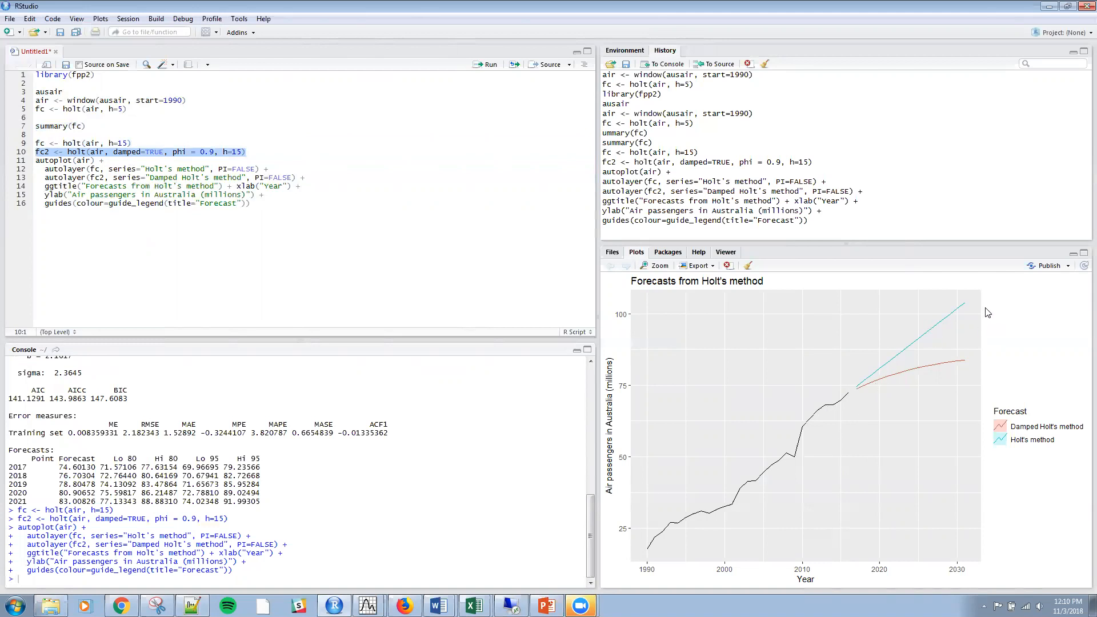
mouse_move(1035, 458)
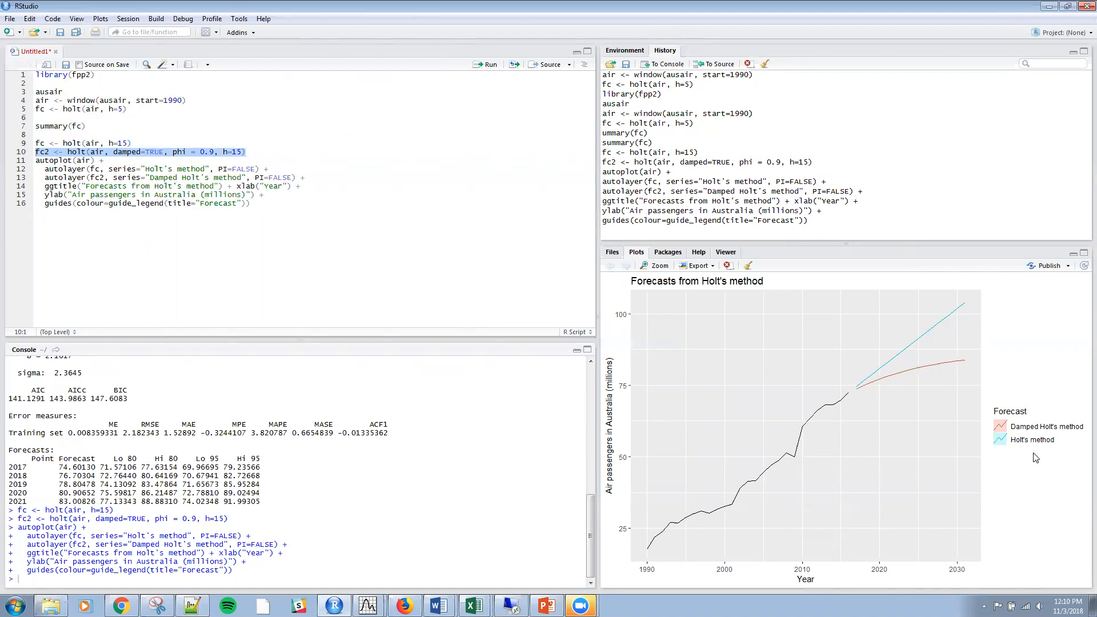
mouse_move(919, 350)
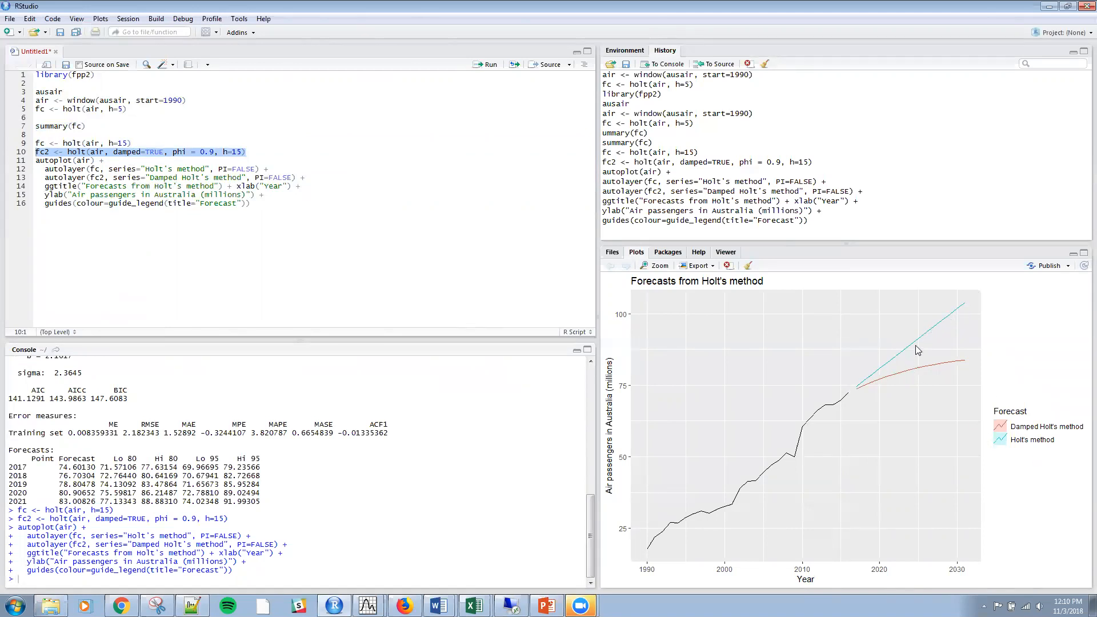
mouse_move(861, 401)
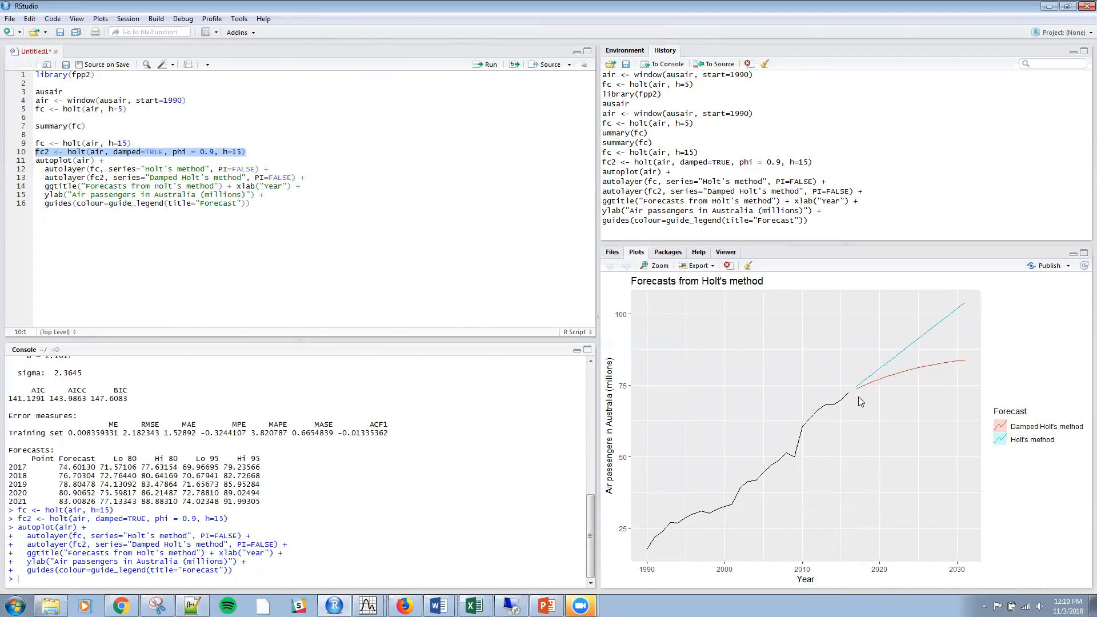
mouse_move(962, 307)
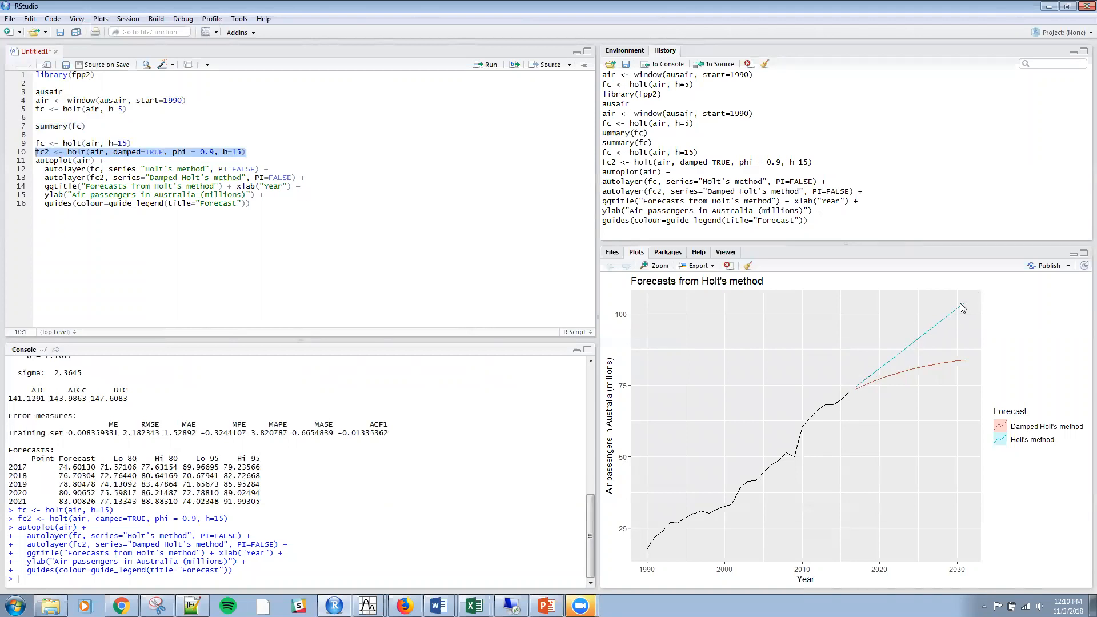
mouse_move(1020, 435)
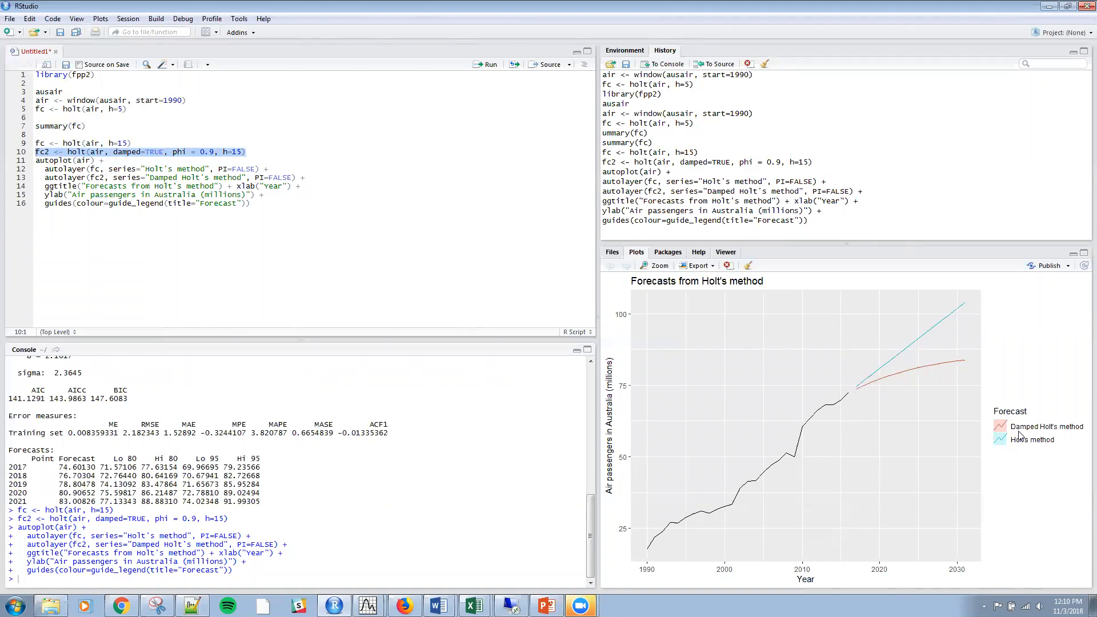
mouse_move(868, 390)
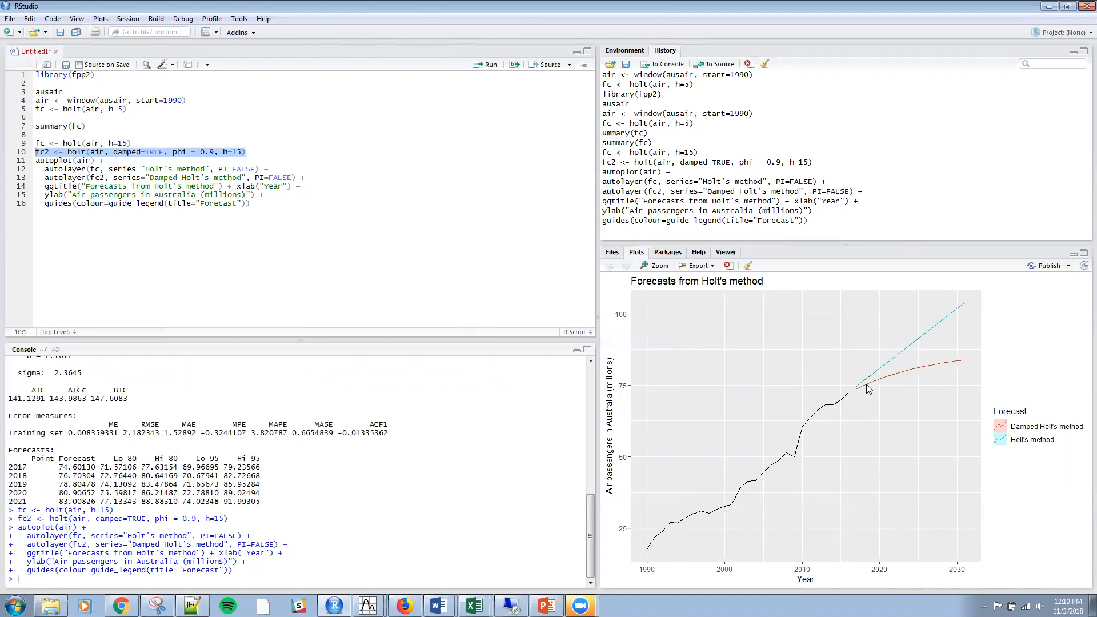
mouse_move(865, 390)
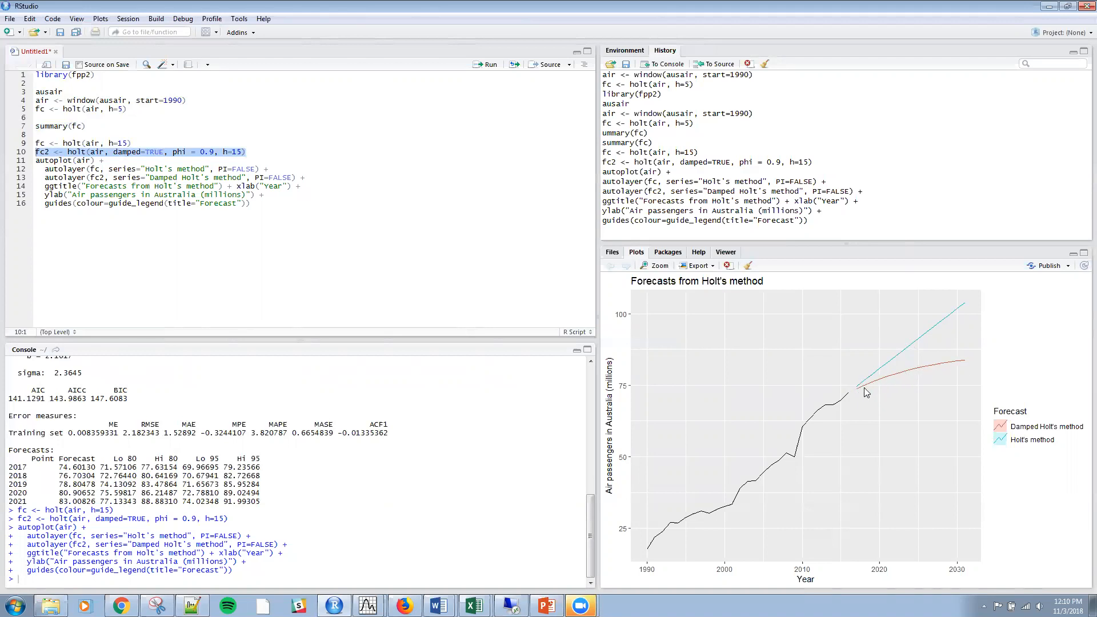
mouse_move(962, 365)
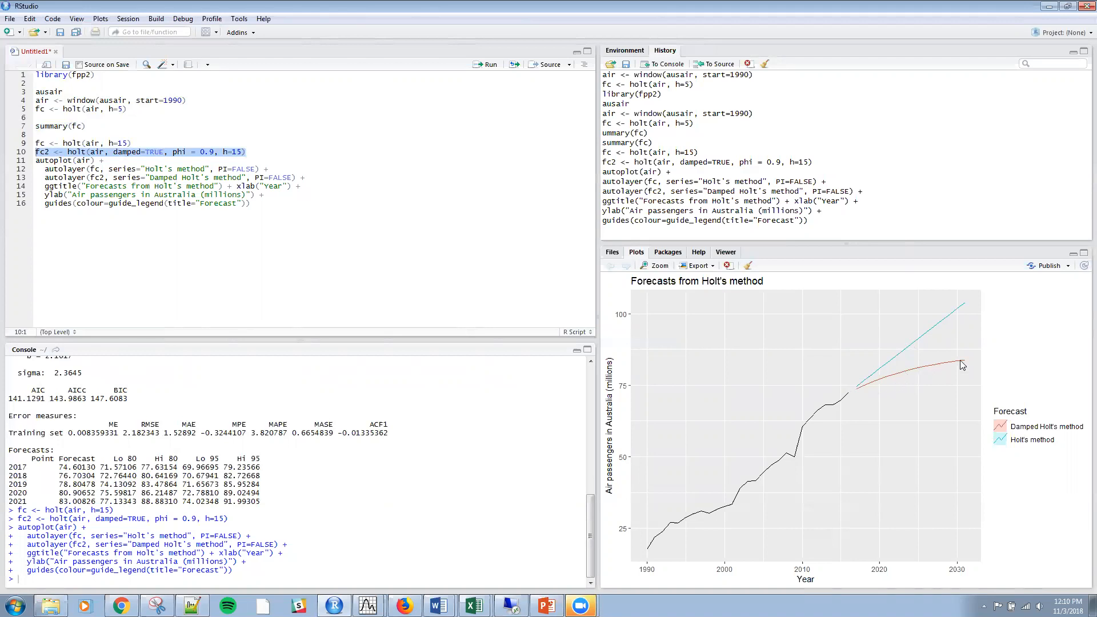
mouse_move(1021, 86)
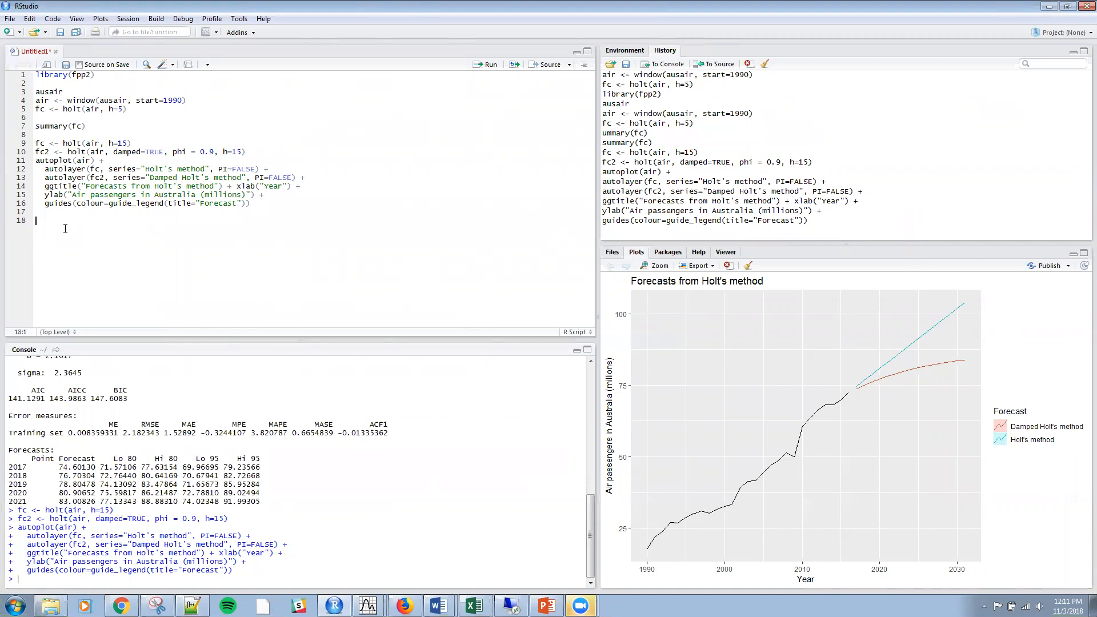
text(autoplot(livestock) +)
text(xlab("Year") + ylab("Livestock, sheep in Asia (millions)"))
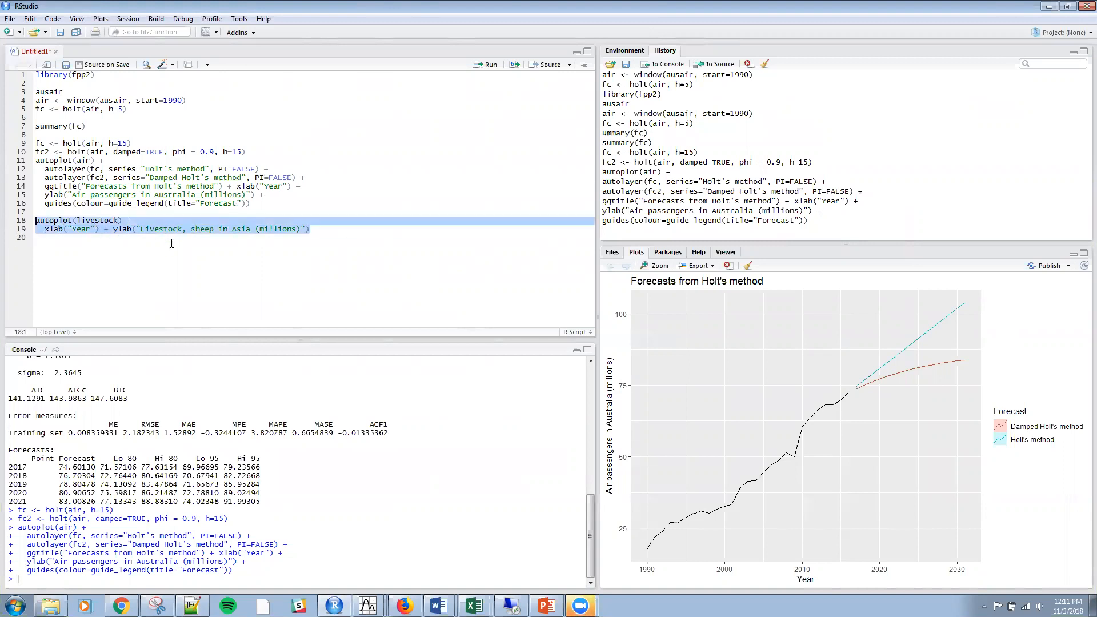
mouse_move(329, 255)
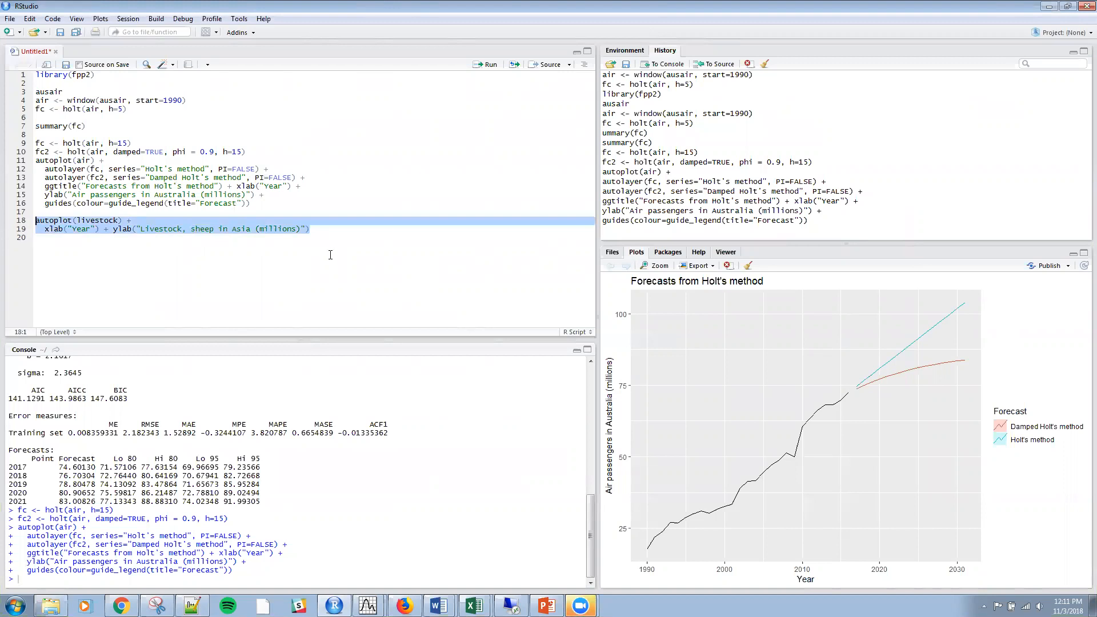
Step: Run autoplot(livestock) with Year and millions axis labels
click(488, 64)
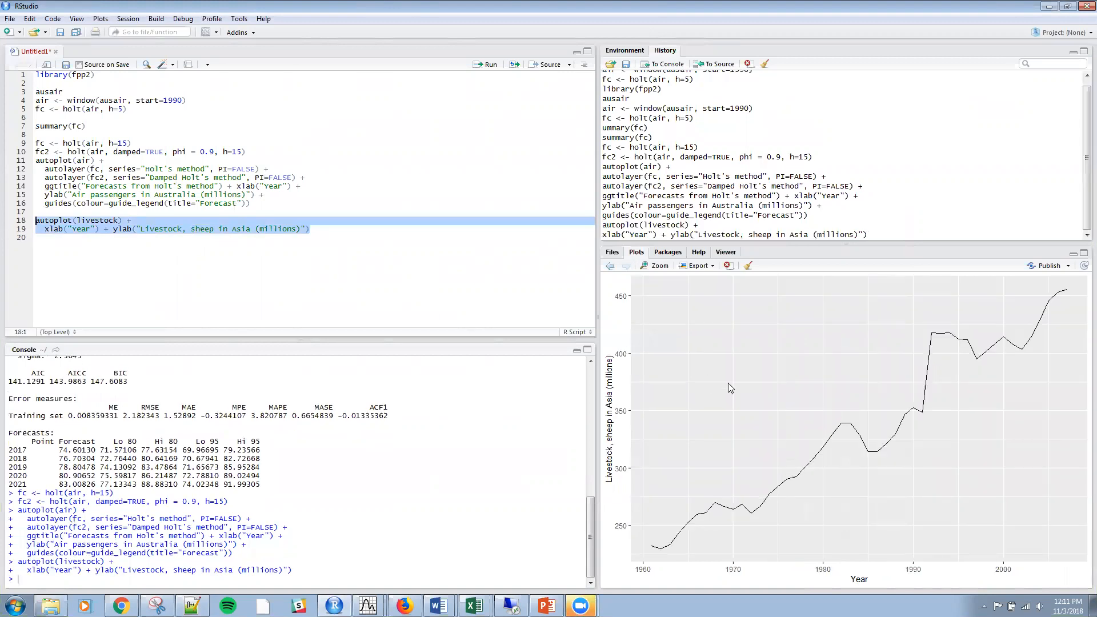
mouse_move(639, 541)
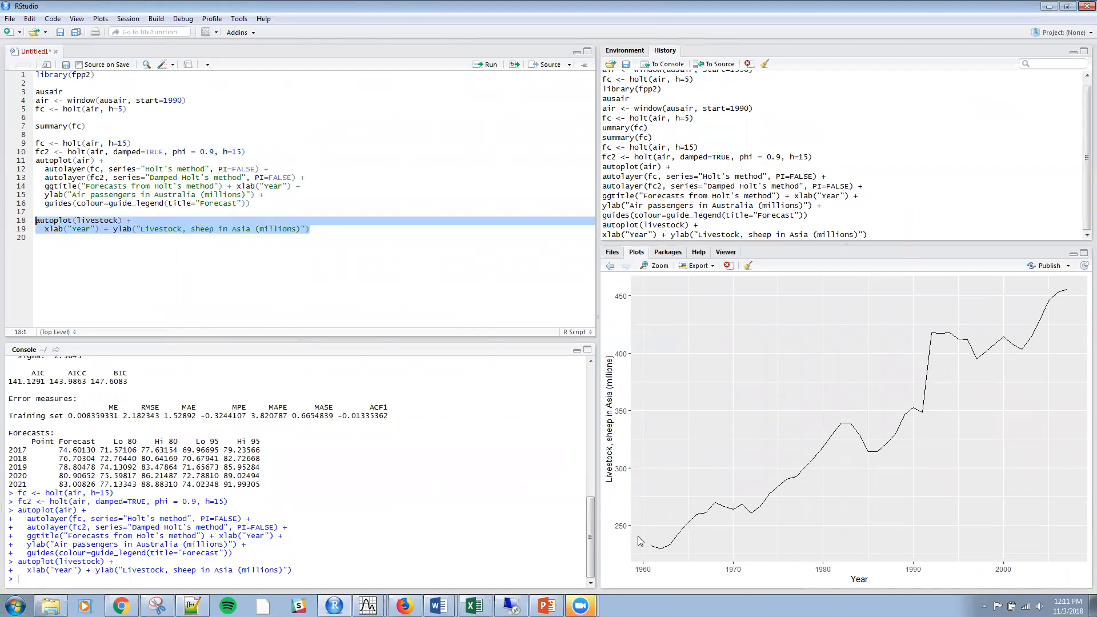
mouse_move(910, 395)
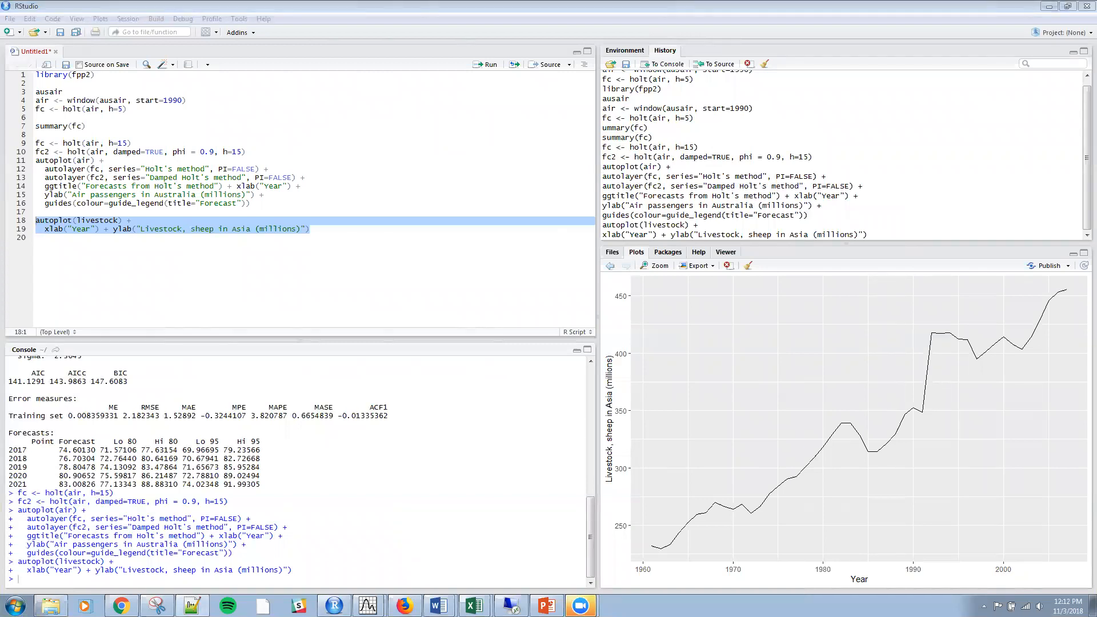
Step: Run e1, e2, e3 <- tsCV(livestock, ses/holt/damped holt, h=1) one-step errors
click(71, 238)
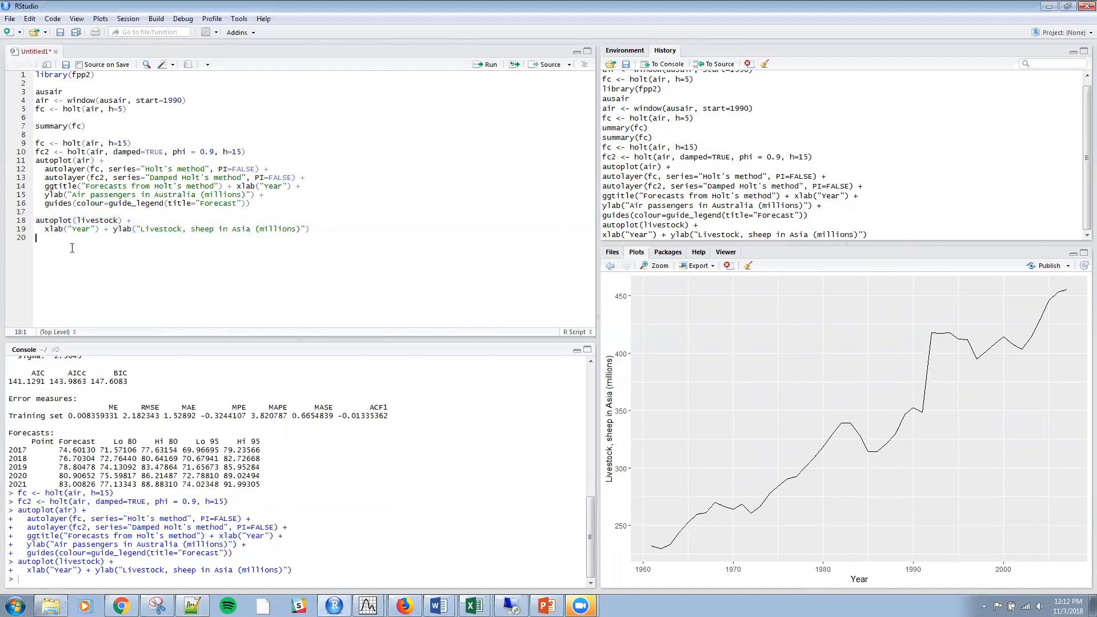
text(e1 <- tsCV(livestock, ses, h=1))
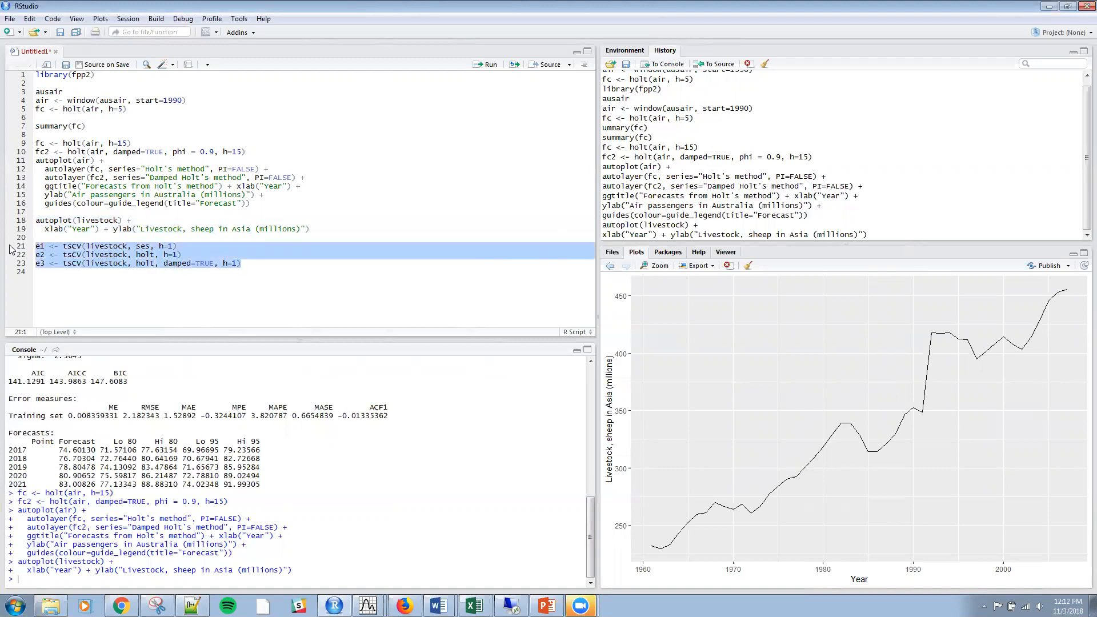
click(490, 64)
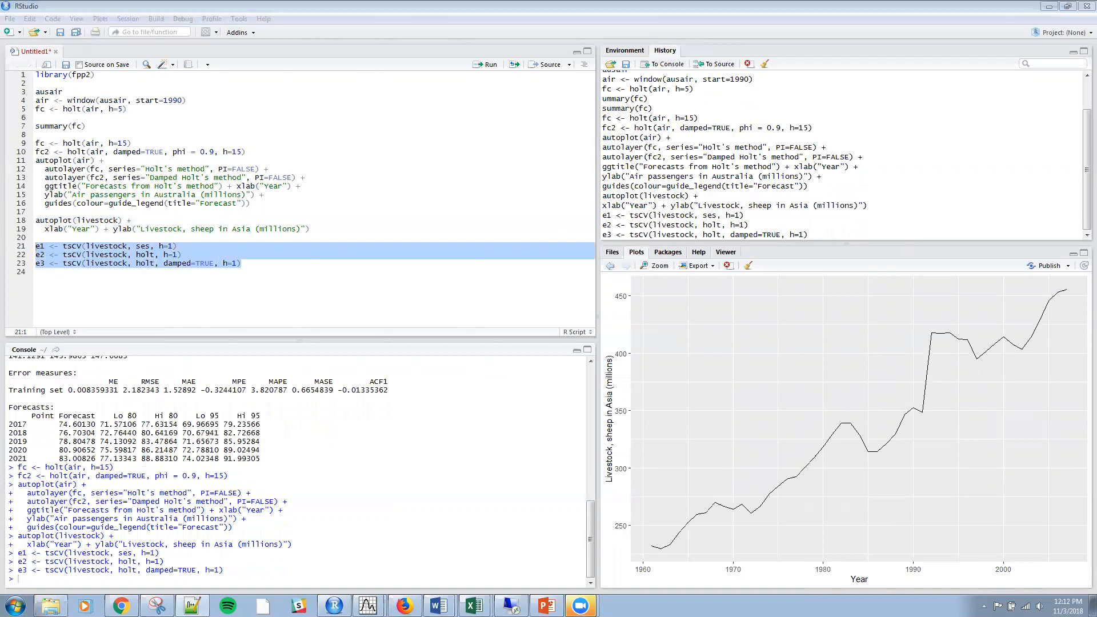
Step: Run mean(e^2, na.rm=TRUE) lines giving 178.2531, 173.365 and 162.6274
click(75, 289)
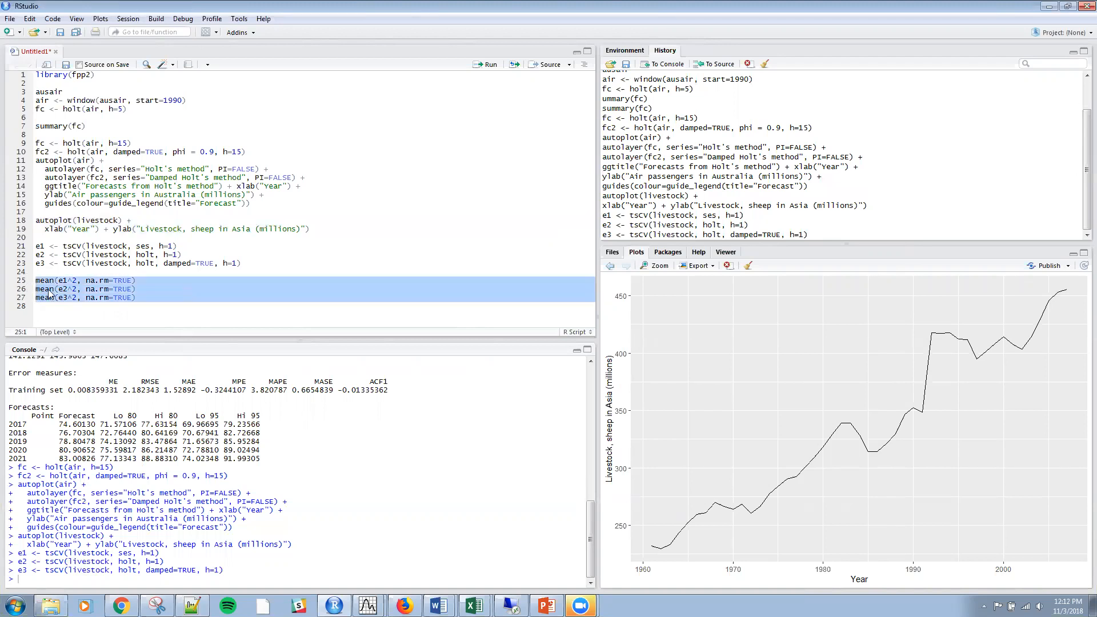
mouse_move(98, 295)
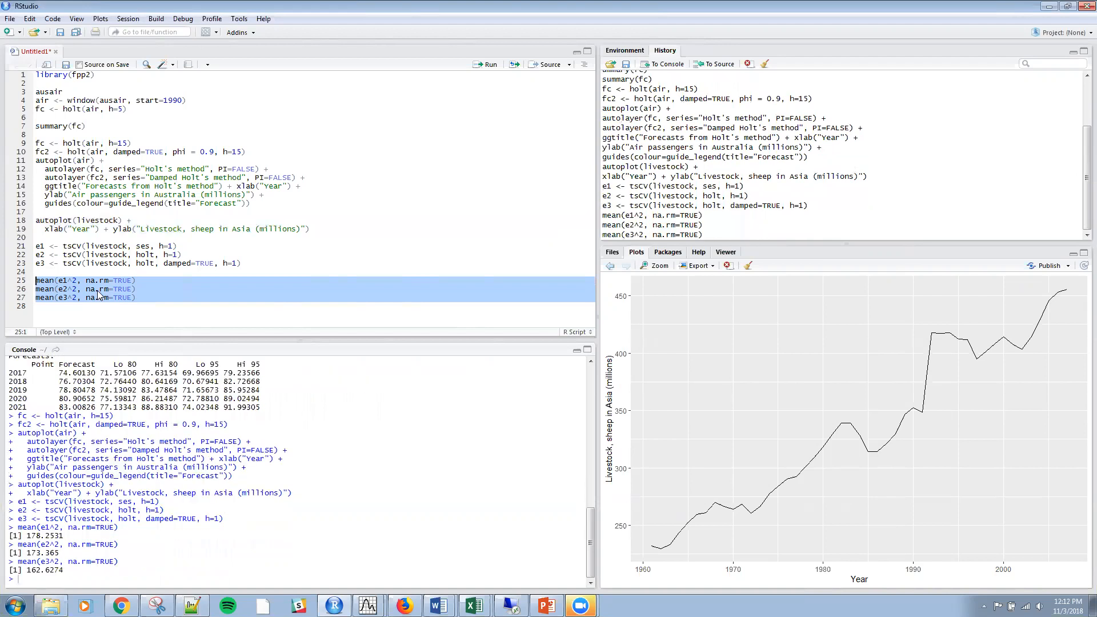
mouse_move(103, 543)
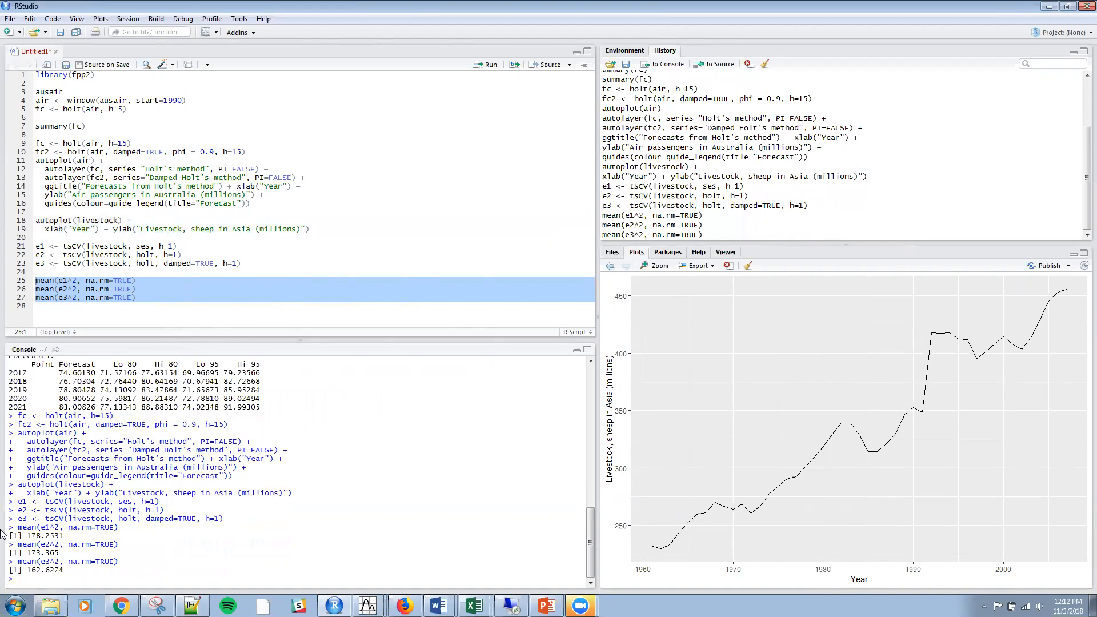
mouse_move(69, 544)
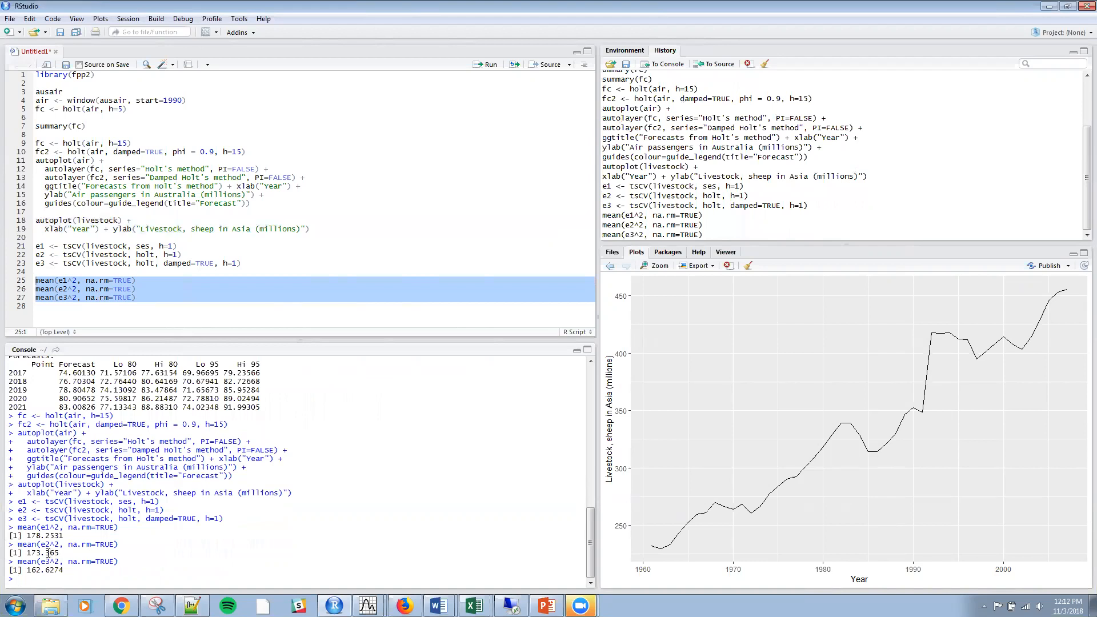
double_click(33, 553)
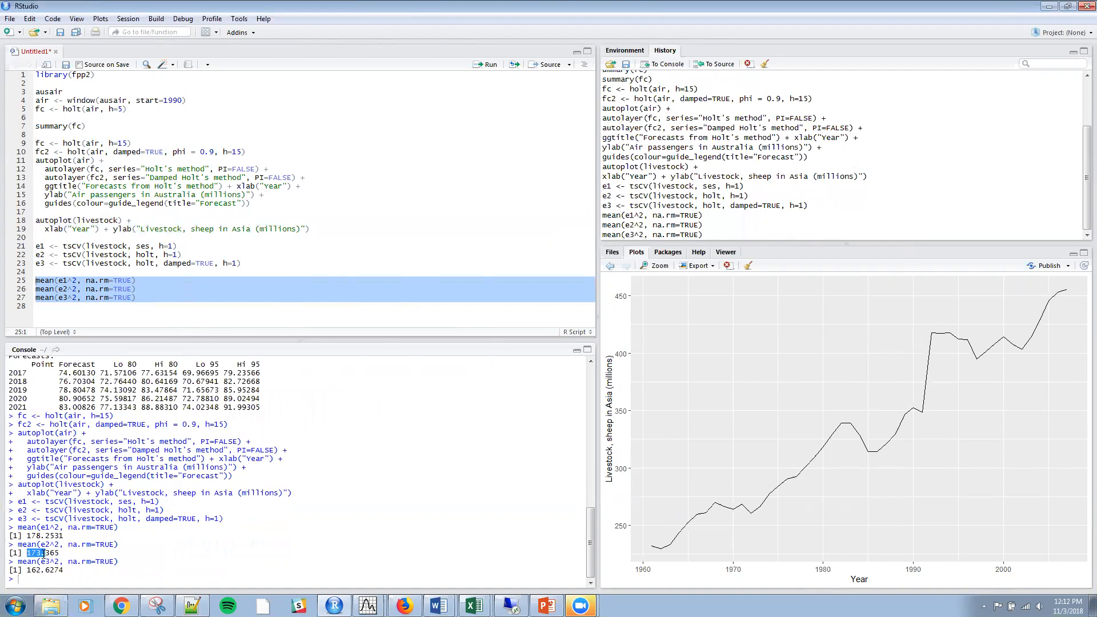
mouse_move(112, 570)
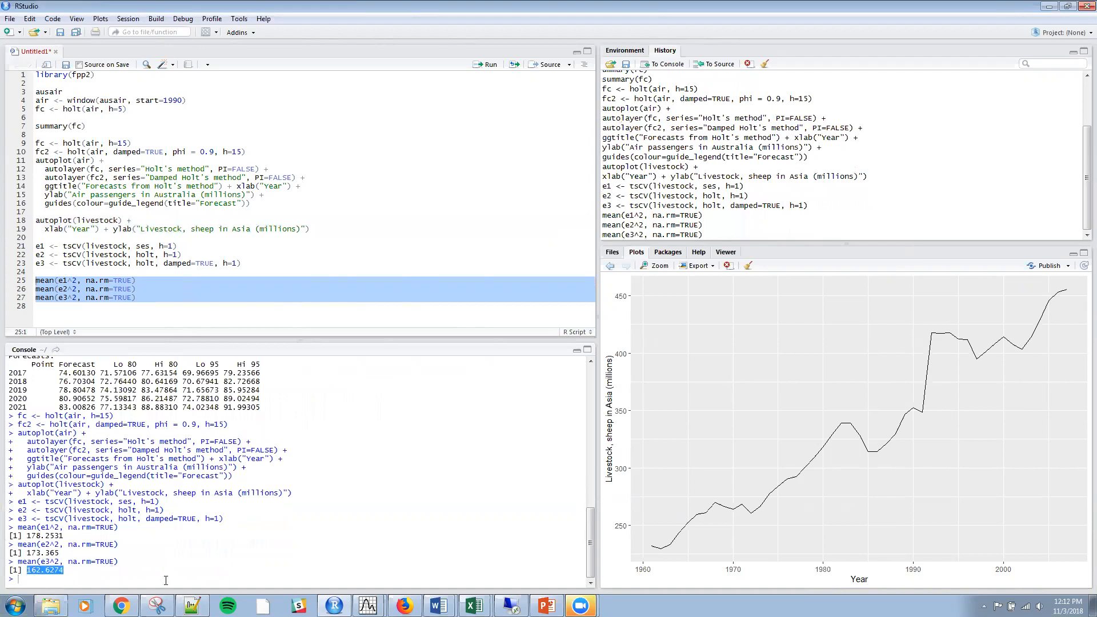
mouse_move(142, 358)
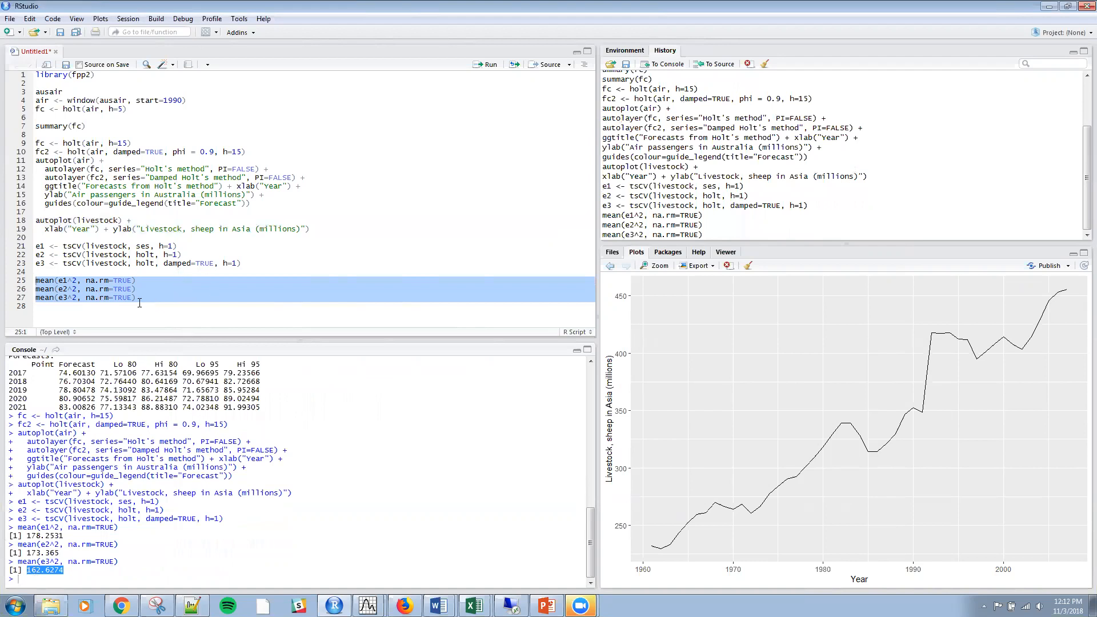
click(138, 297)
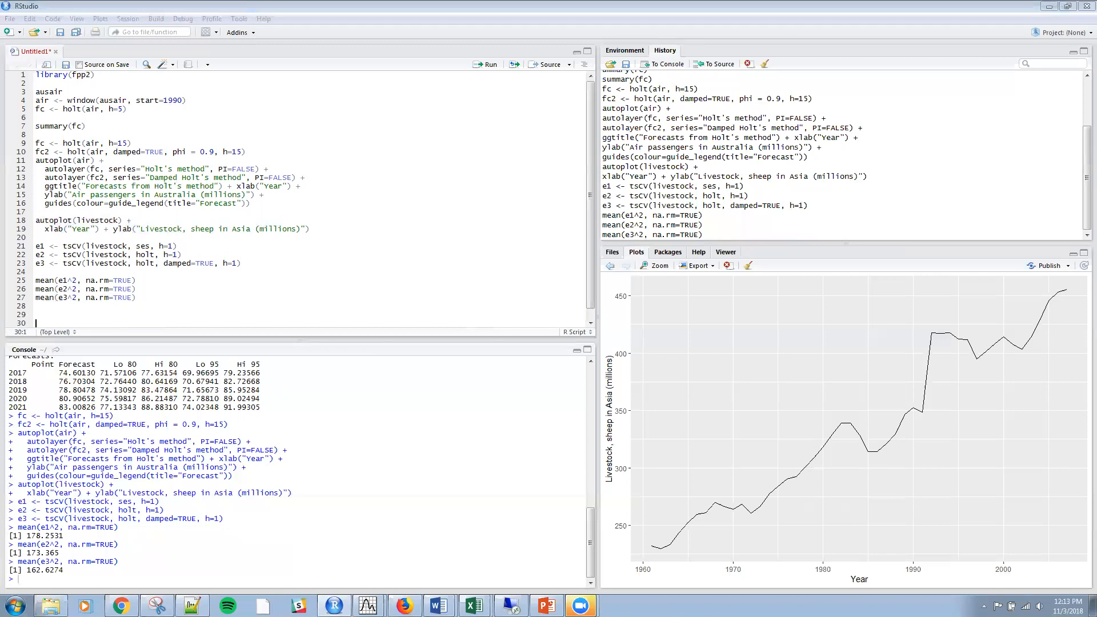
mouse_move(629, 344)
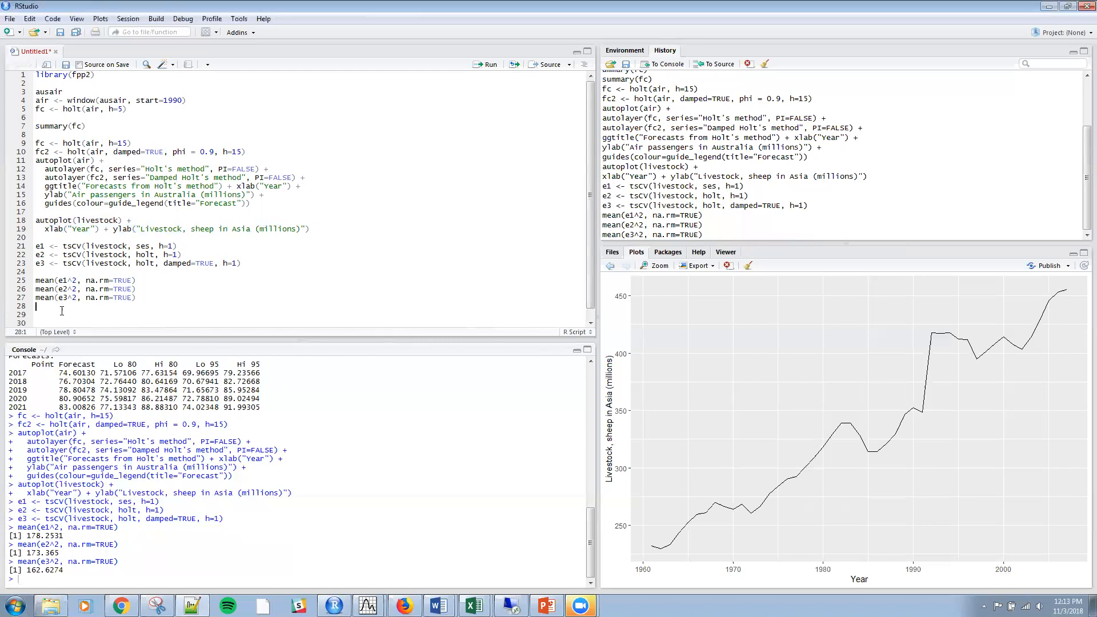
Step: Run mean(abs(e), na.rm=TRUE) lines giving 8.53246, 8.803058 and 8.024192
text(mean(abs(e1), na.rm=TRUE))
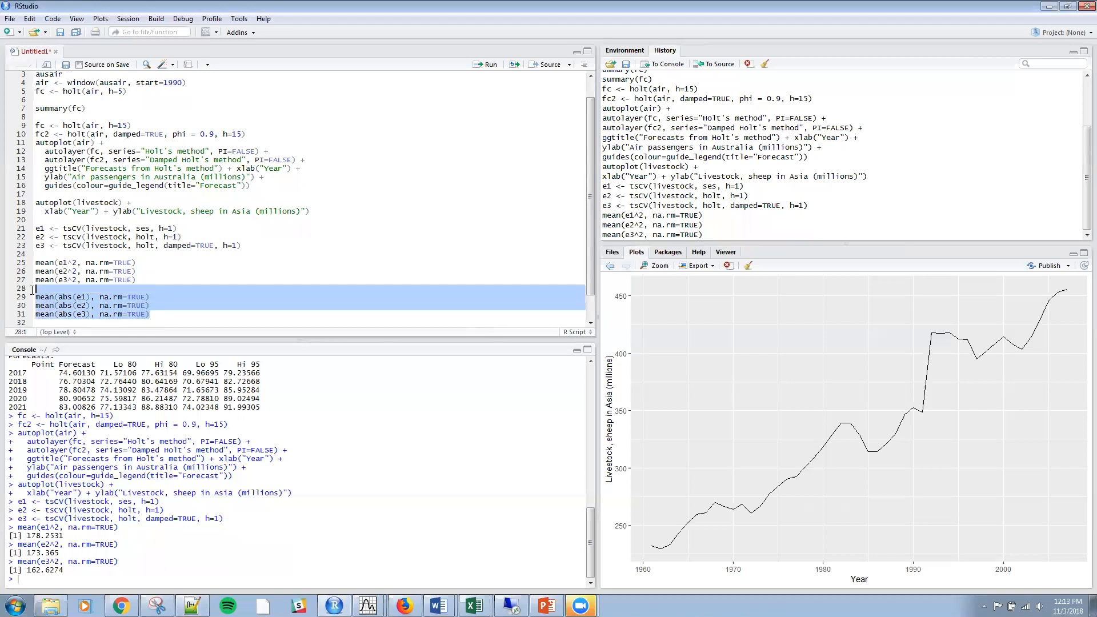
click(487, 64)
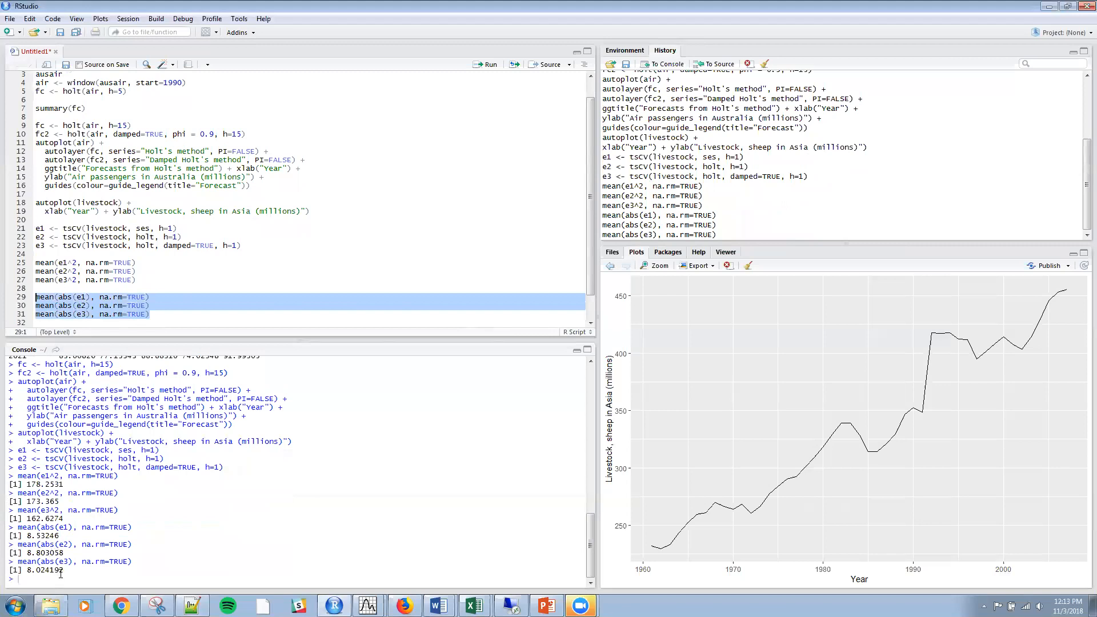
double_click(39, 569)
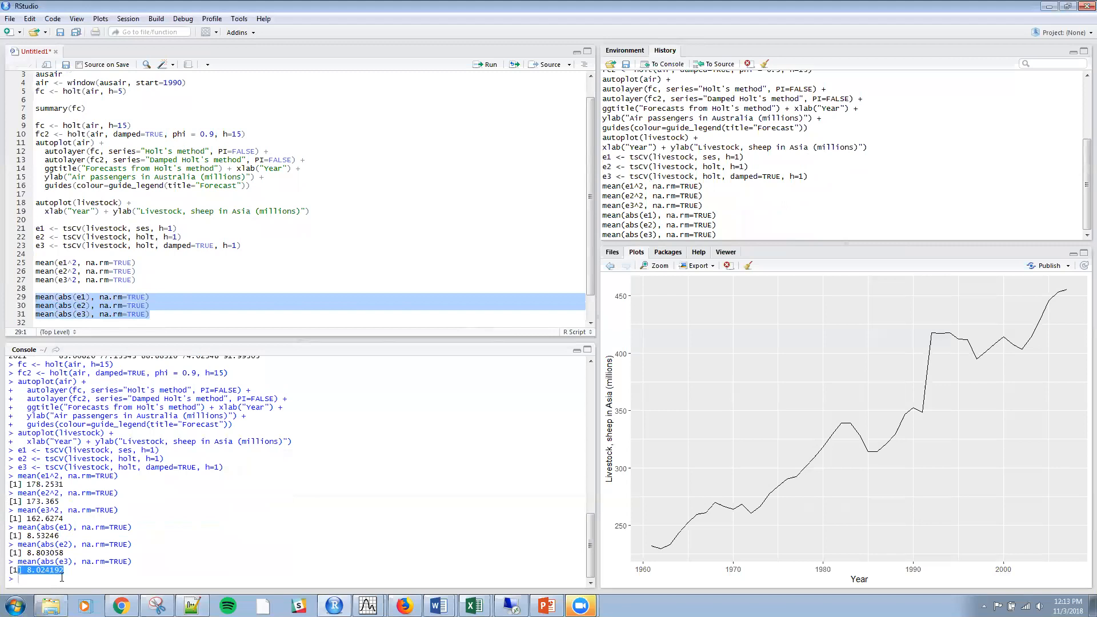
mouse_move(219, 312)
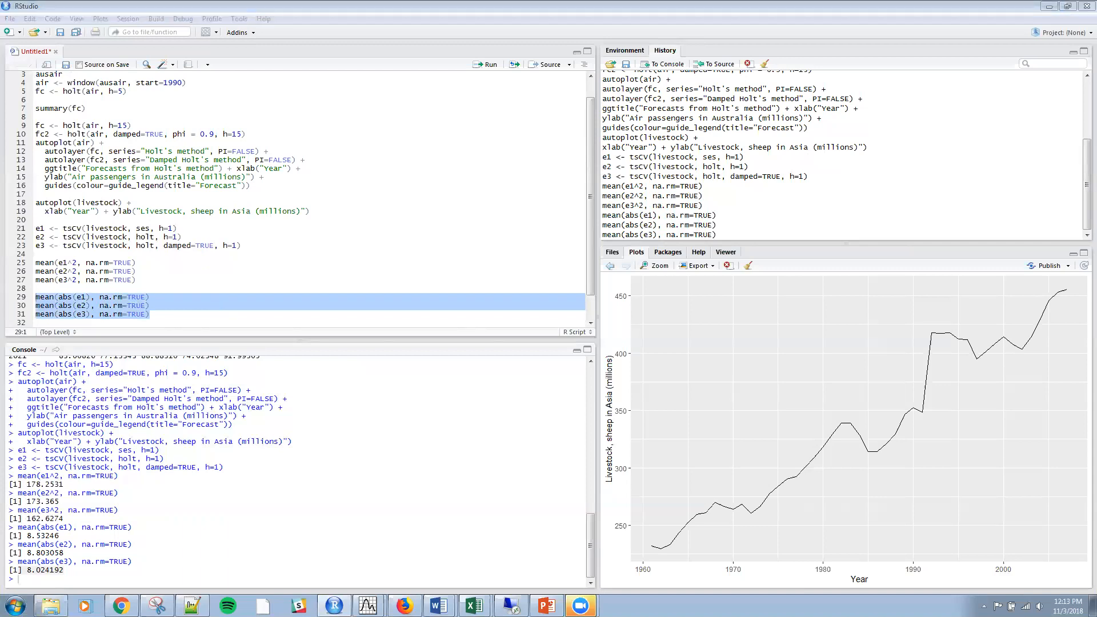
mouse_move(266, 276)
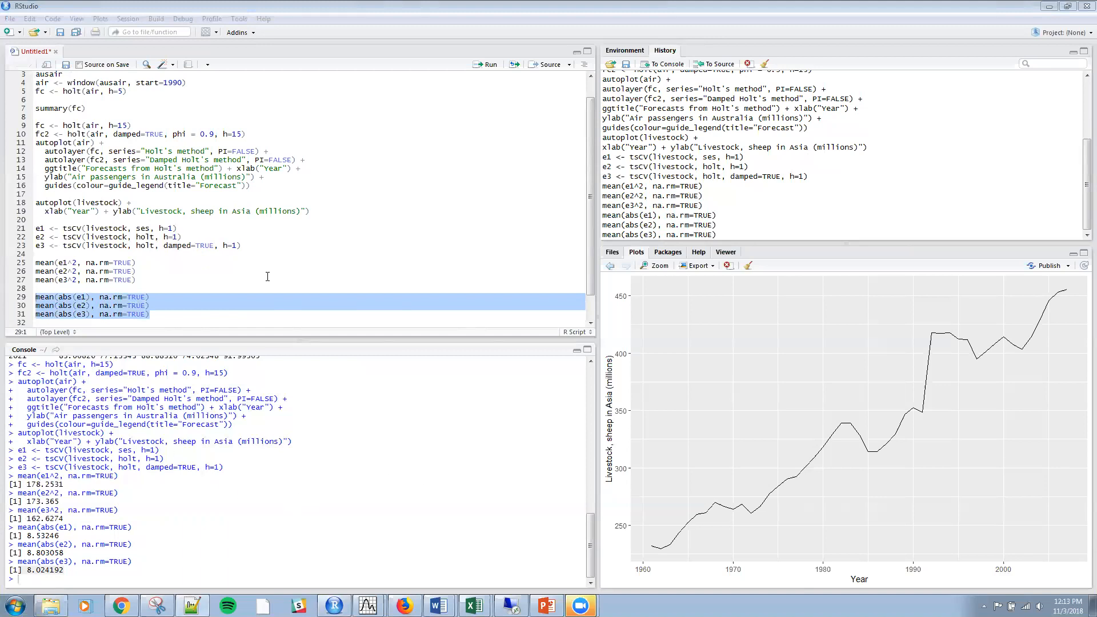
Step: Fit fc <- holt(livestock, damped=TRUE) and print its model parameters alpha, beta and phi
click(154, 319)
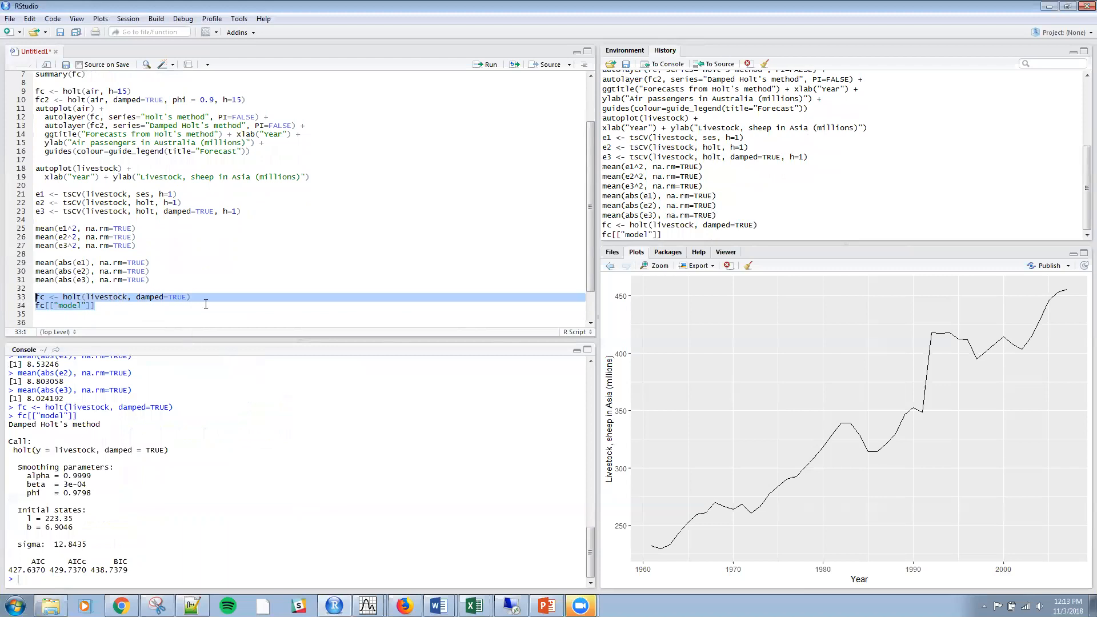
mouse_move(116, 522)
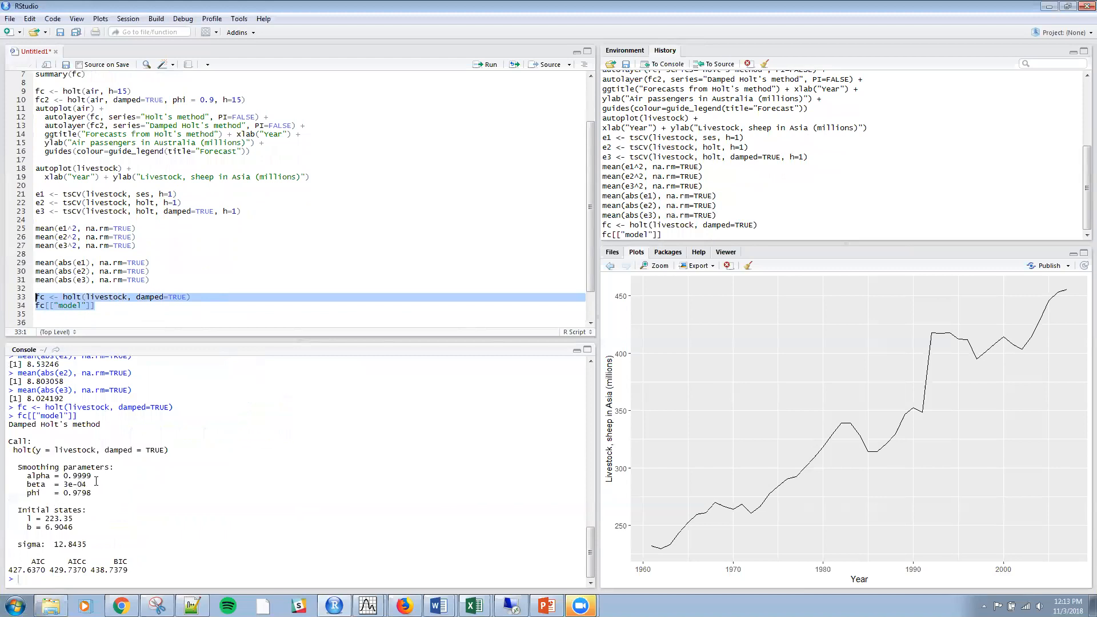
mouse_move(103, 488)
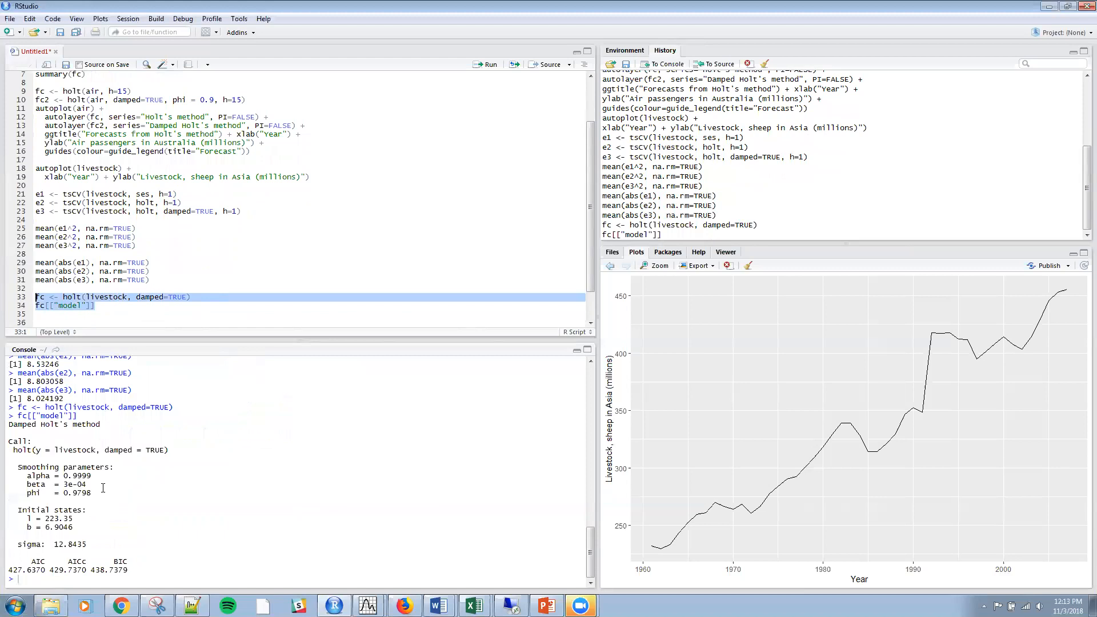
mouse_move(130, 423)
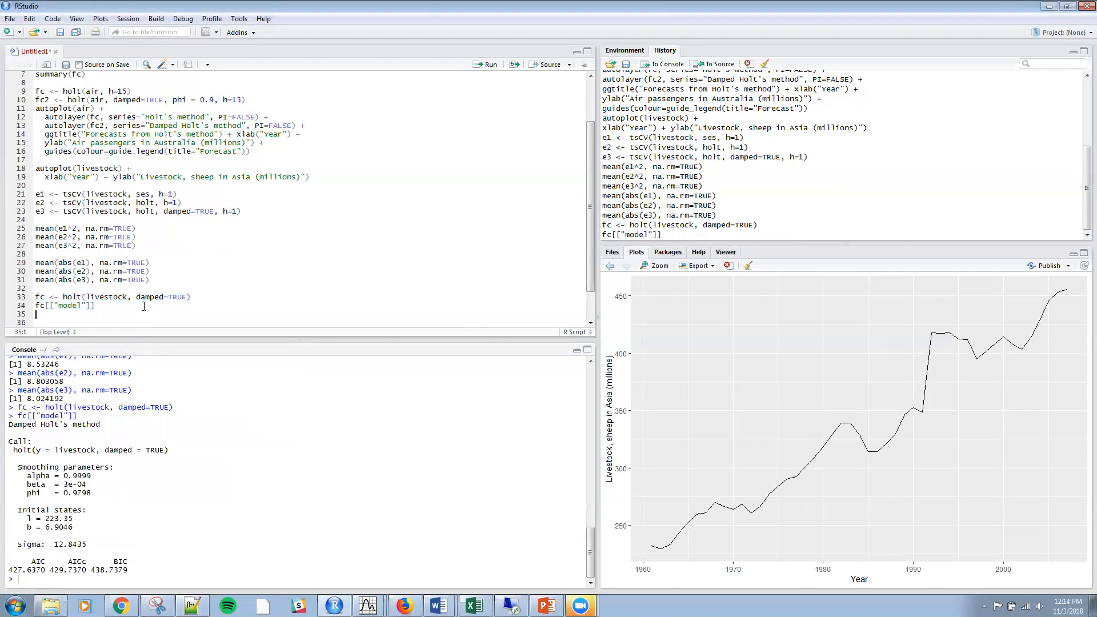
Step: Run autoplot(fc) with Year and 'Livestock, sheep in Asia (millions)' labels to plot the damped Holt forecasts
text(autoplot(fc) +)
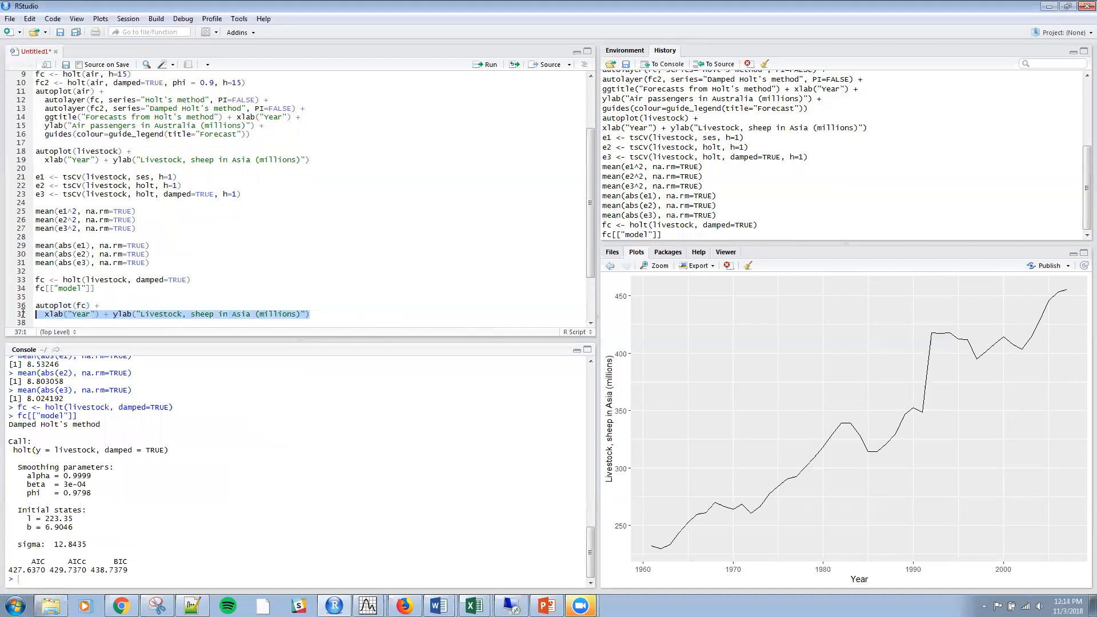
click(484, 64)
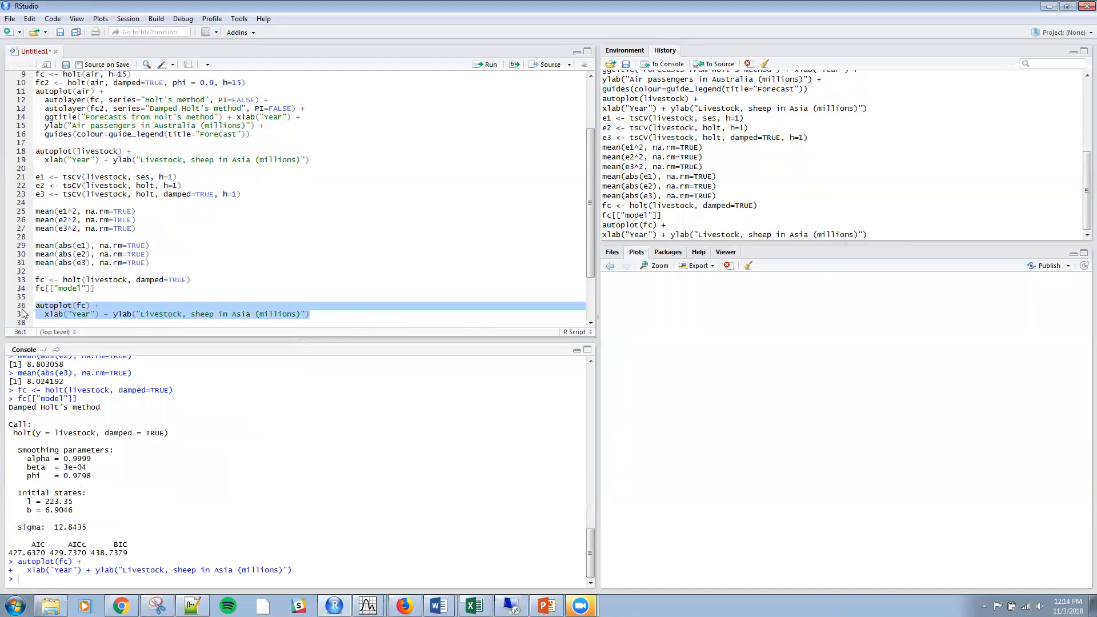
click(488, 64)
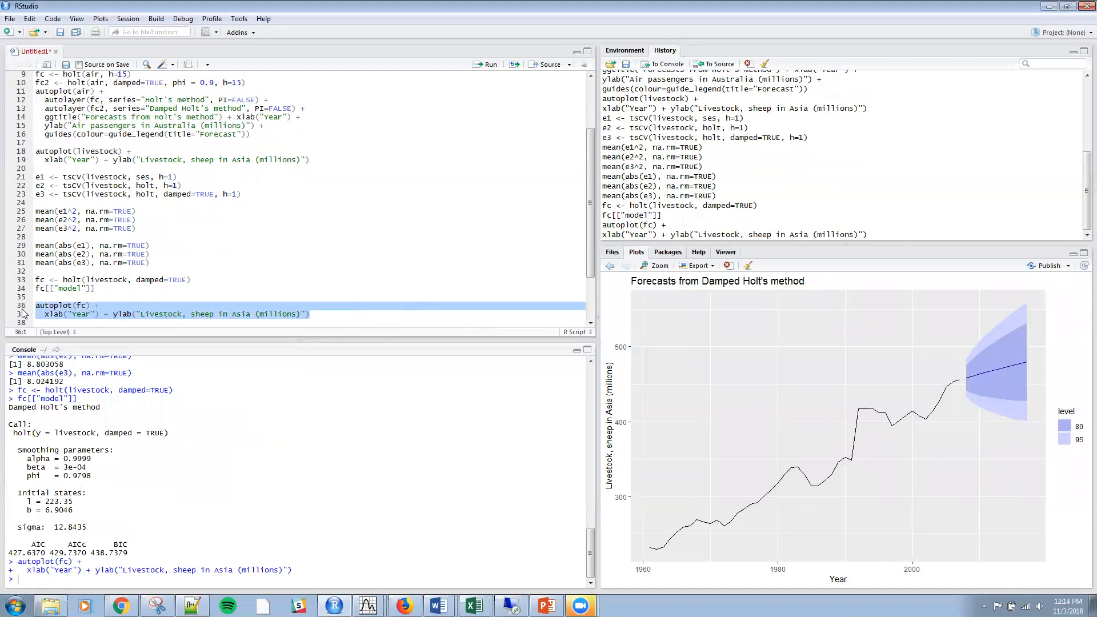
mouse_move(924, 391)
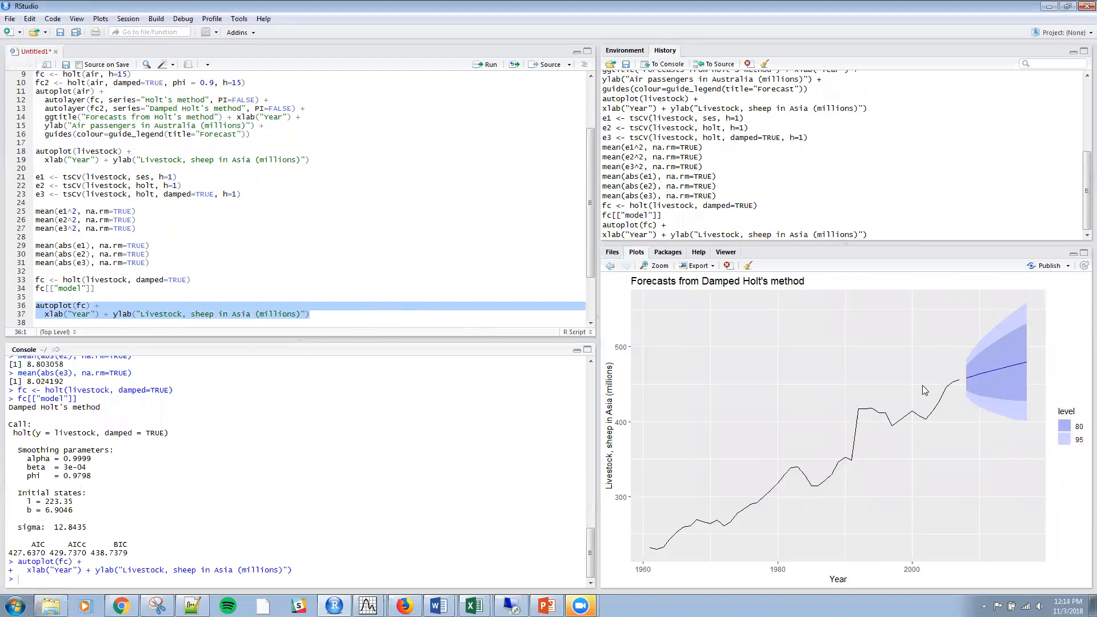
mouse_move(984, 349)
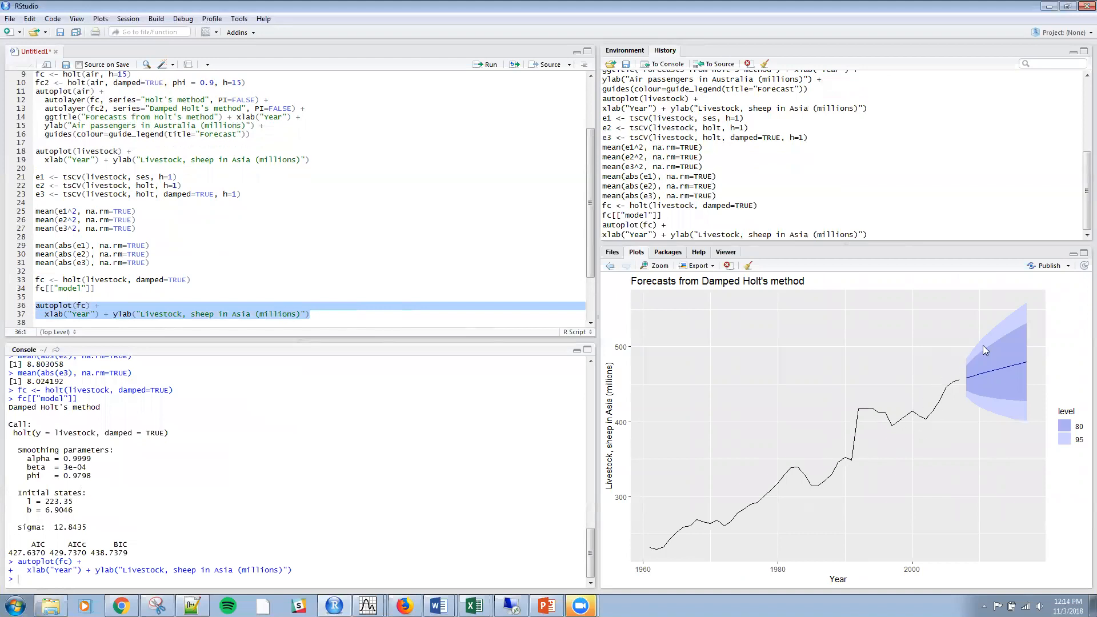
mouse_move(1068, 429)
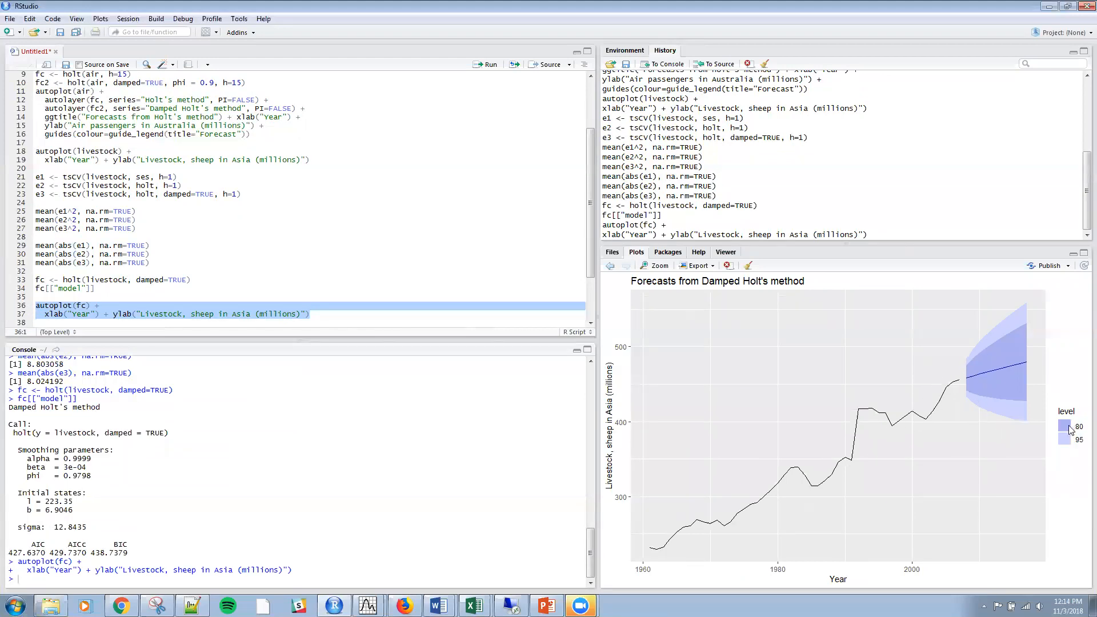
mouse_move(1080, 448)
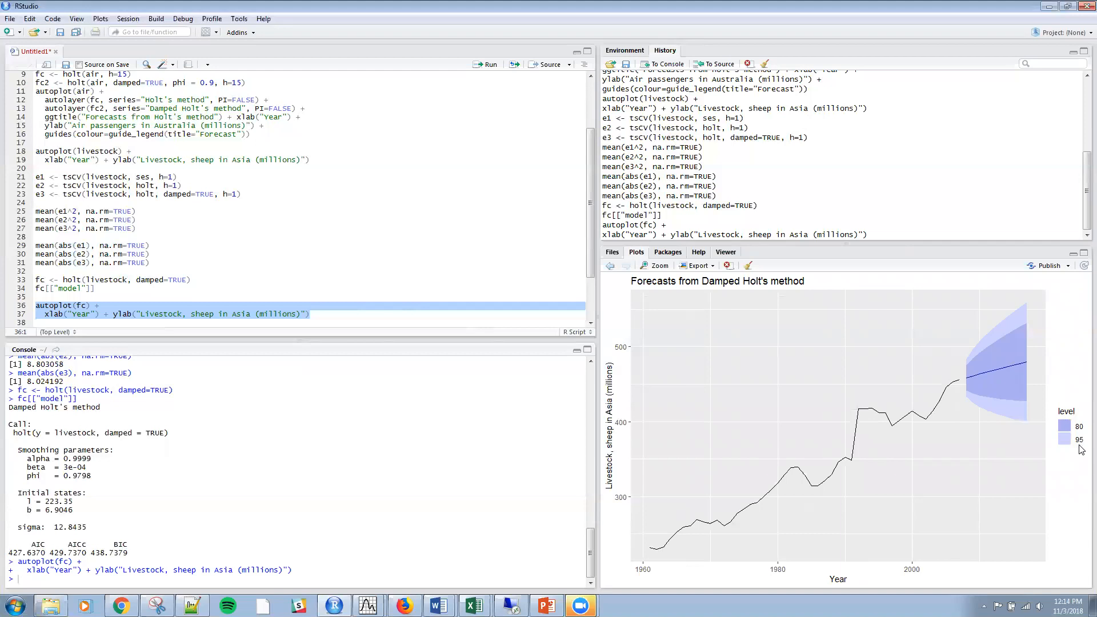
mouse_move(1021, 329)
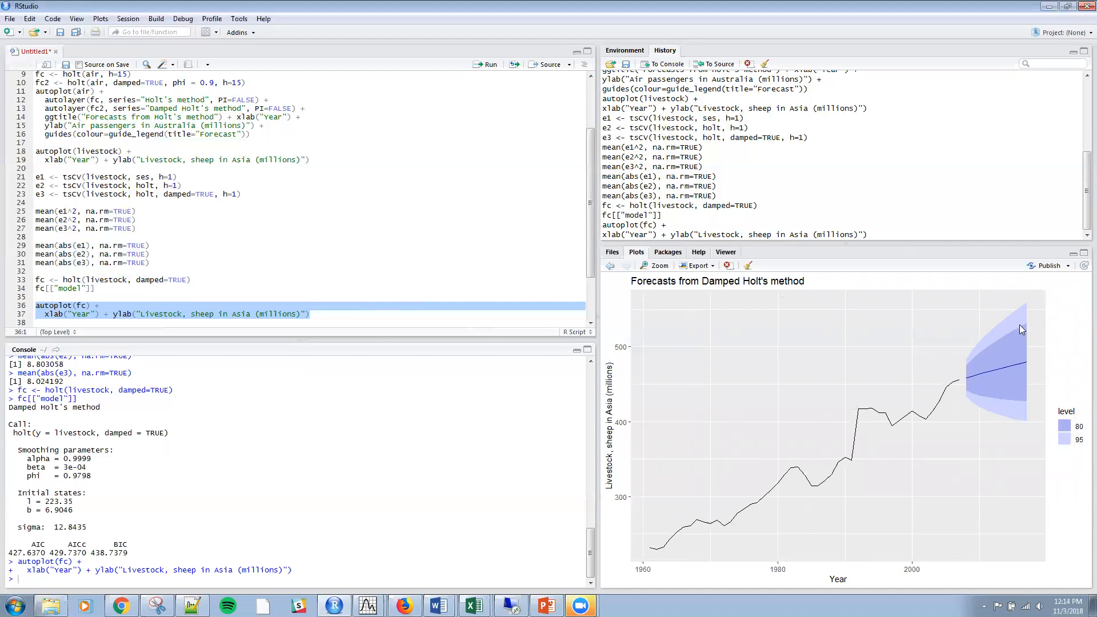
mouse_move(1002, 390)
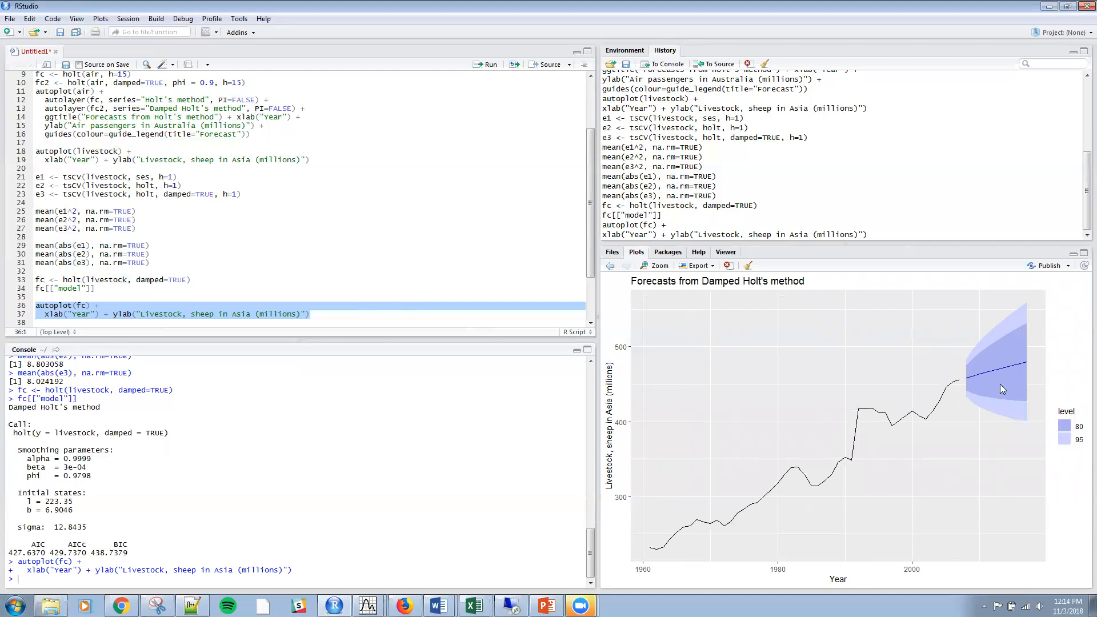
mouse_move(1002, 380)
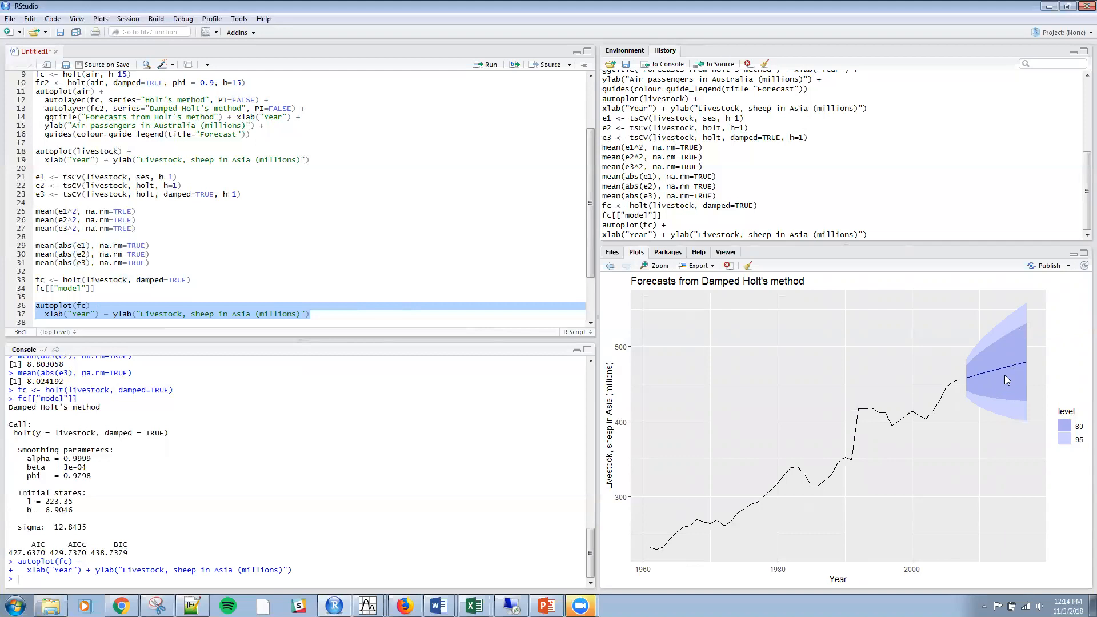
mouse_move(928, 304)
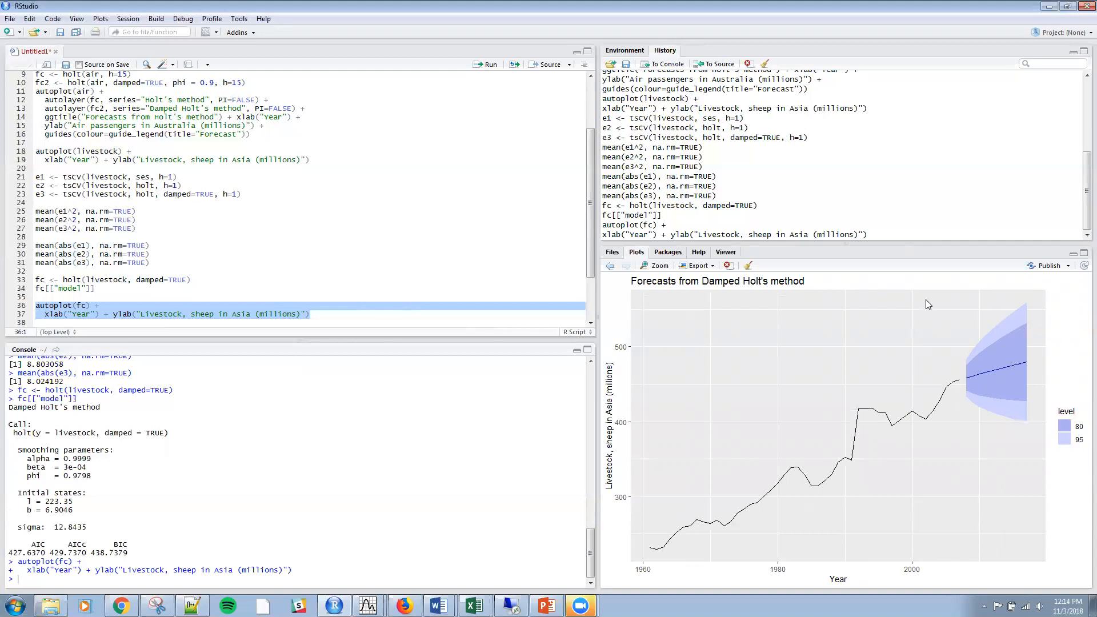
mouse_move(898, 264)
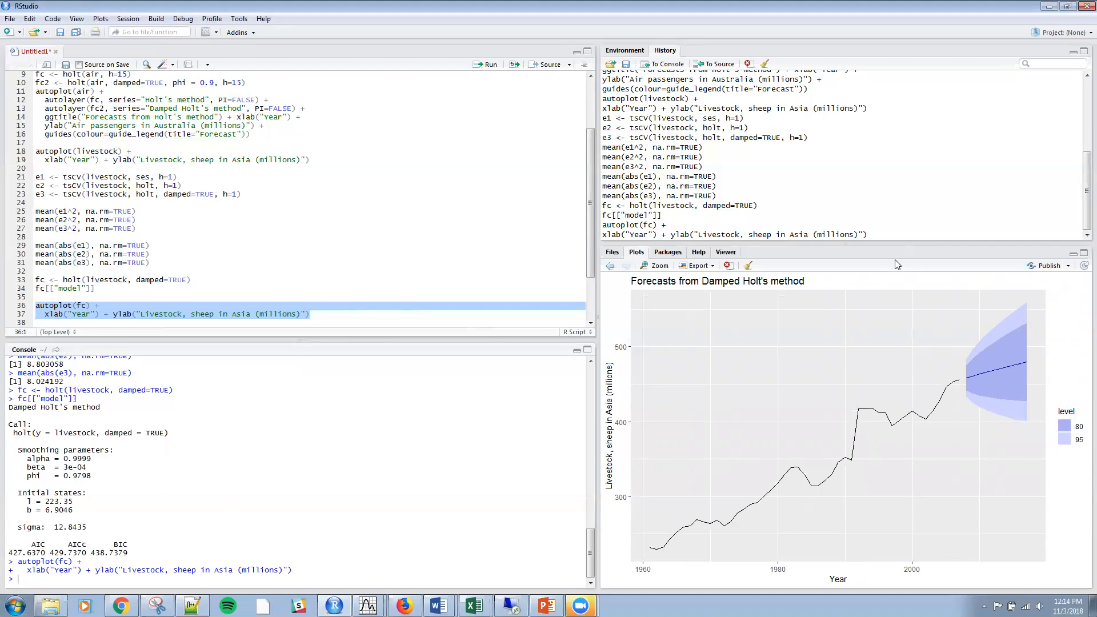
mouse_move(781, 299)
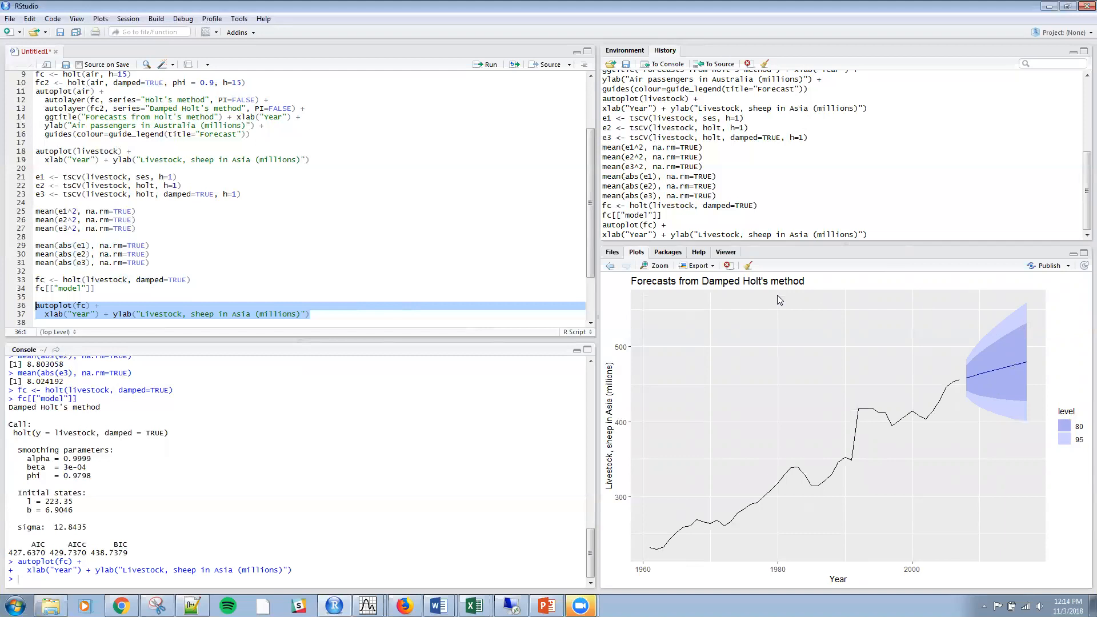
mouse_move(952, 137)
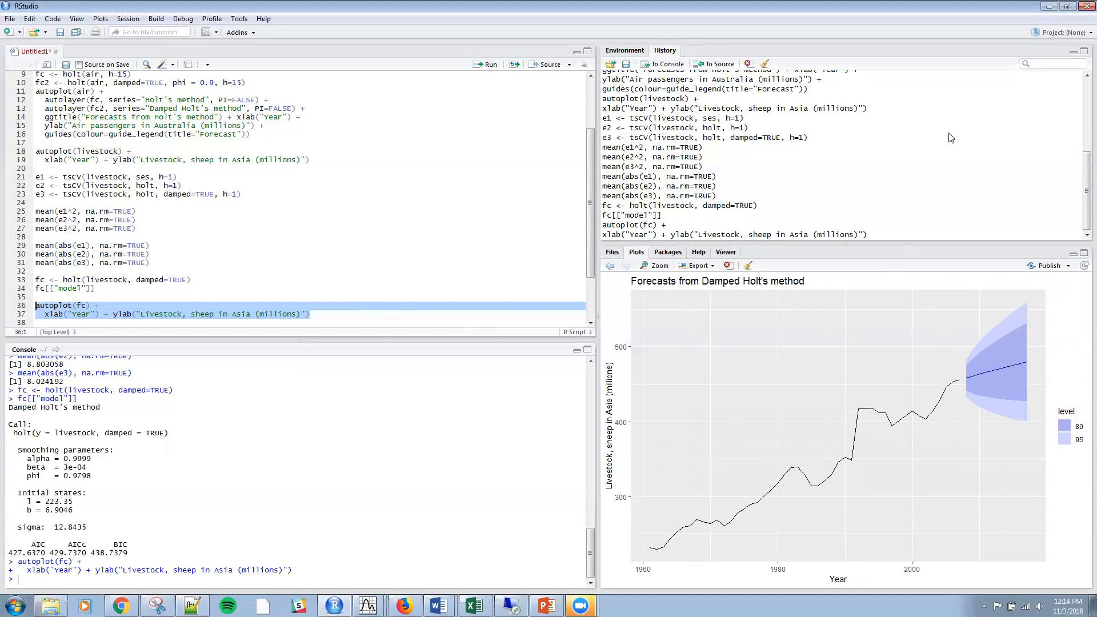
mouse_move(1011, 79)
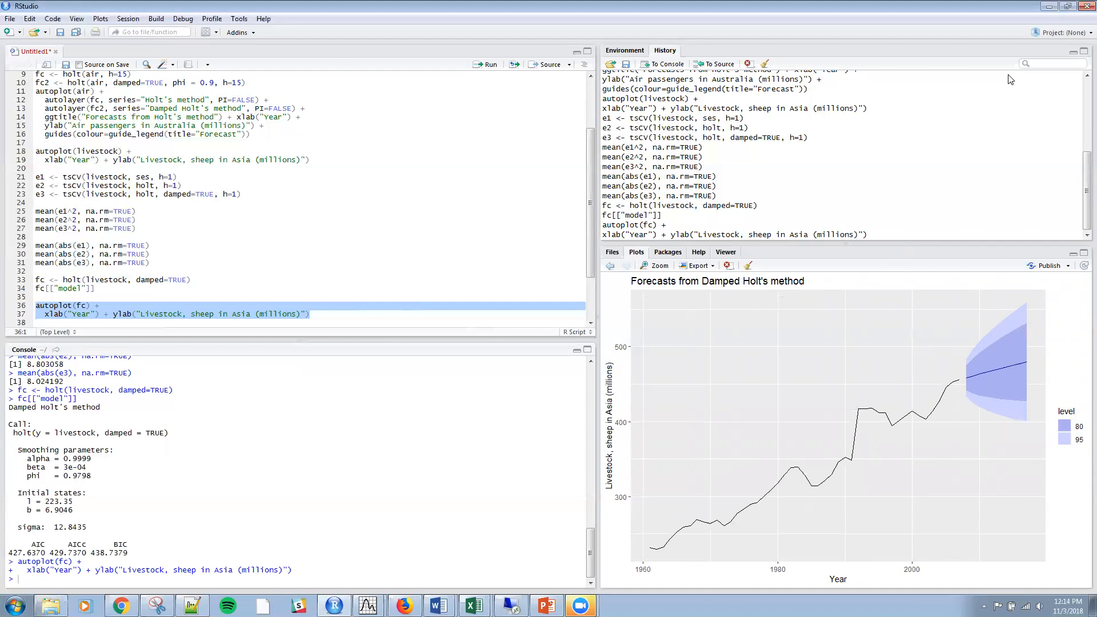
mouse_move(881, 276)
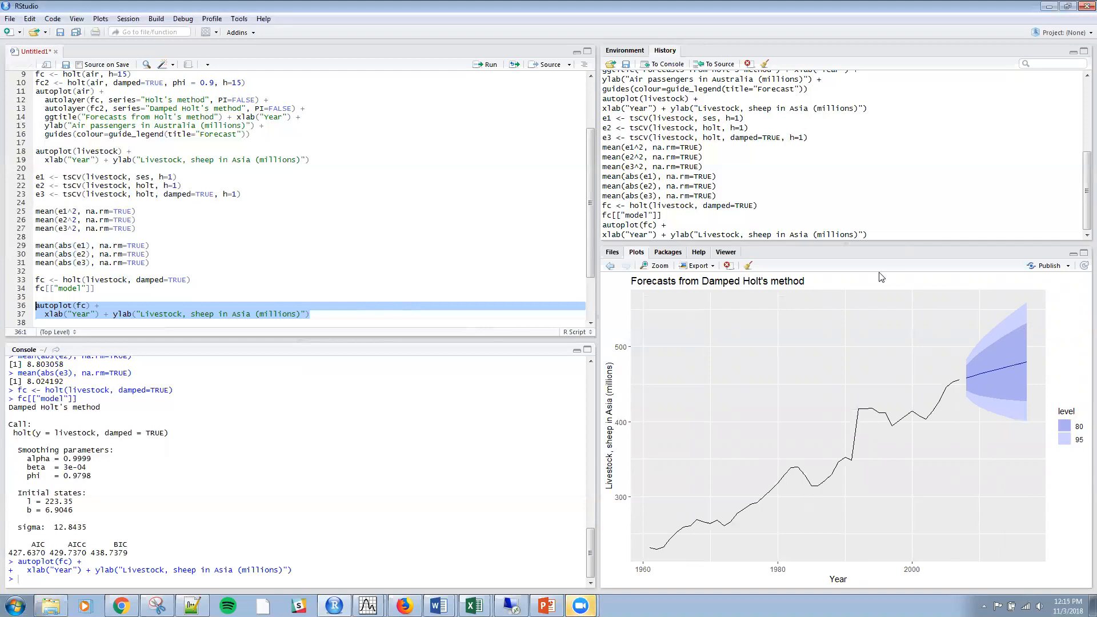
Step: Switch to PowerPoint and return to slide 1, the Hands on Statistica Series title slide
click(546, 605)
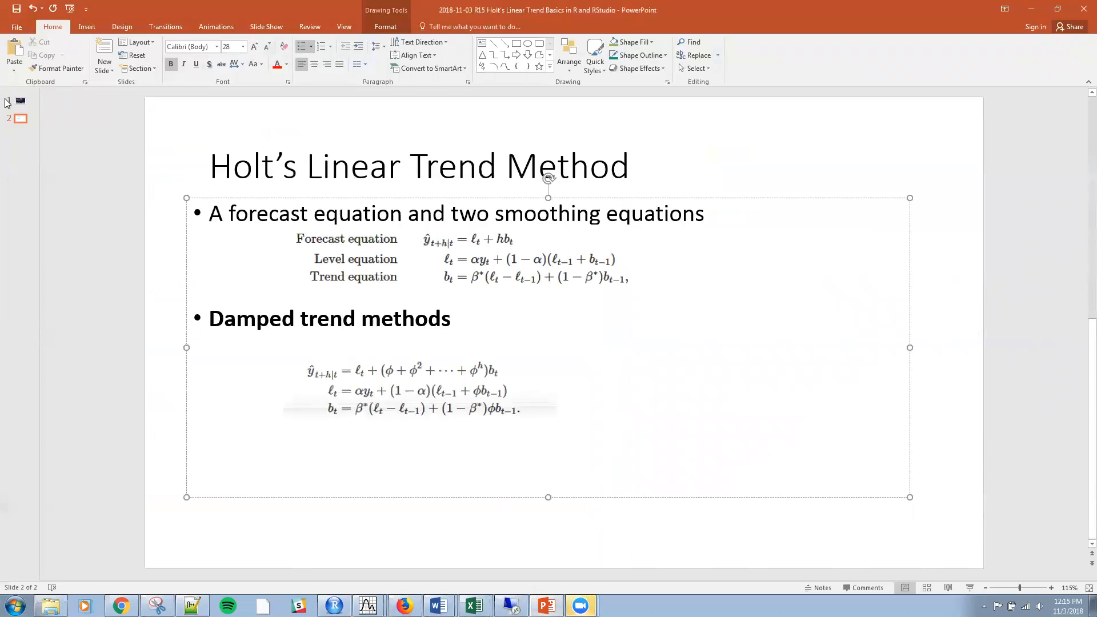
click(19, 100)
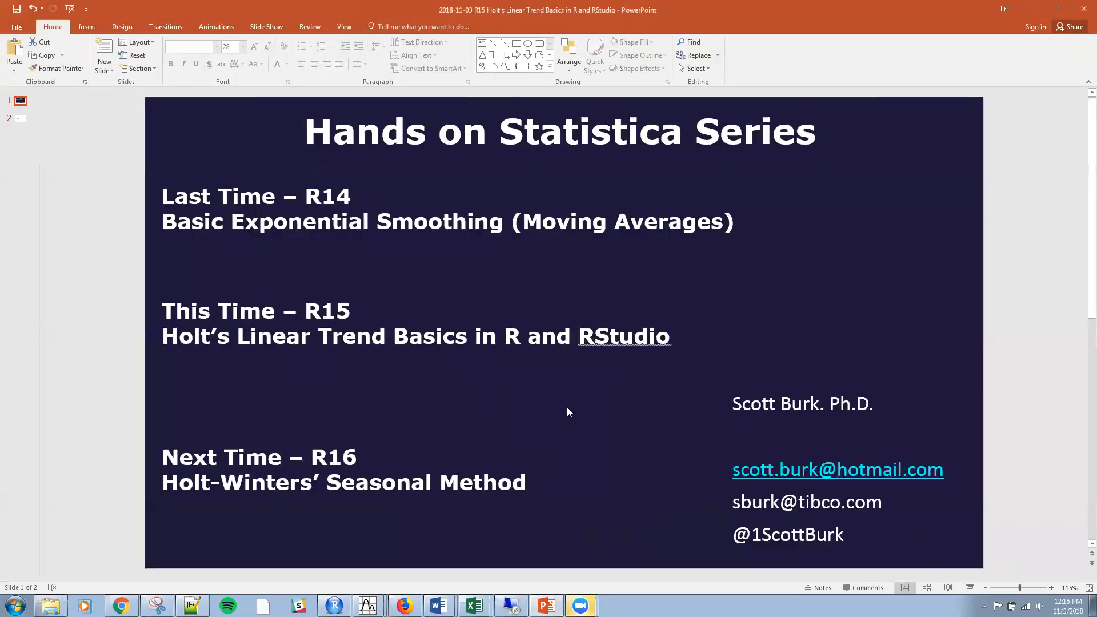
mouse_move(300, 503)
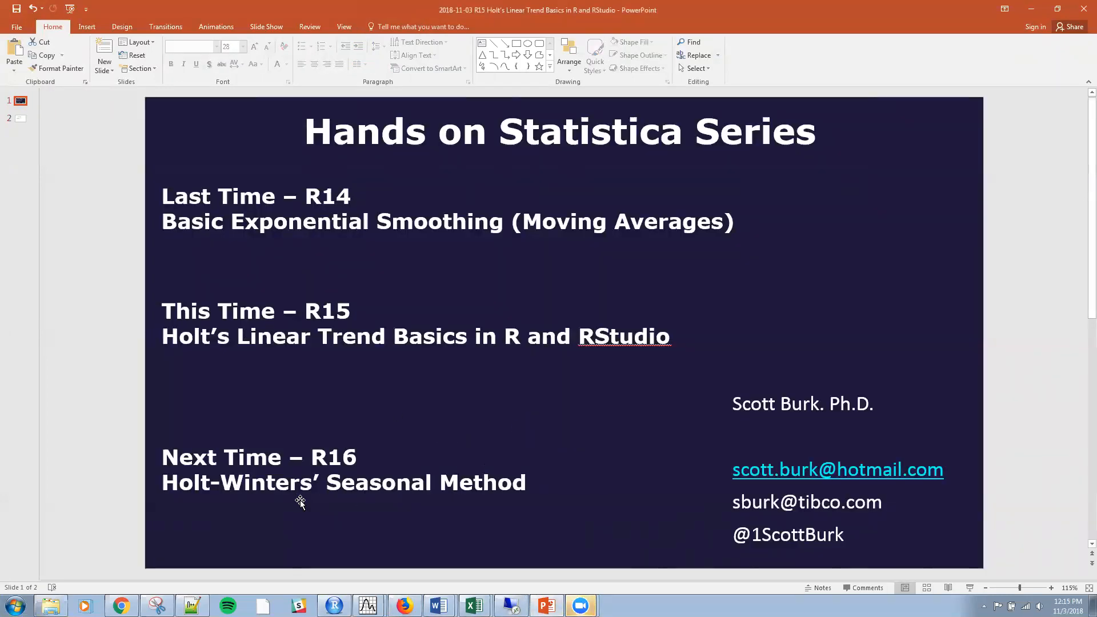
mouse_move(746, 207)
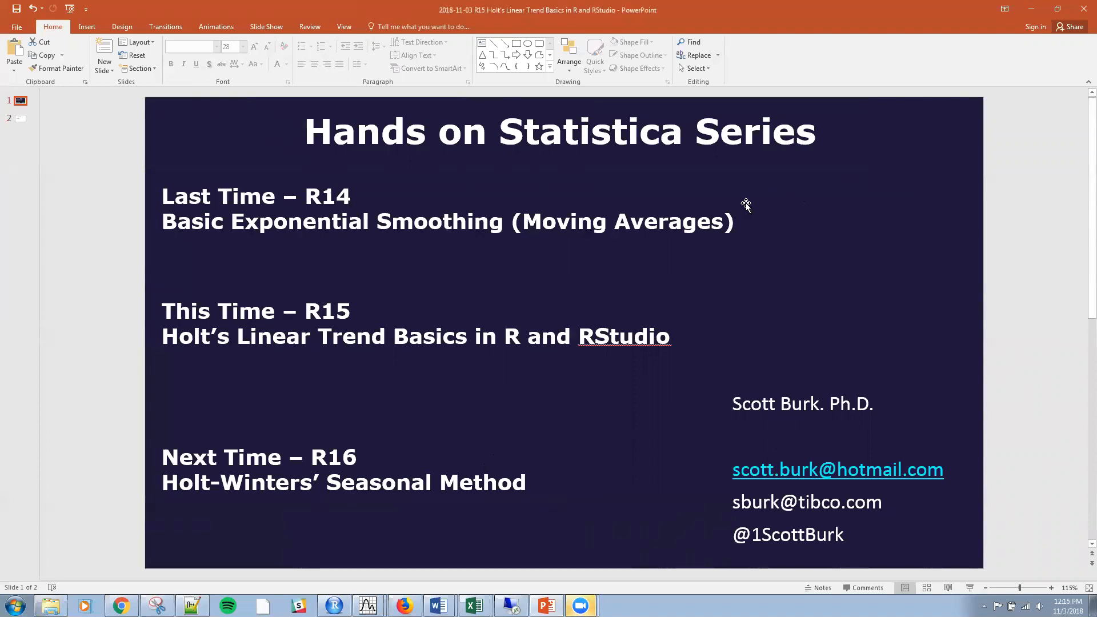
mouse_move(1039, 52)
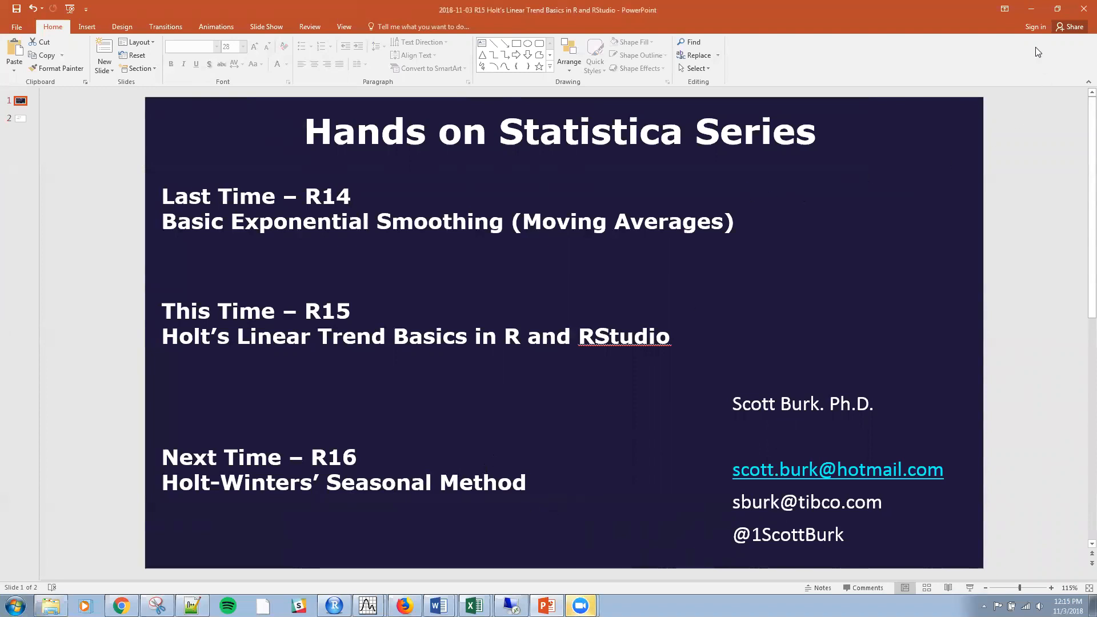